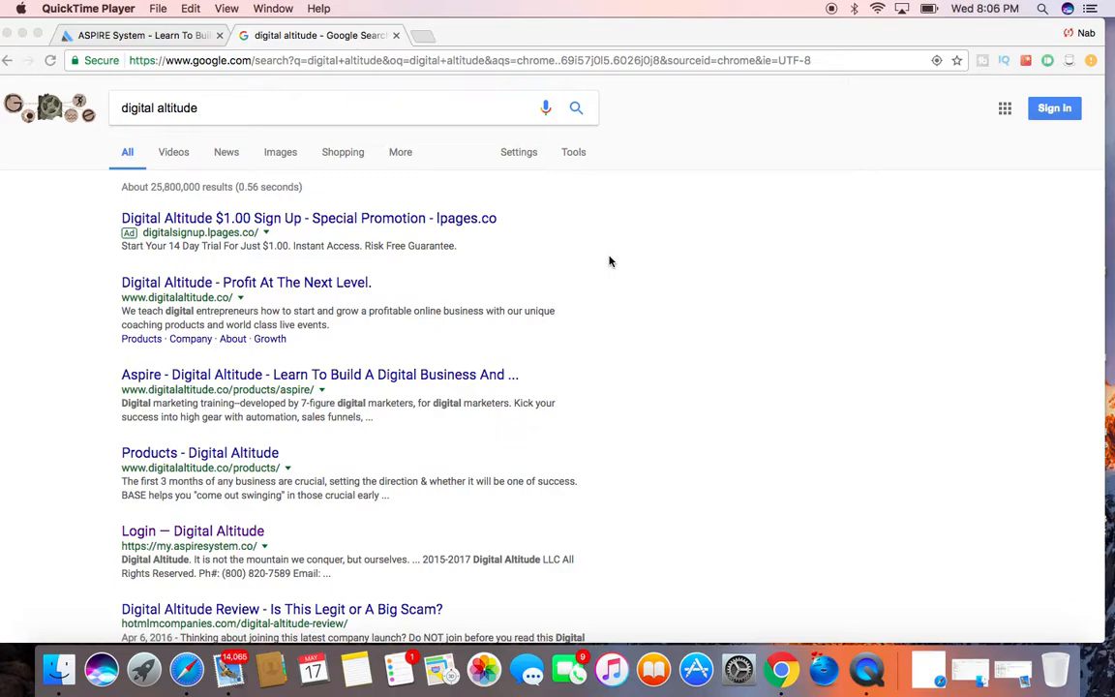
{"action": "mouse_move", "coordinate": [367, 356]}
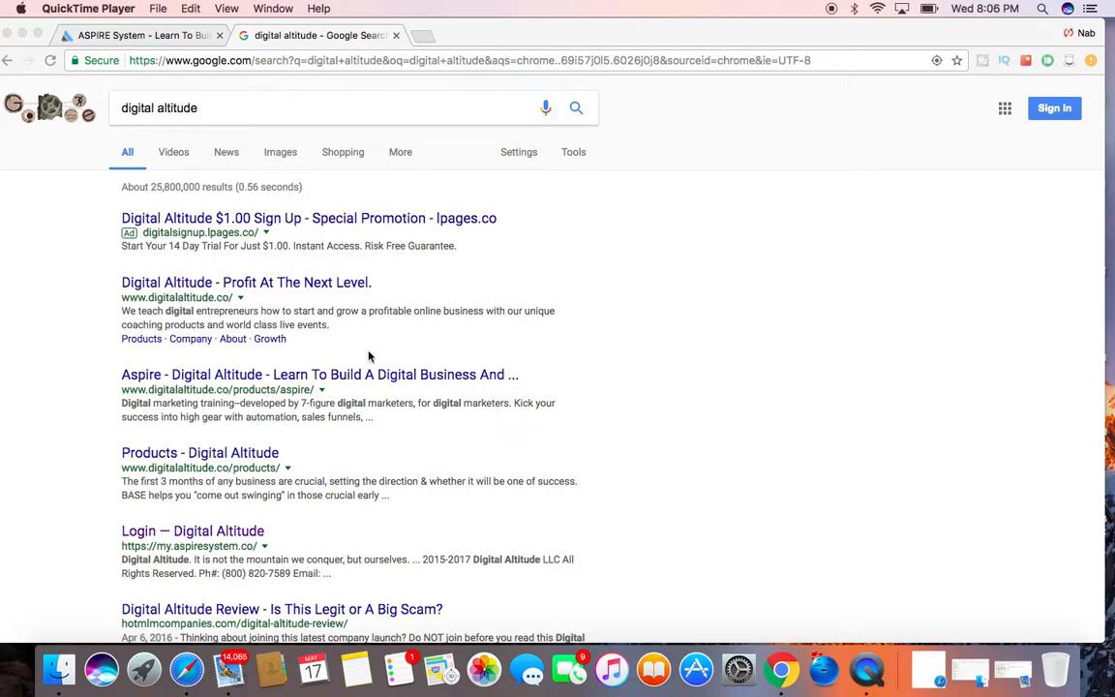
{"action": "mouse_move", "coordinate": [347, 236]}
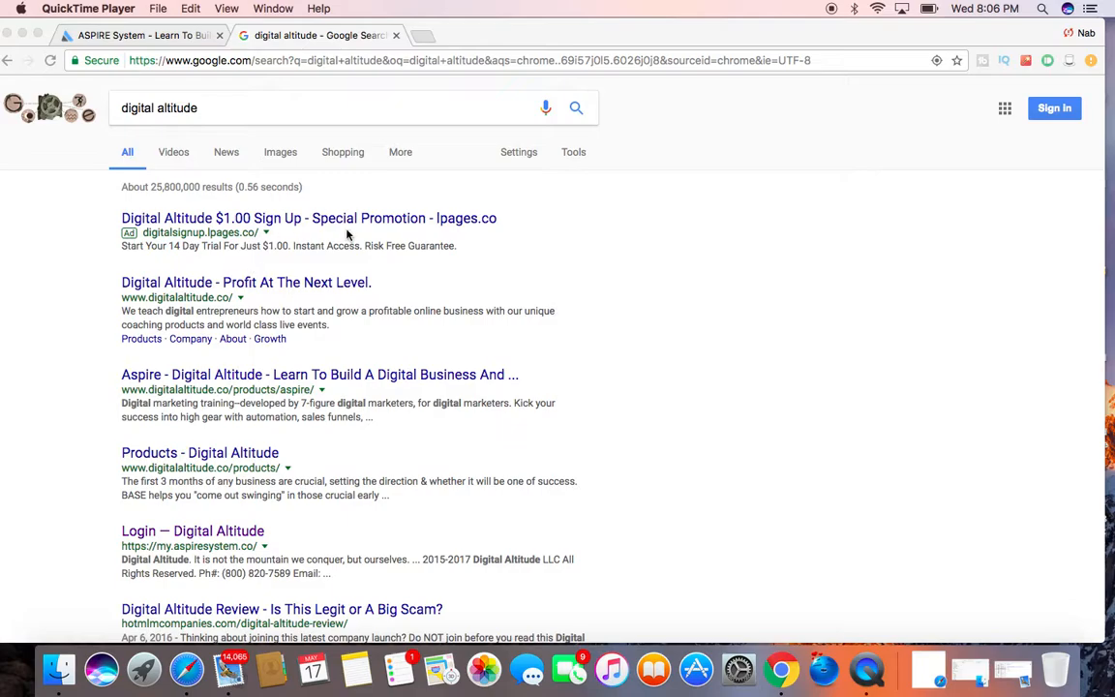
{"action": "mouse_move", "coordinate": [221, 378]}
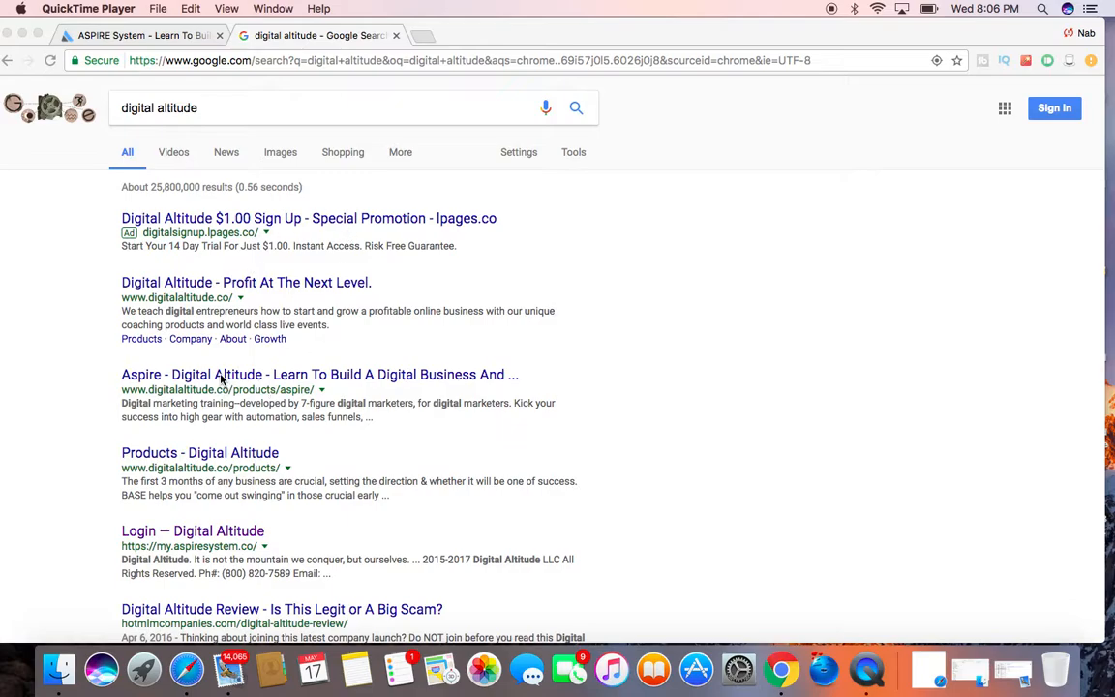
Open the 'Digital Altitude - Profit At The Next Level.' result from the Google search.
{"action": "left_click", "coordinate": [245, 282]}
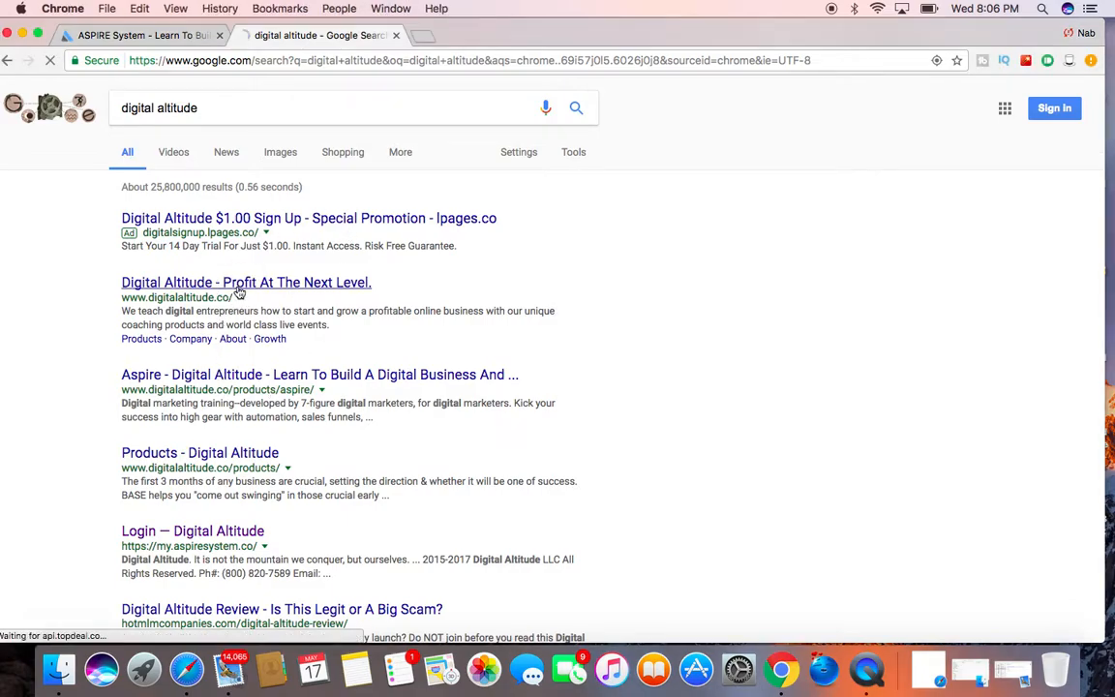
{"action": "left_click", "coordinate": [246, 281]}
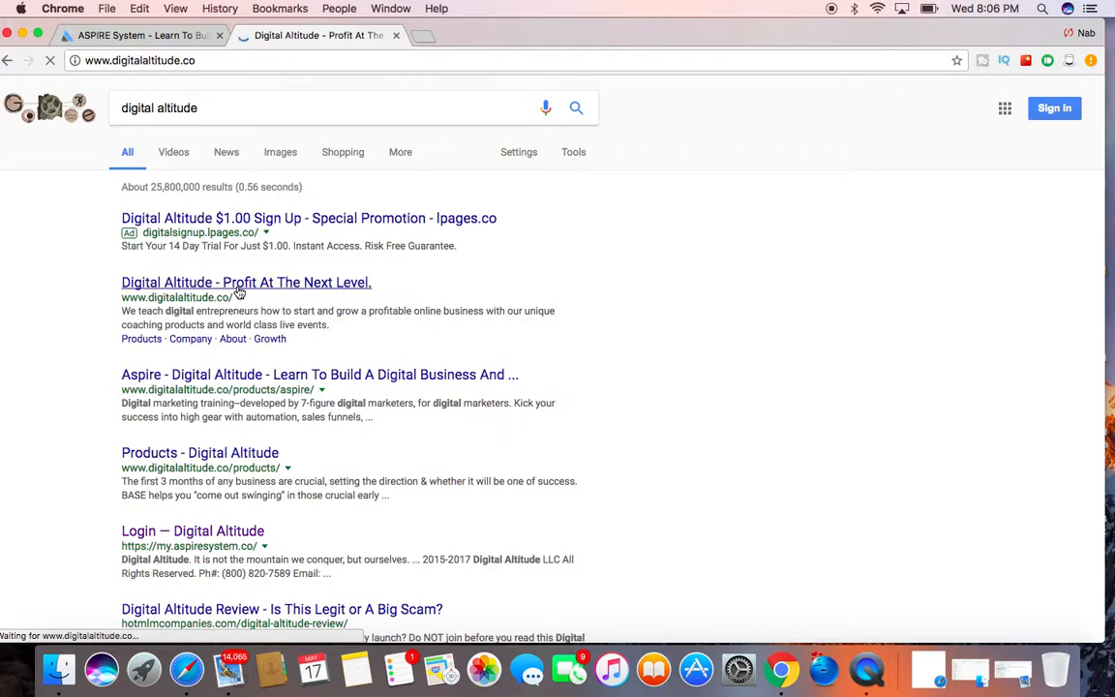
Switch to the ASPIRE System dashboard and scroll into its course sections.
{"action": "left_click", "coordinate": [246, 282]}
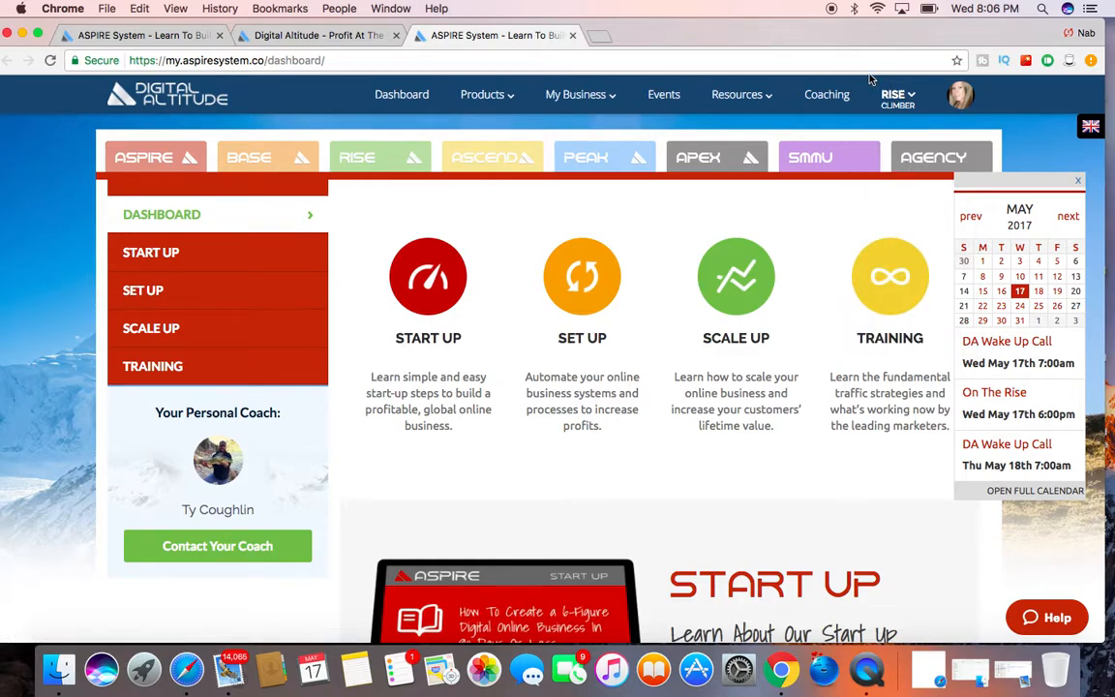
{"action": "left_click", "coordinate": [737, 94]}
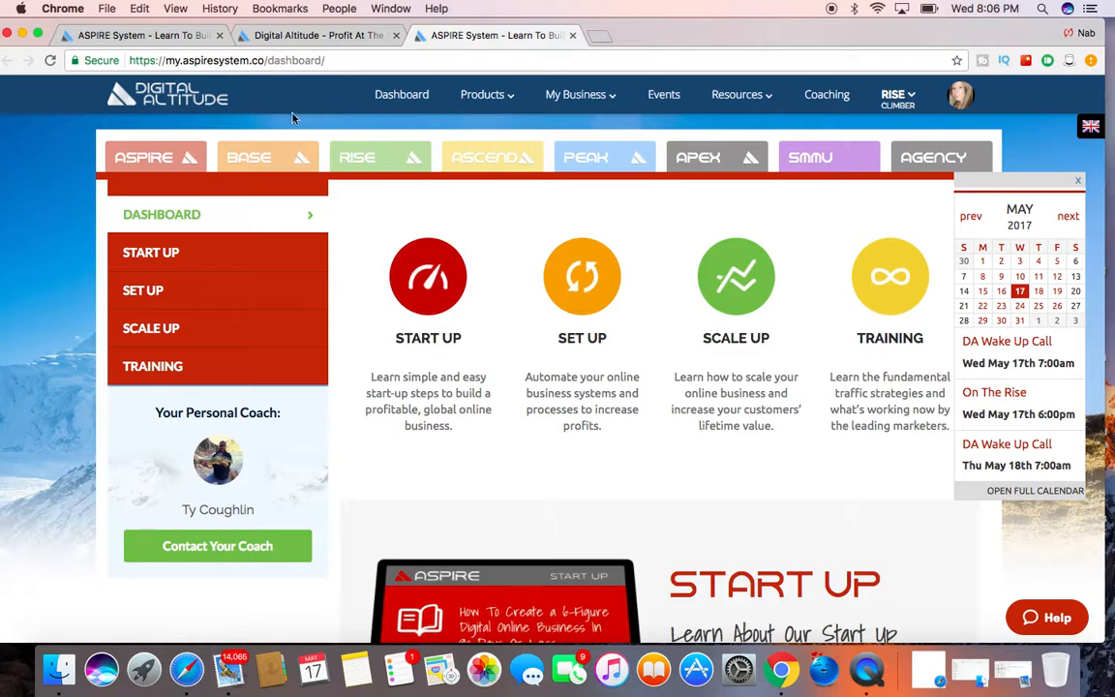
{"action": "mouse_move", "coordinate": [293, 118]}
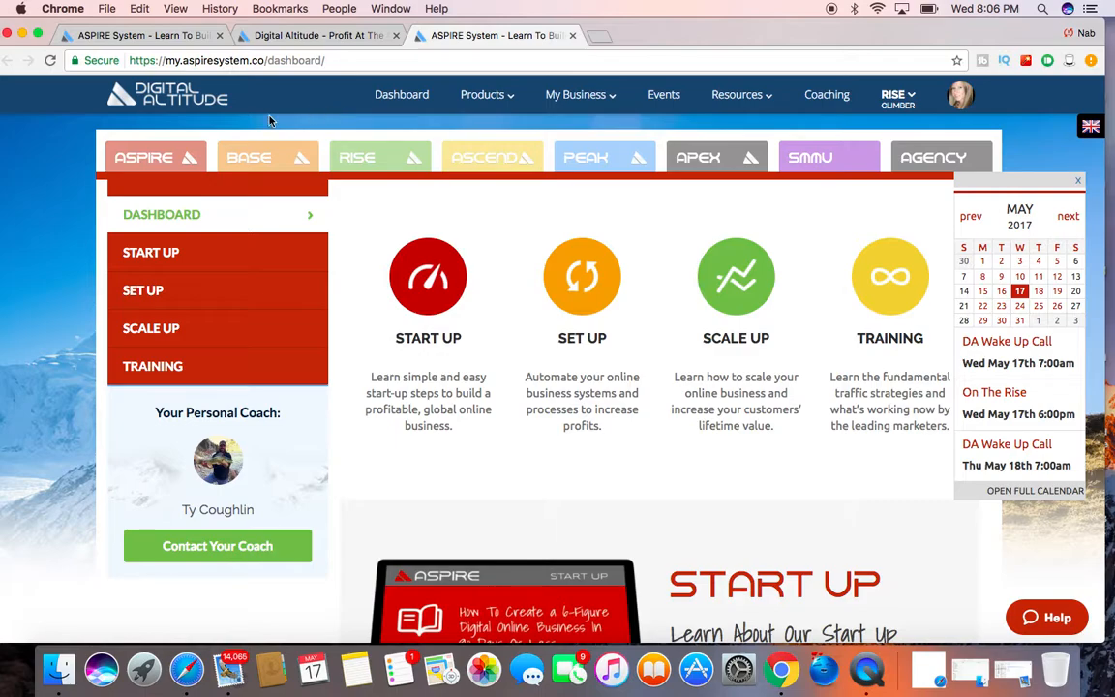
{"action": "scroll", "scroll_direction": "down", "scroll_amount": 3}
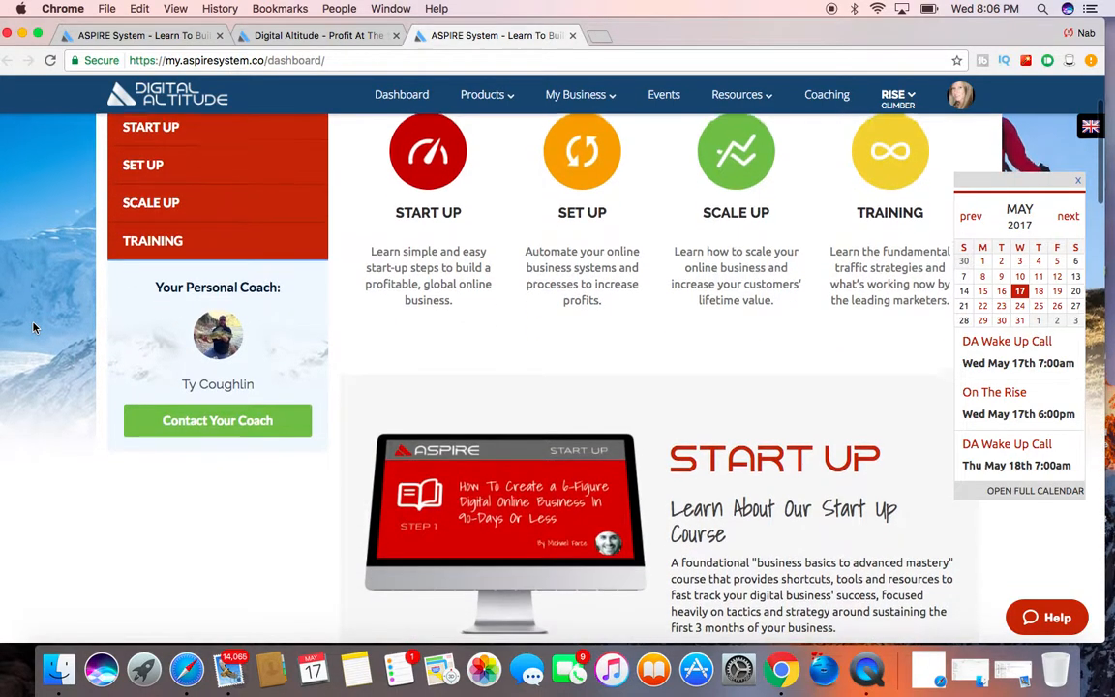
{"action": "scroll", "scroll_direction": "down", "scroll_amount": 3}
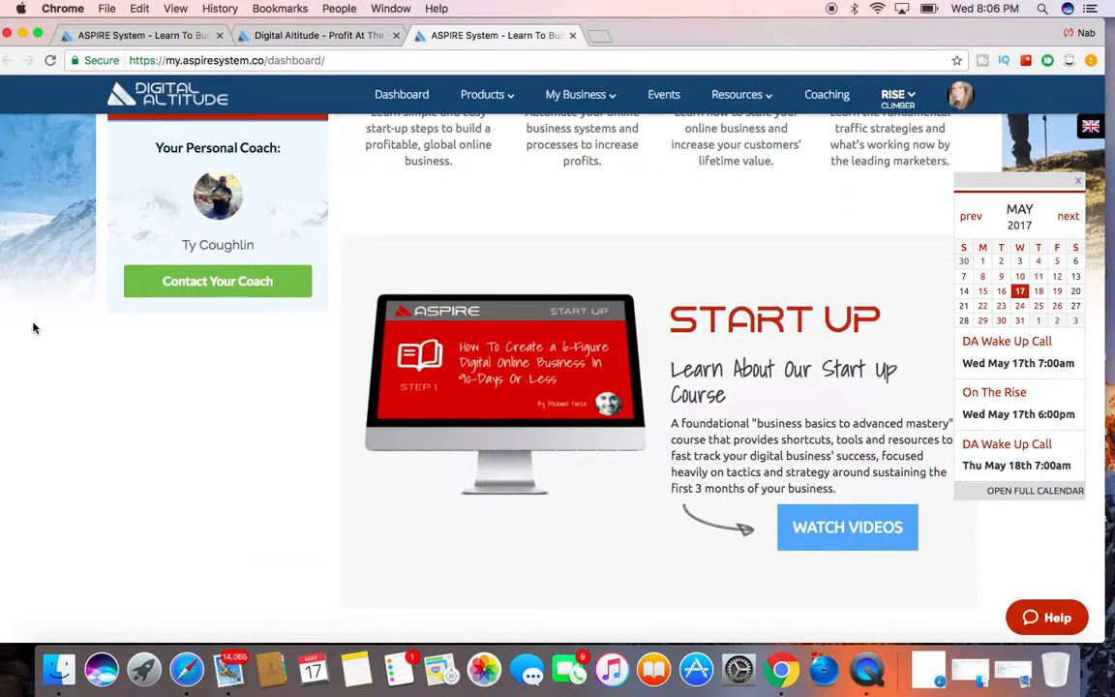
{"action": "scroll", "scroll_direction": "down", "scroll_amount": 3}
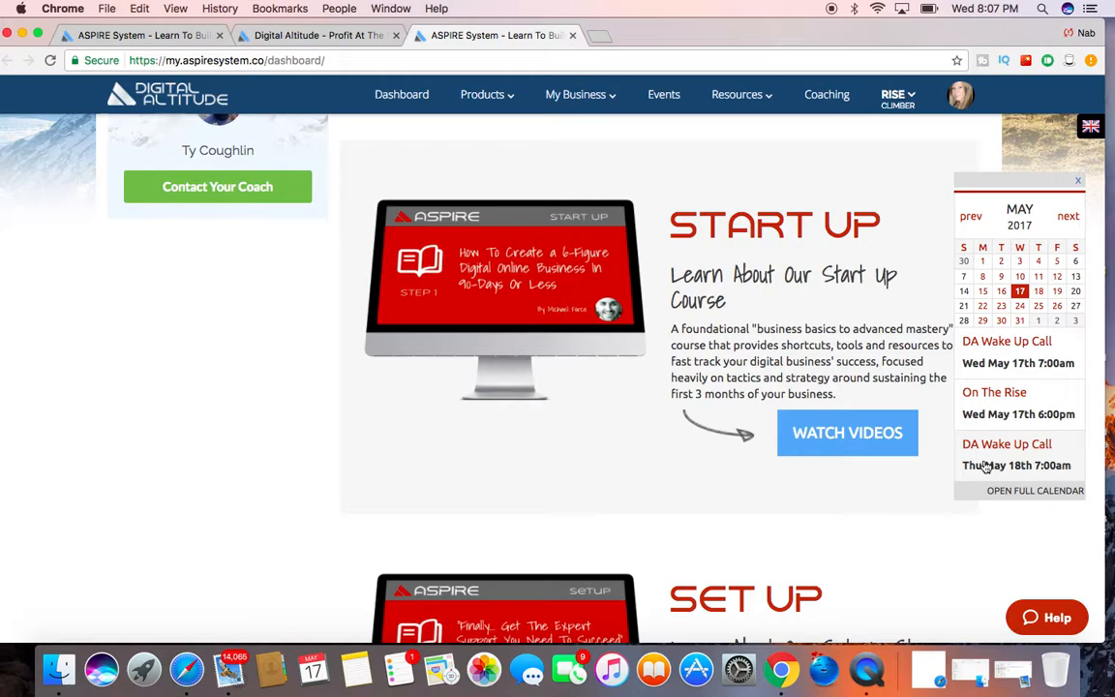
{"action": "scroll", "scroll_direction": "down", "scroll_amount": 3}
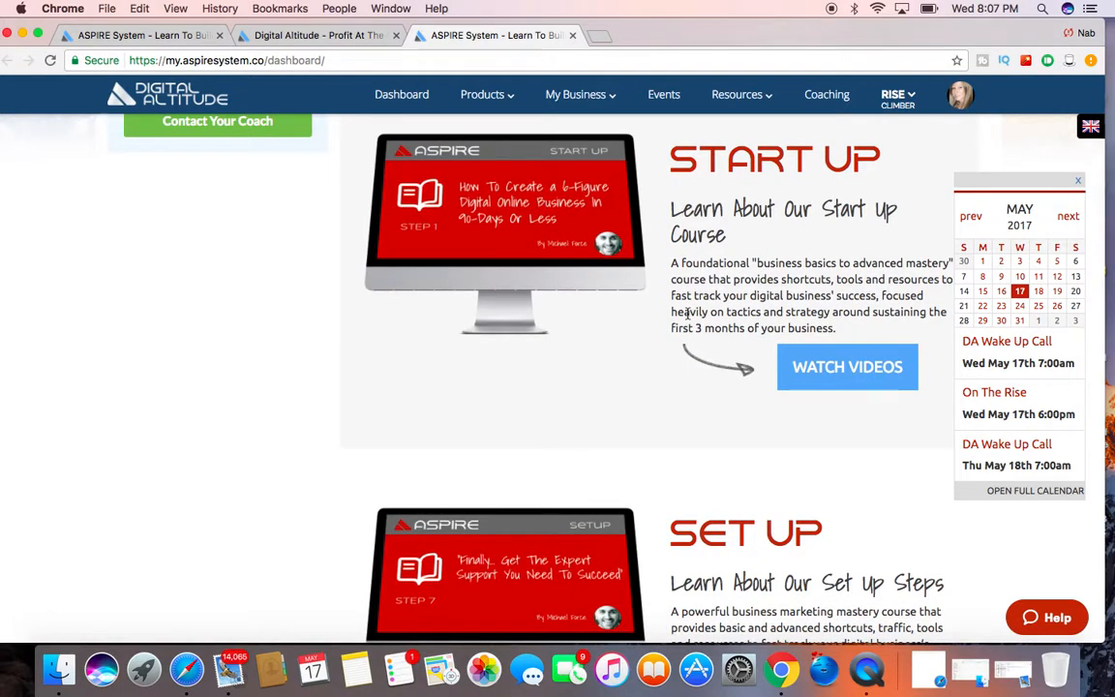
Scroll through the Set Up, Scale Up, Training courses and member videos, then back up.
{"action": "scroll", "scroll_direction": "down", "scroll_amount": 3}
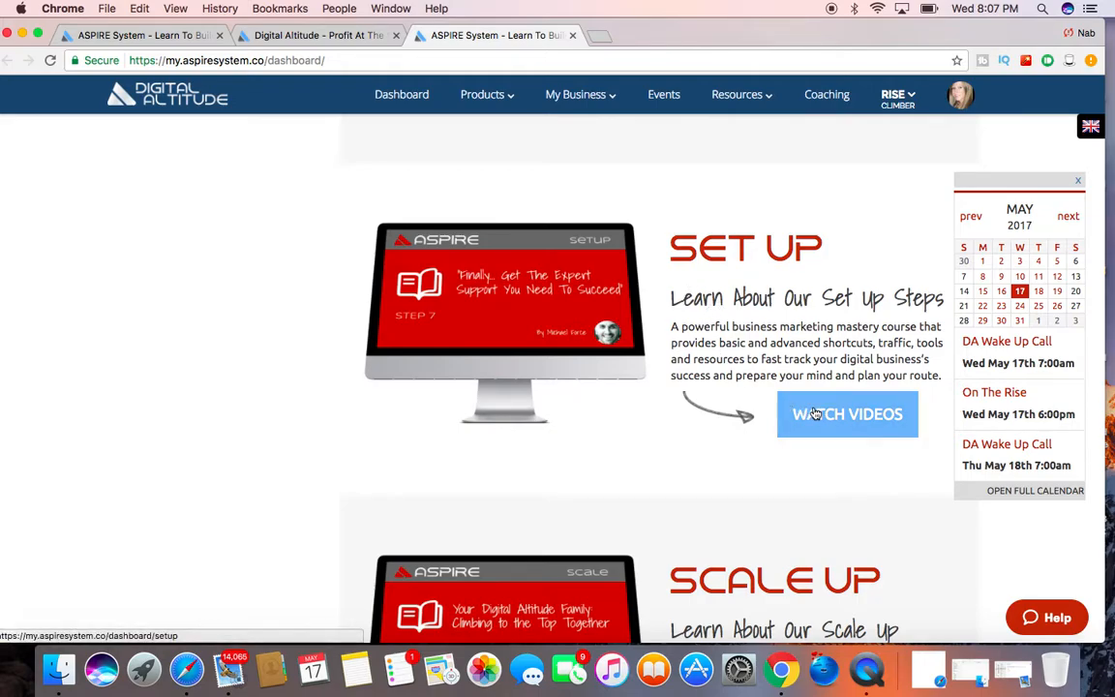
{"action": "scroll", "scroll_direction": "down", "scroll_amount": 3}
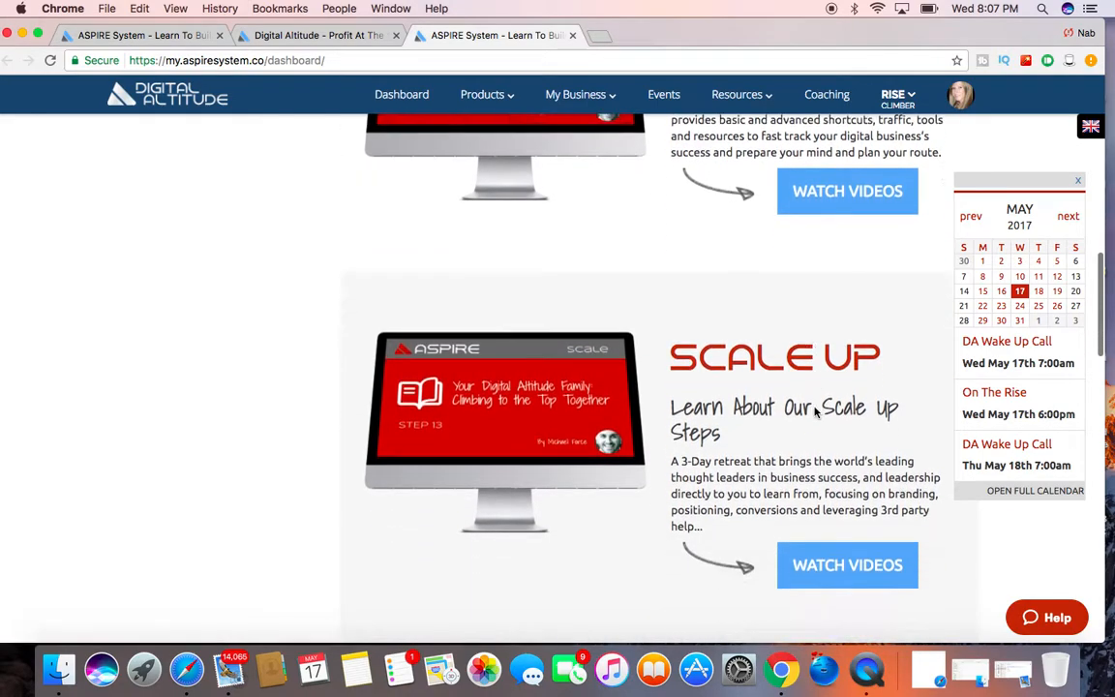
{"action": "scroll", "scroll_direction": "down", "scroll_amount": 3}
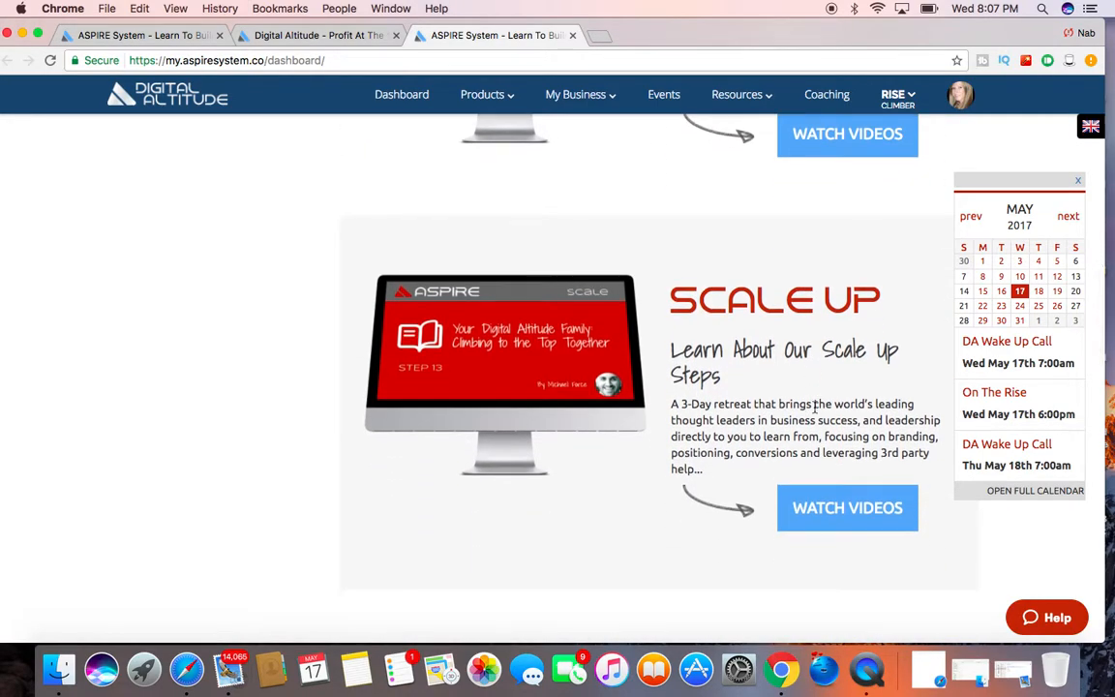
{"action": "scroll", "scroll_direction": "down", "scroll_amount": 3}
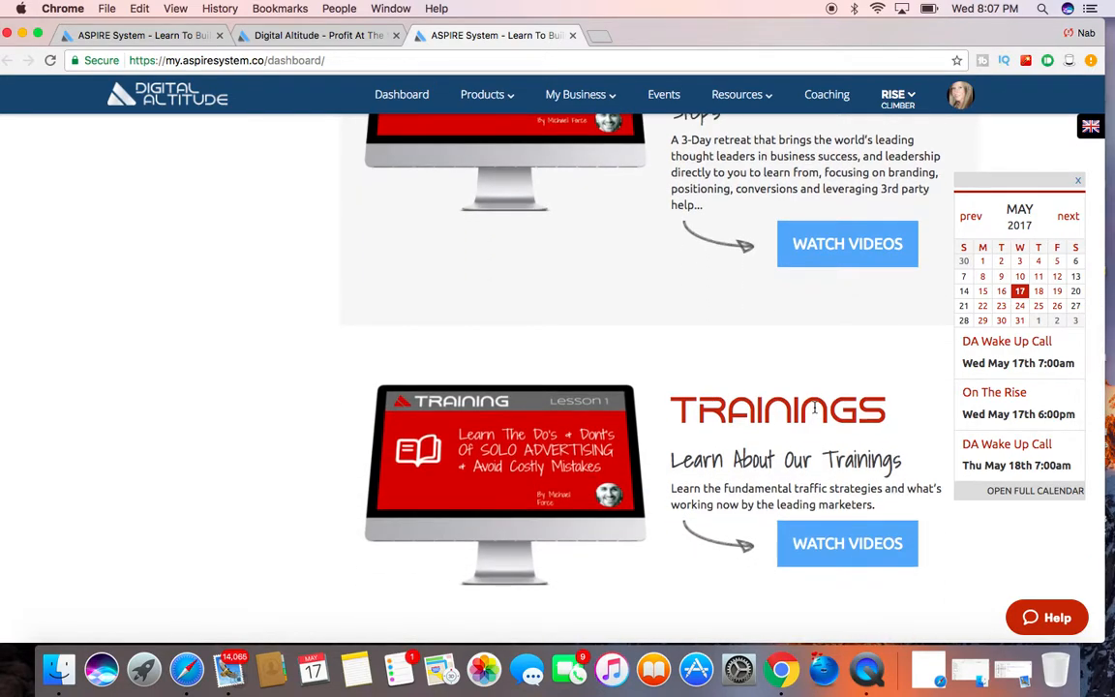
{"action": "scroll", "scroll_direction": "down", "scroll_amount": 3}
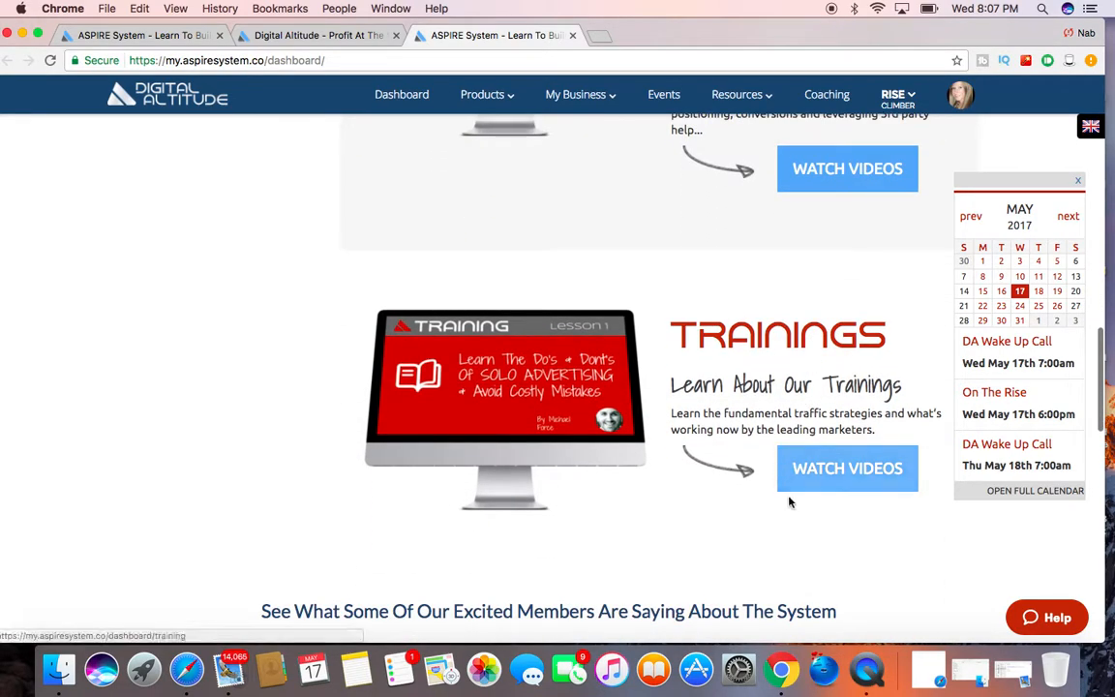
{"action": "scroll", "scroll_direction": "down", "scroll_amount": 3}
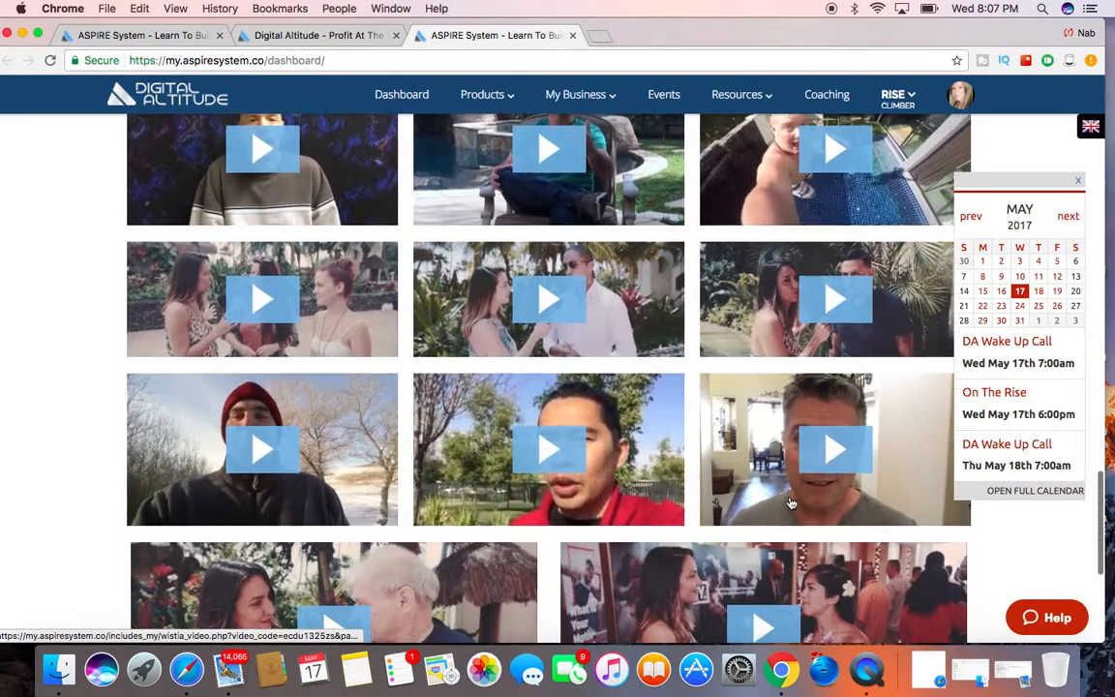
{"action": "scroll", "scroll_direction": "up", "scroll_amount": 3}
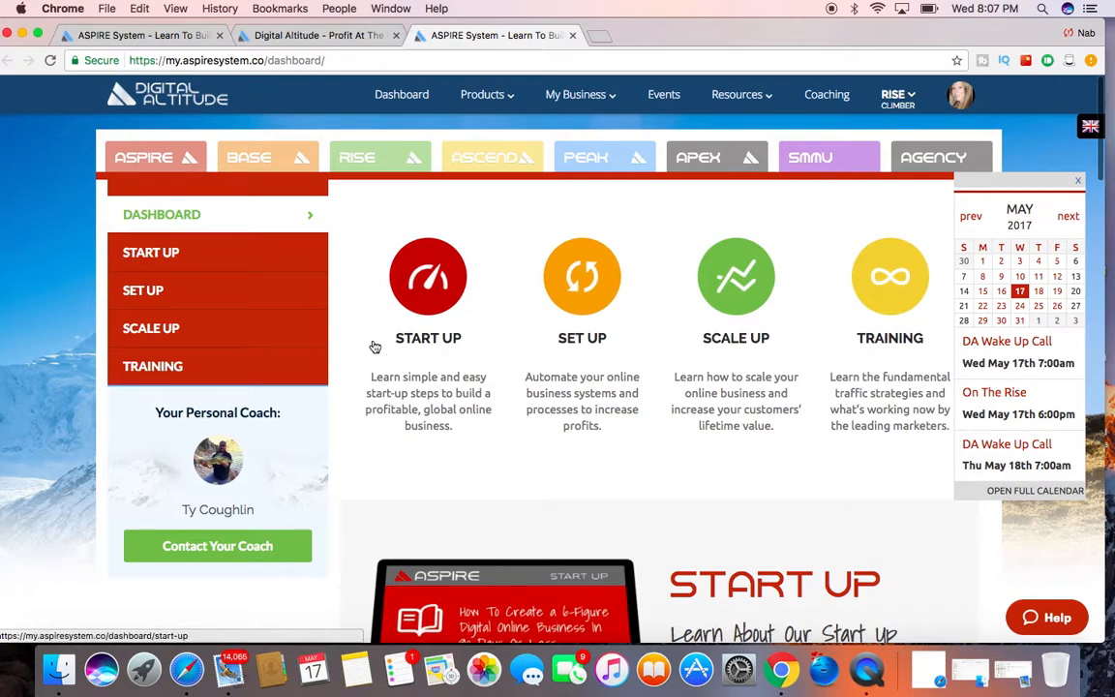
Open the Social Media Marketing University product page from the Products menu.
{"action": "left_click", "coordinate": [481, 94]}
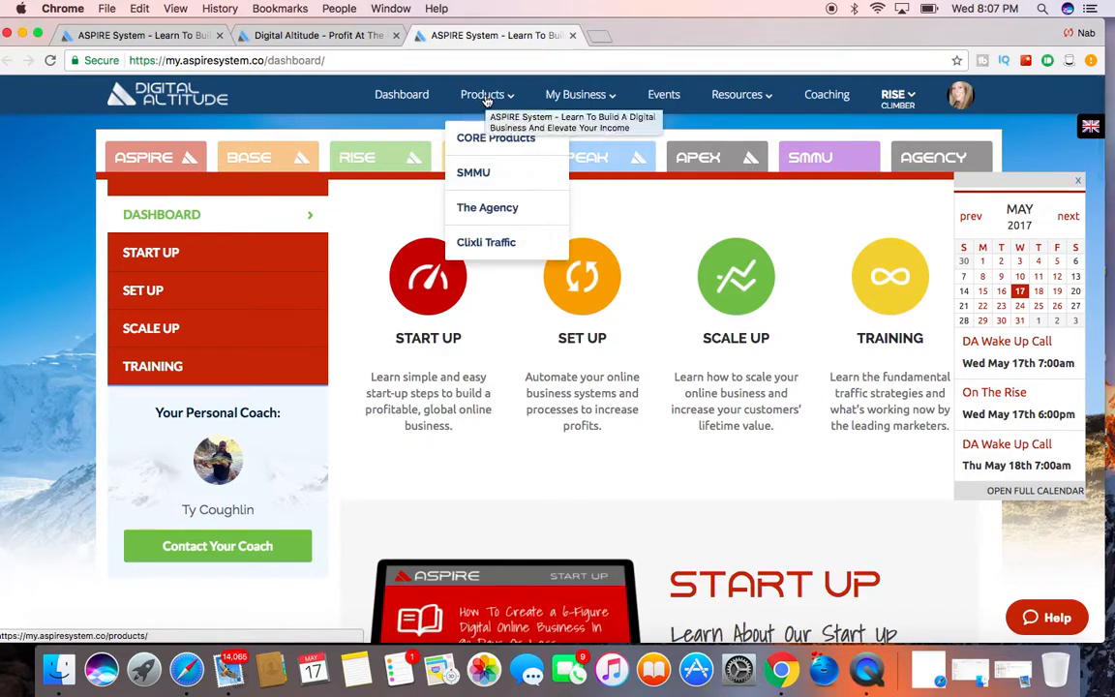
{"action": "mouse_move", "coordinate": [498, 99]}
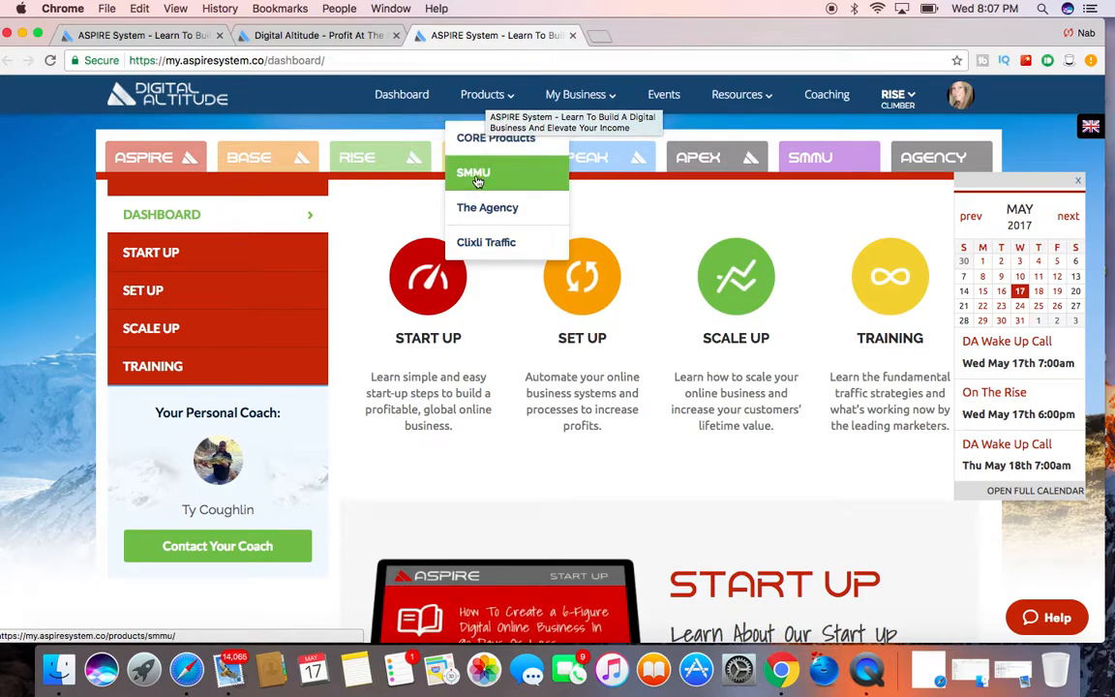
{"action": "left_click", "coordinate": [473, 173]}
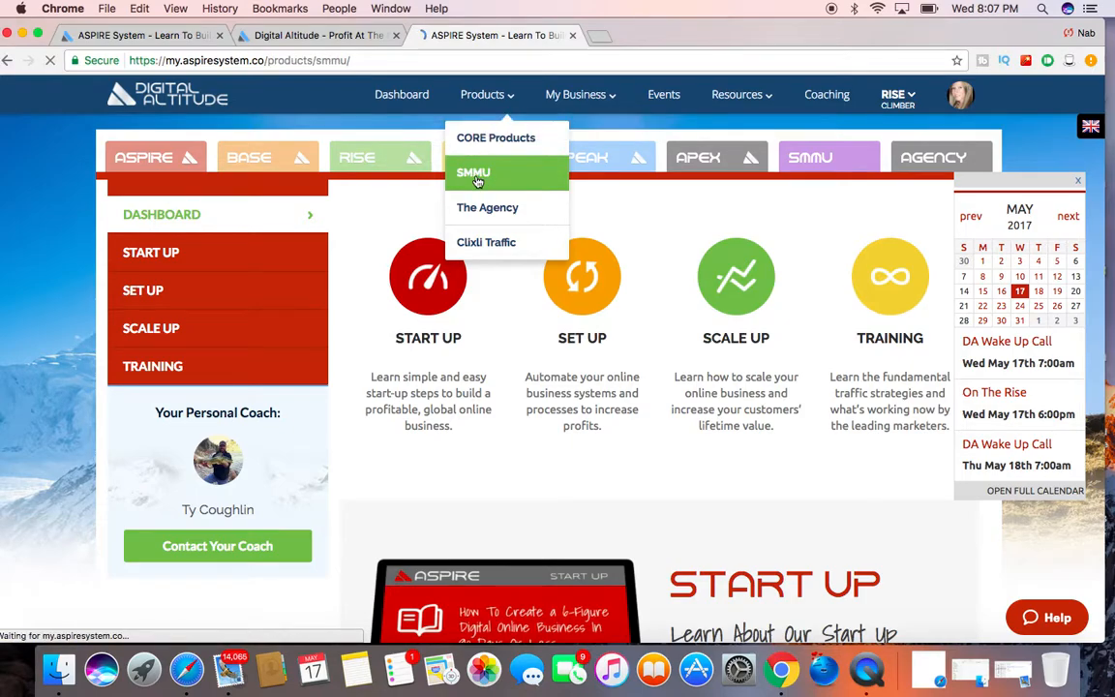
{"action": "left_click", "coordinate": [473, 172]}
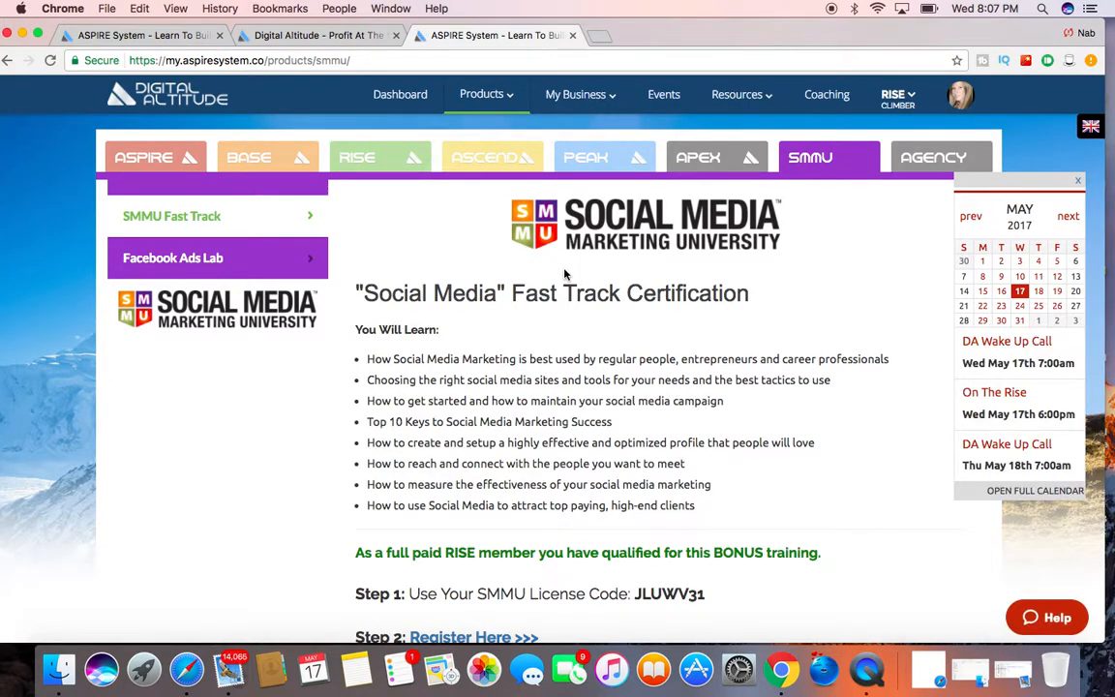
Scroll to the registration steps and partner logos, then check the My Business and Products menus.
{"action": "scroll", "scroll_direction": "down", "scroll_amount": 3}
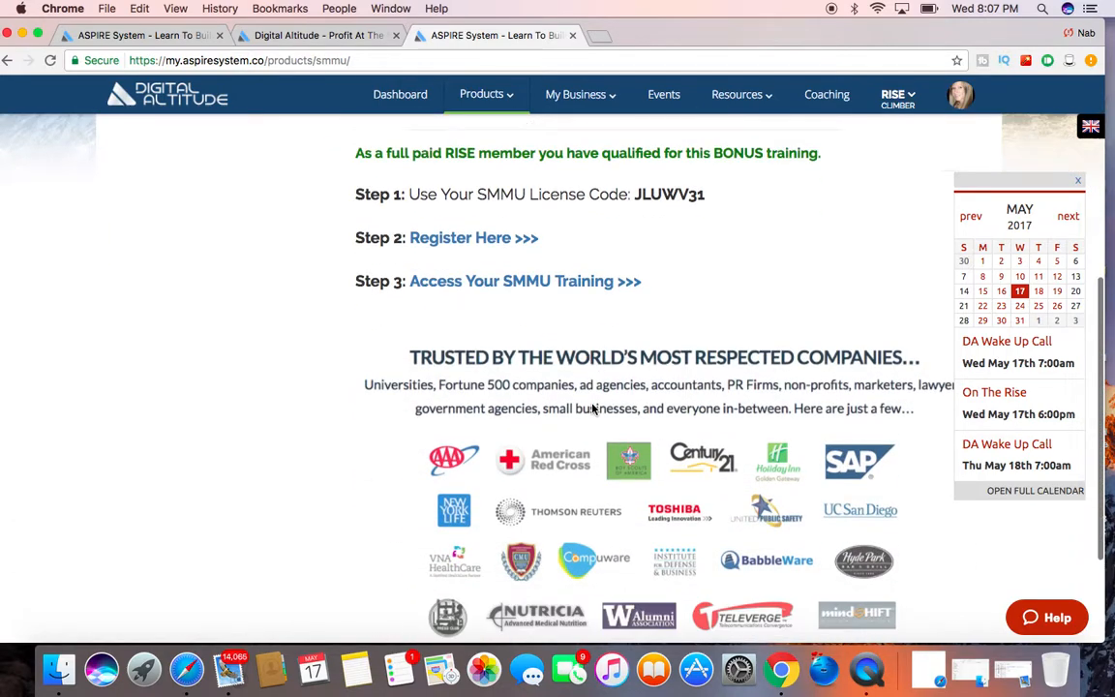
{"action": "scroll", "scroll_direction": "down", "scroll_amount": 3}
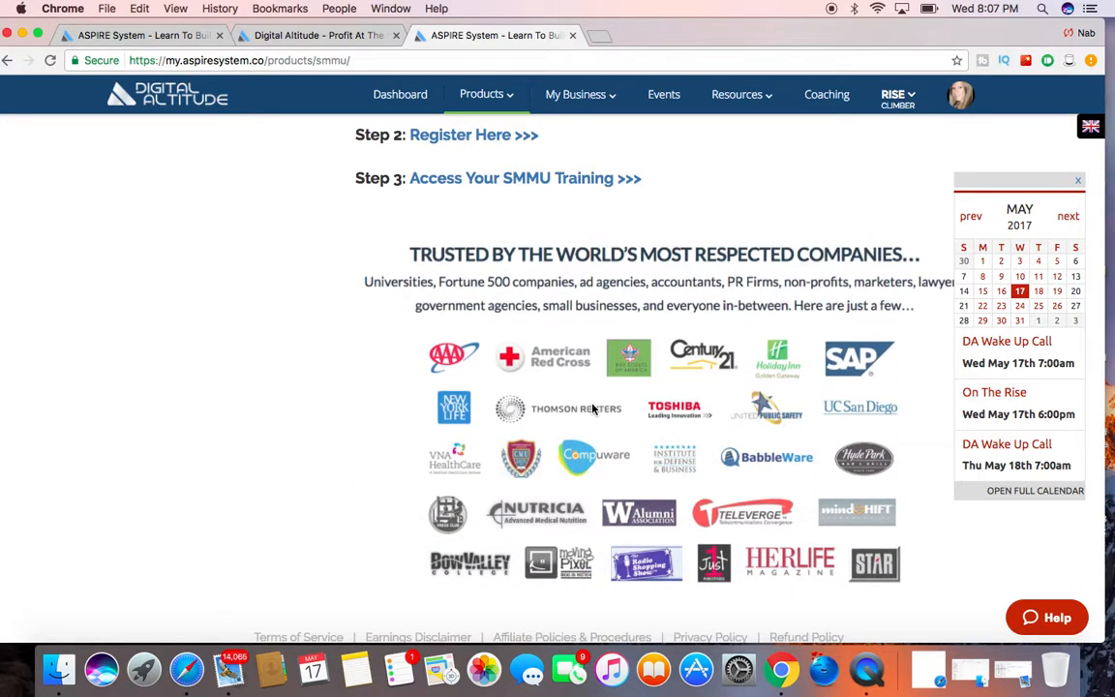
{"action": "scroll", "scroll_direction": "down", "scroll_amount": 3}
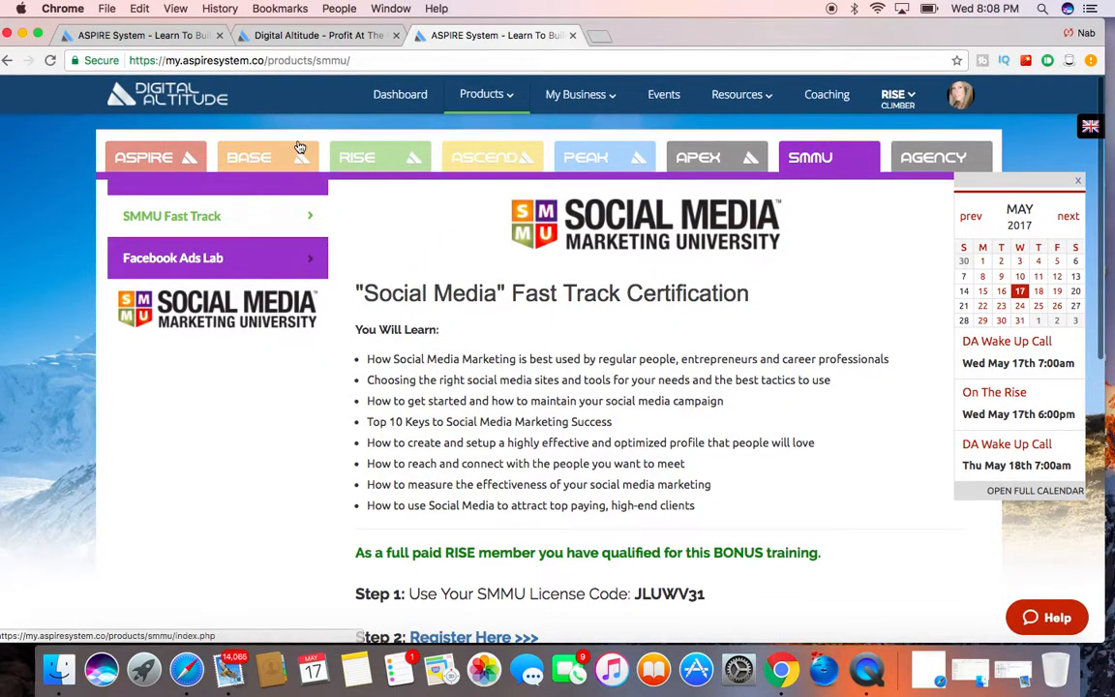
{"action": "left_click", "coordinate": [576, 94]}
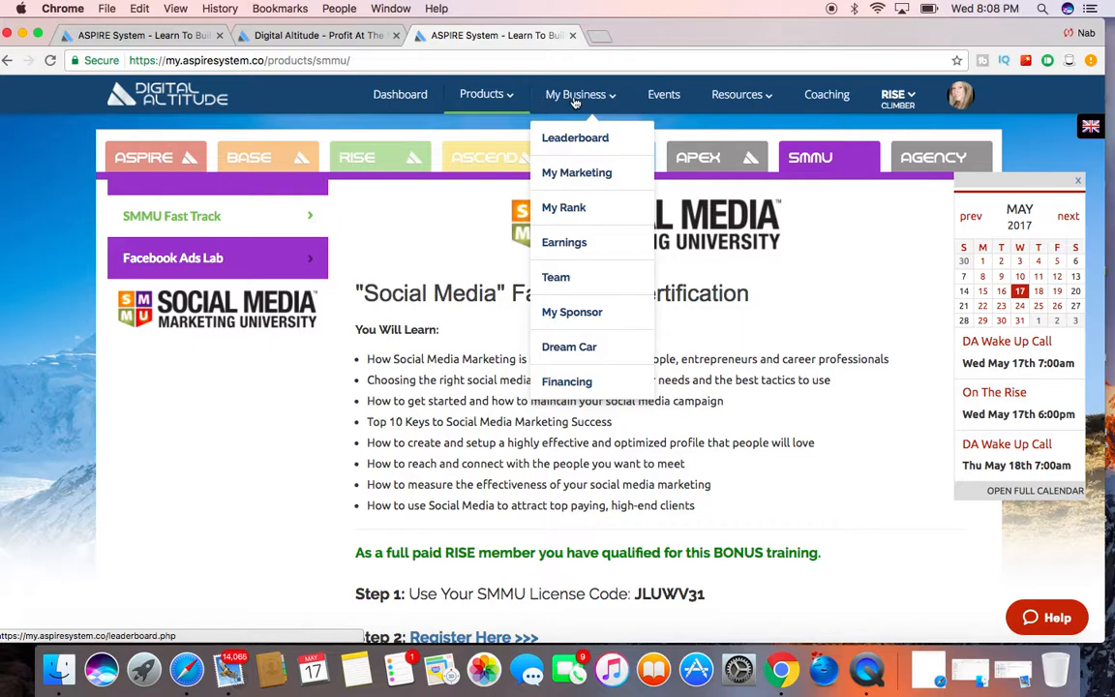
{"action": "mouse_move", "coordinate": [575, 137]}
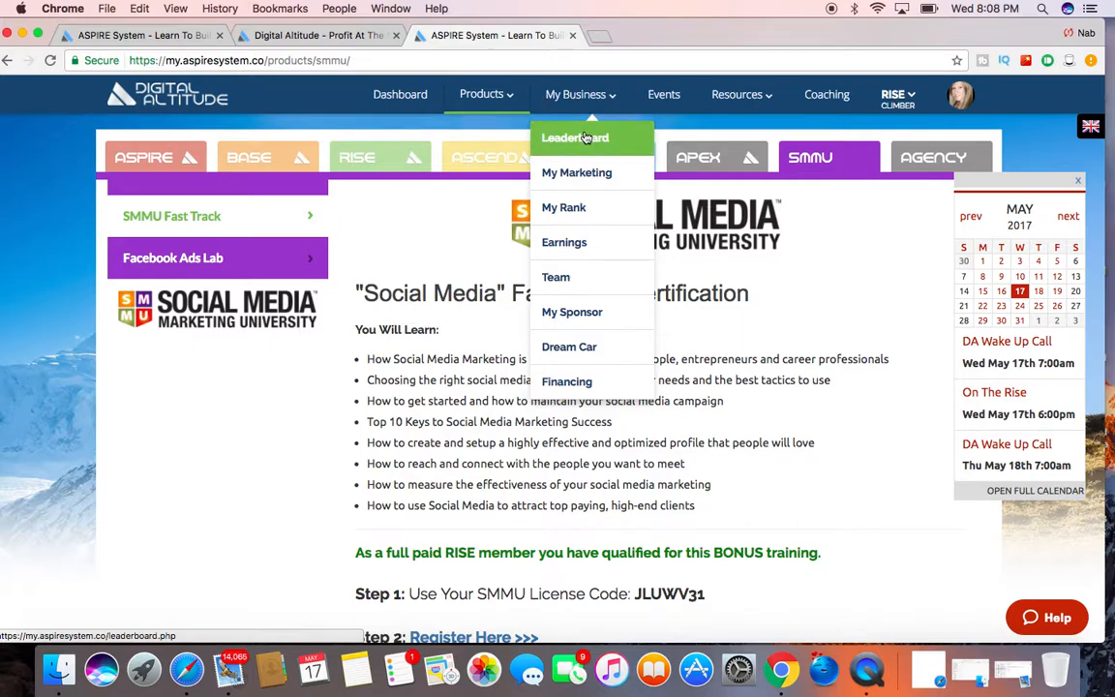
{"action": "mouse_move", "coordinate": [577, 172]}
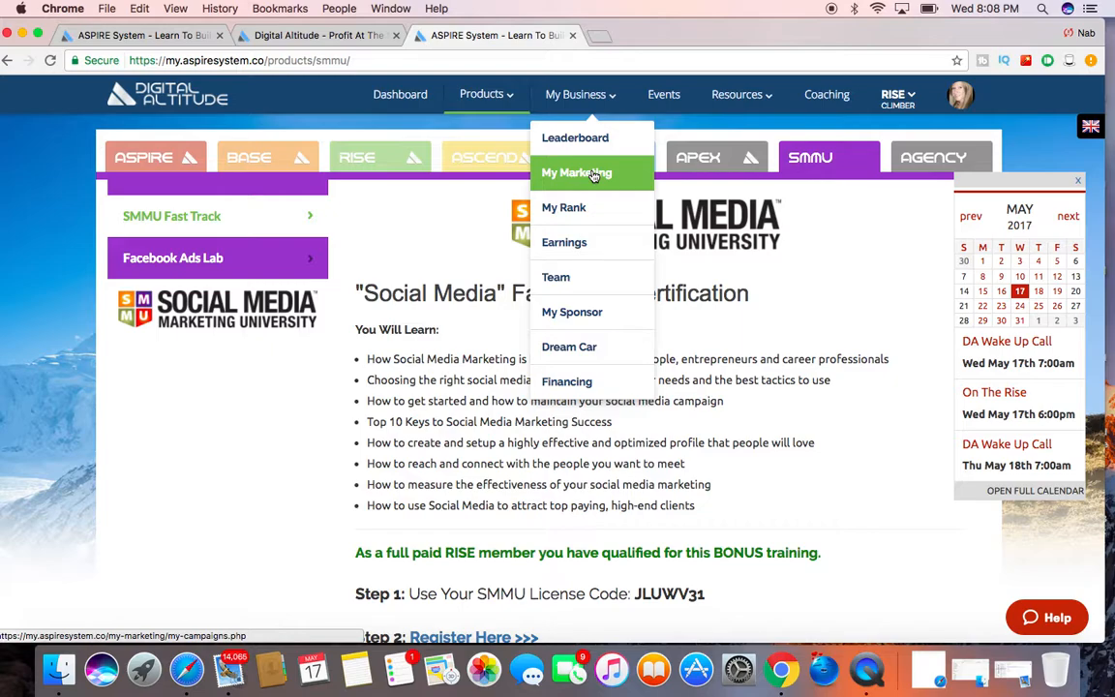
{"action": "left_click", "coordinate": [482, 94]}
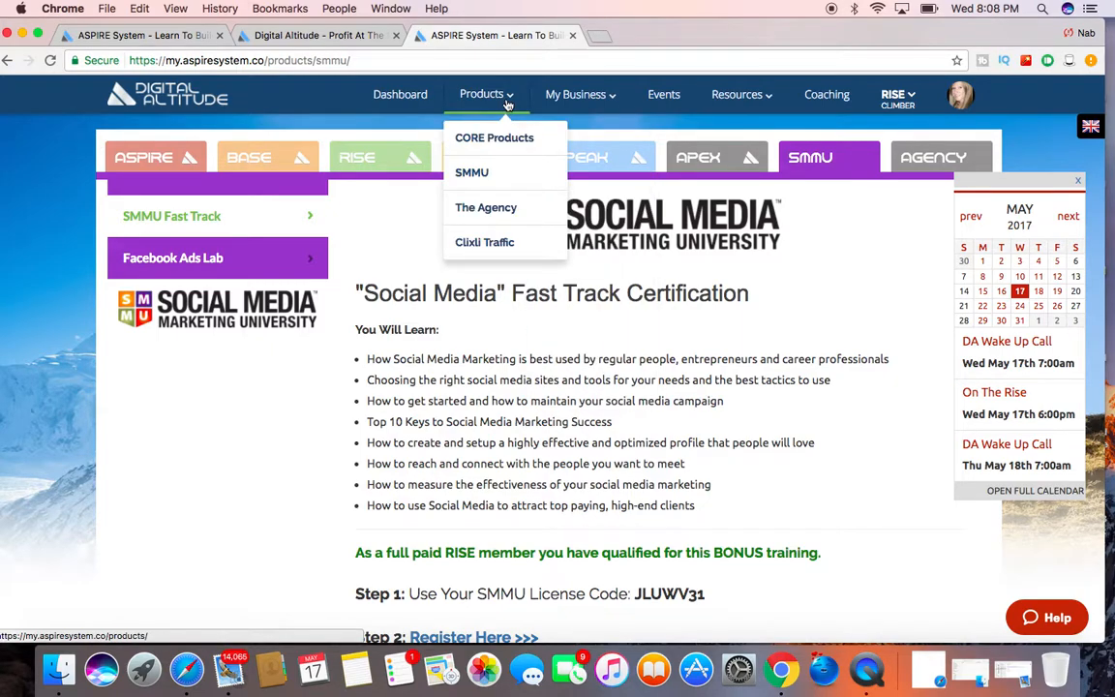
{"action": "mouse_move", "coordinate": [491, 178]}
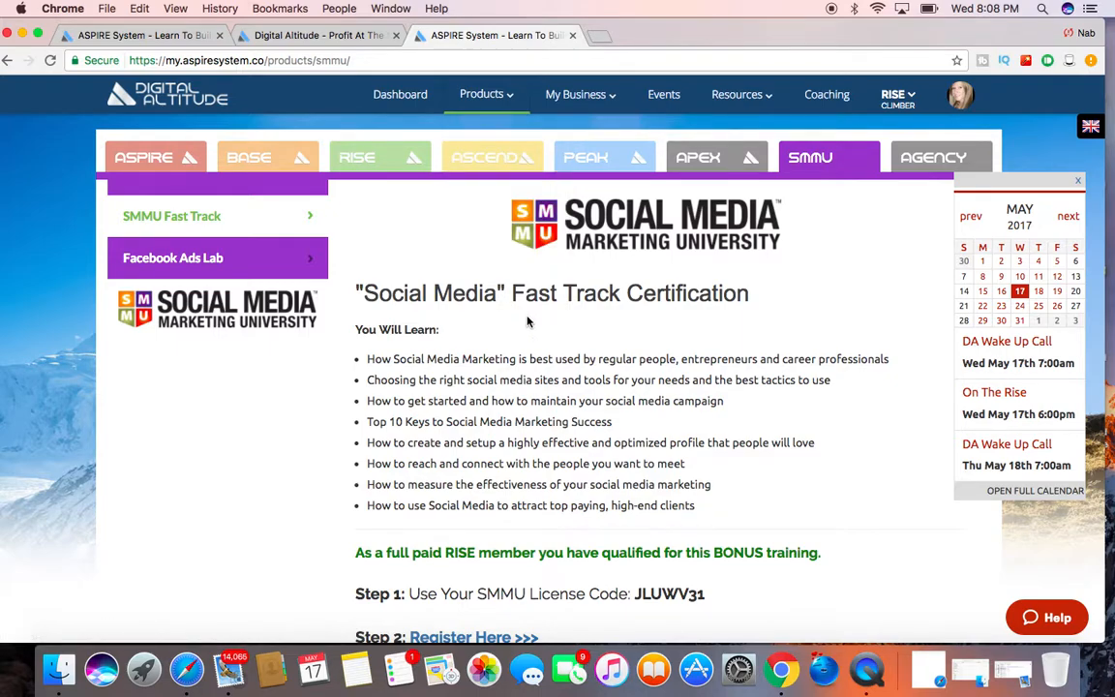
{"action": "mouse_move", "coordinate": [515, 291]}
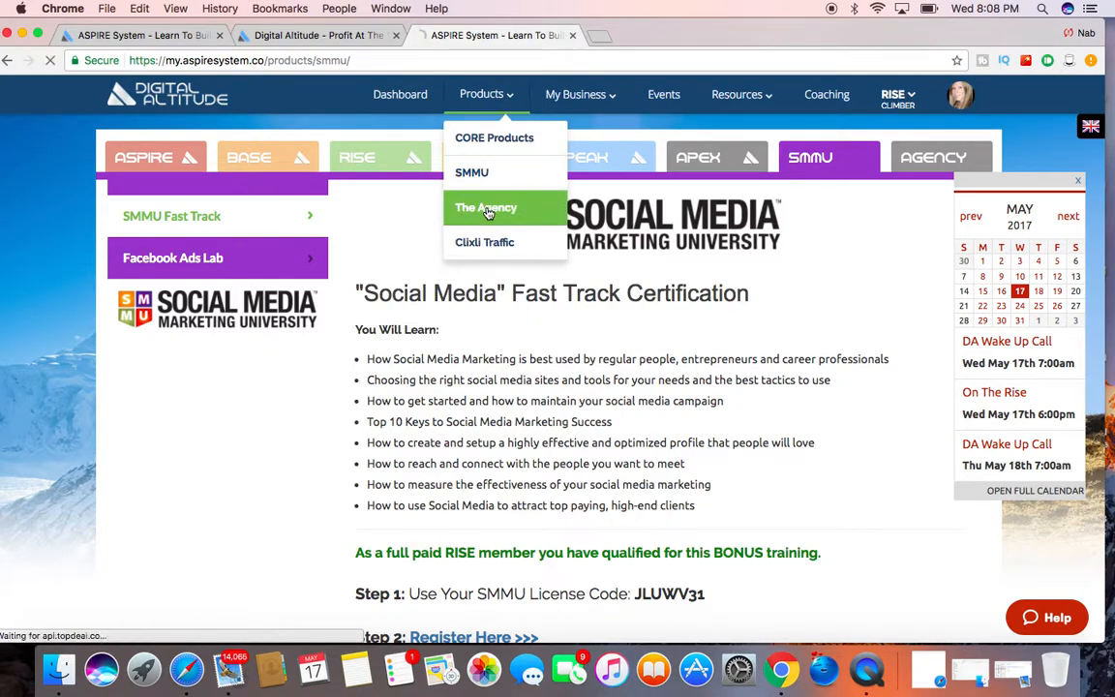
Open The Agency product page and scroll through its branding pitch and co-founder profiles.
{"action": "left_click", "coordinate": [486, 207]}
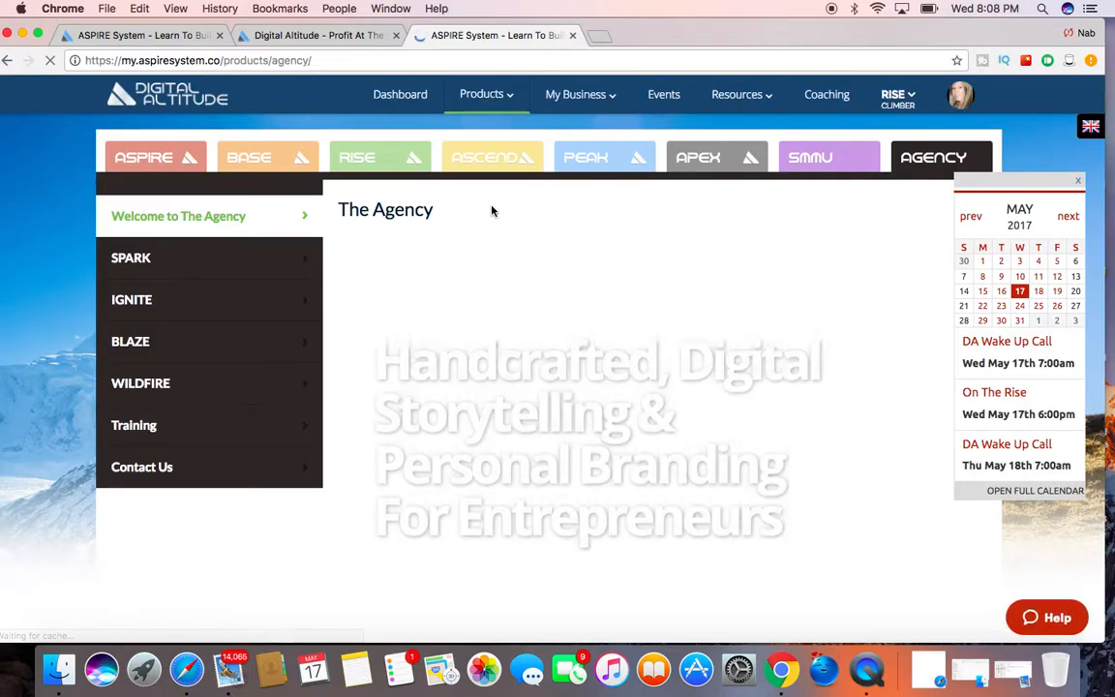
{"action": "scroll", "scroll_direction": "down", "scroll_amount": 3}
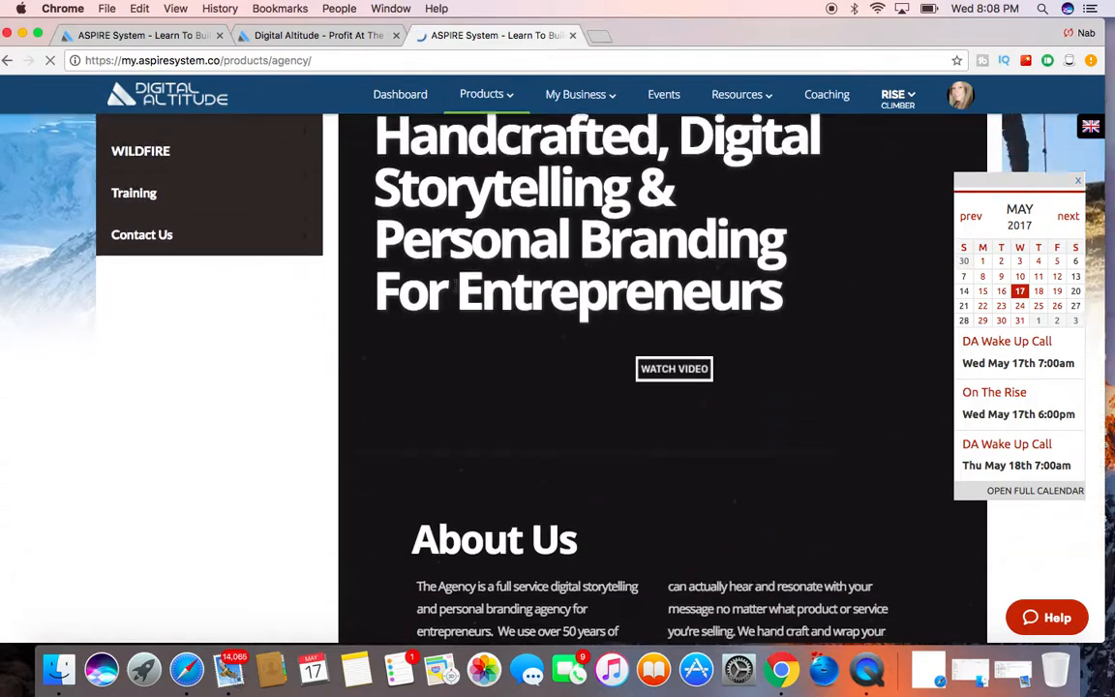
{"action": "scroll", "scroll_direction": "down", "scroll_amount": 3}
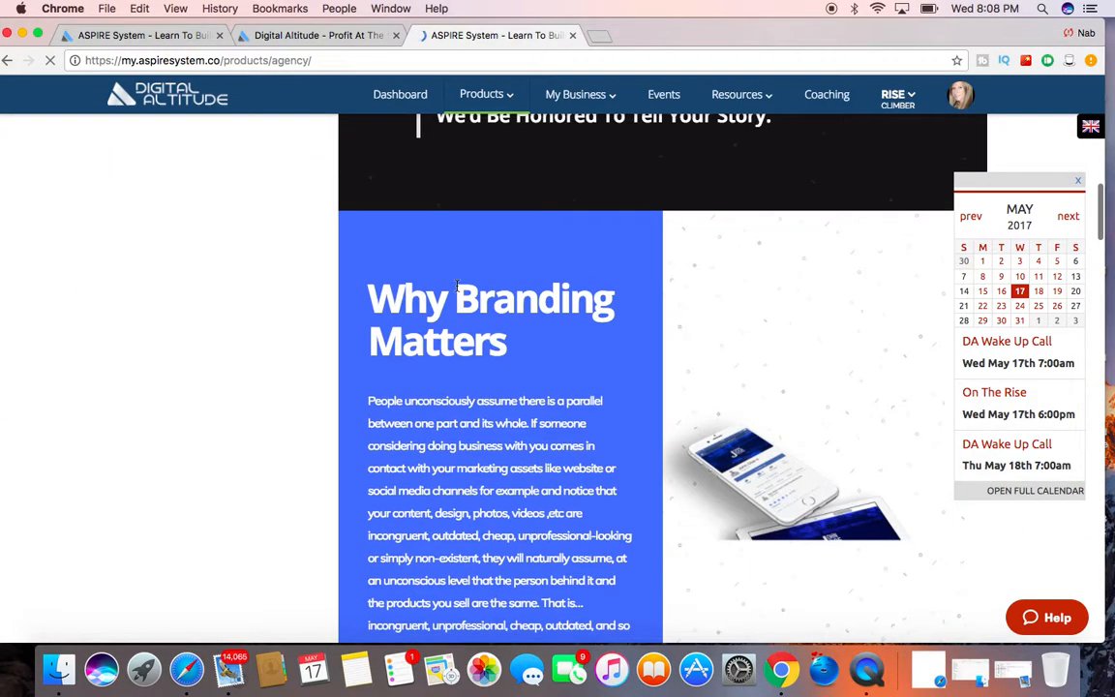
{"action": "scroll", "scroll_direction": "down", "scroll_amount": 3}
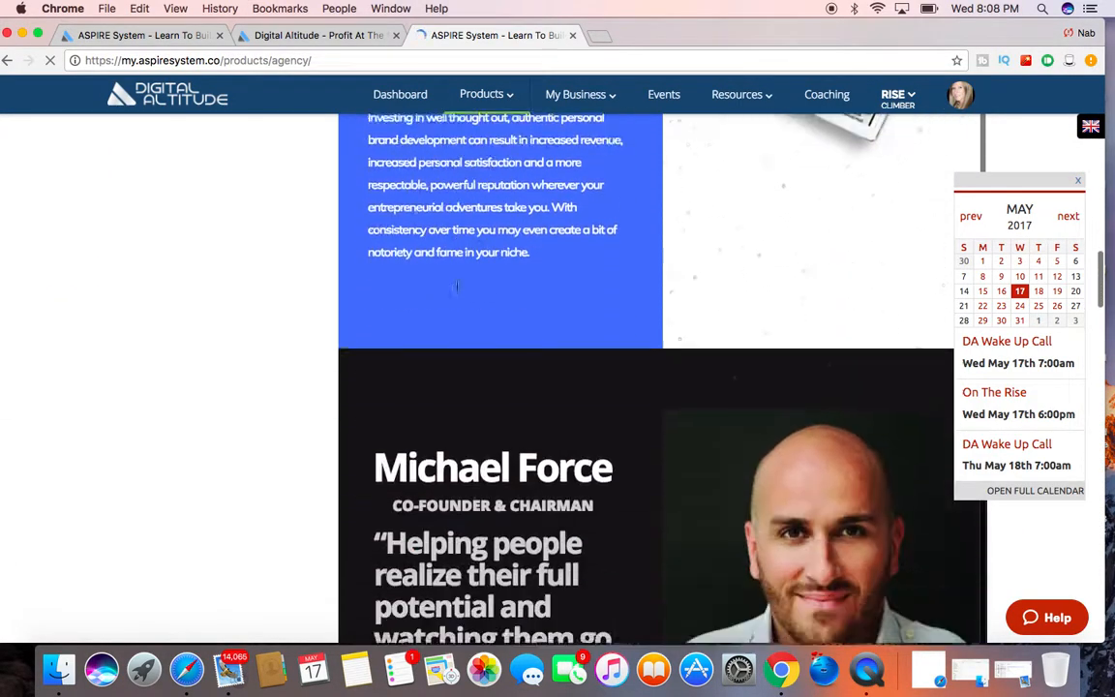
{"action": "scroll", "scroll_direction": "down", "scroll_amount": 3}
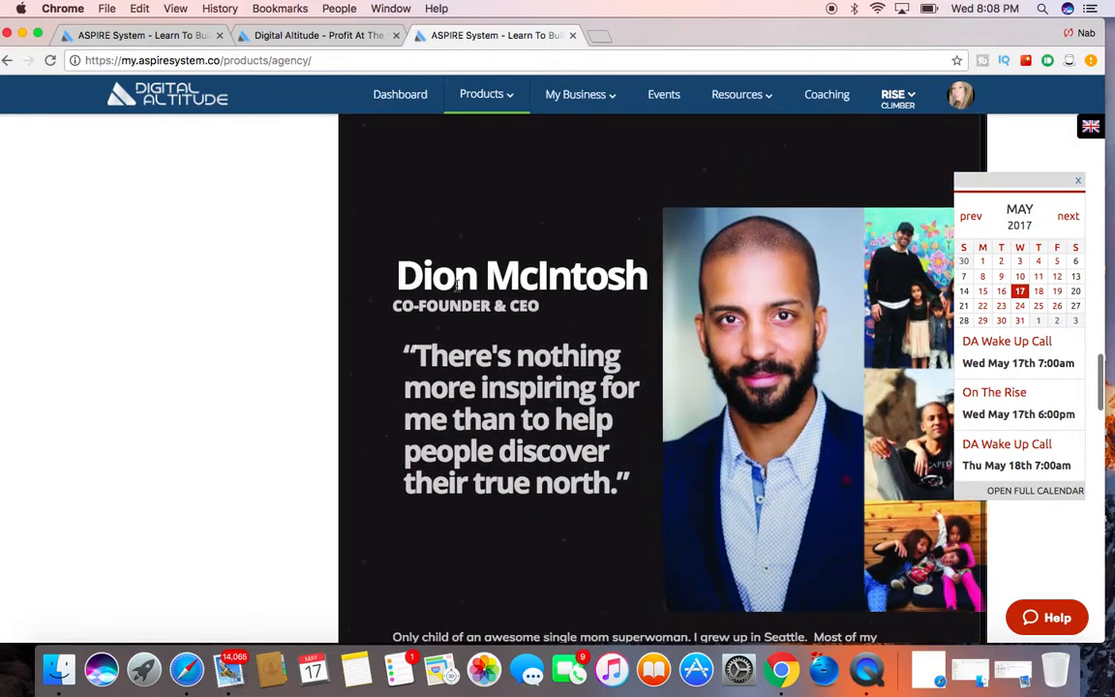
{"action": "scroll", "scroll_direction": "down", "scroll_amount": 3}
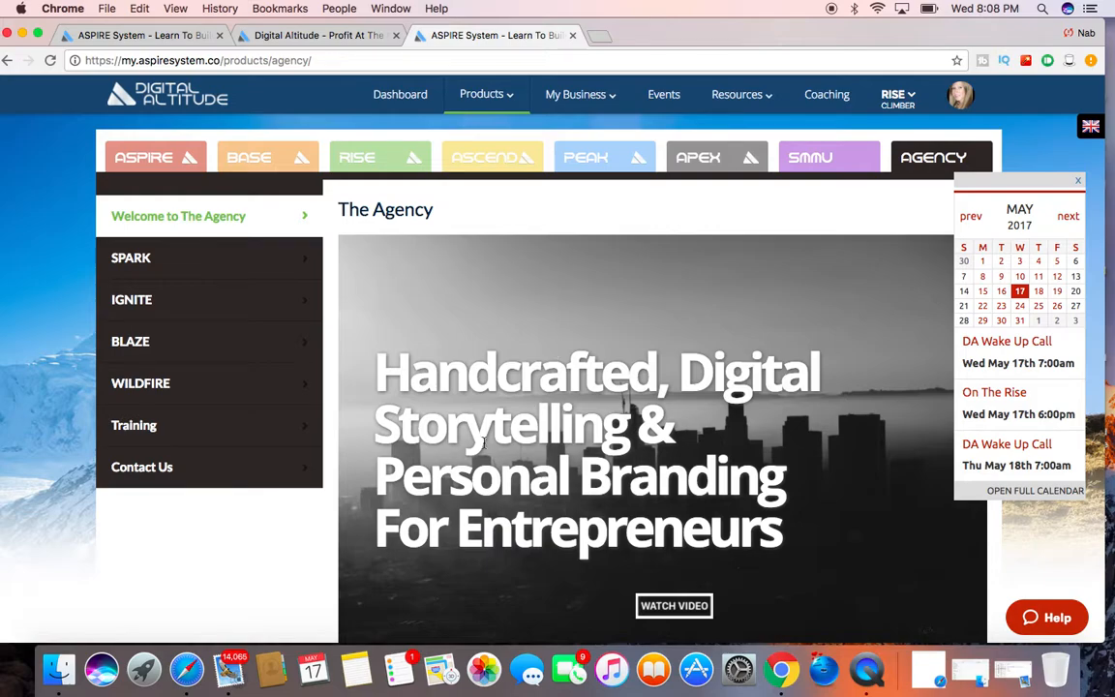
{"action": "left_click", "coordinate": [481, 94]}
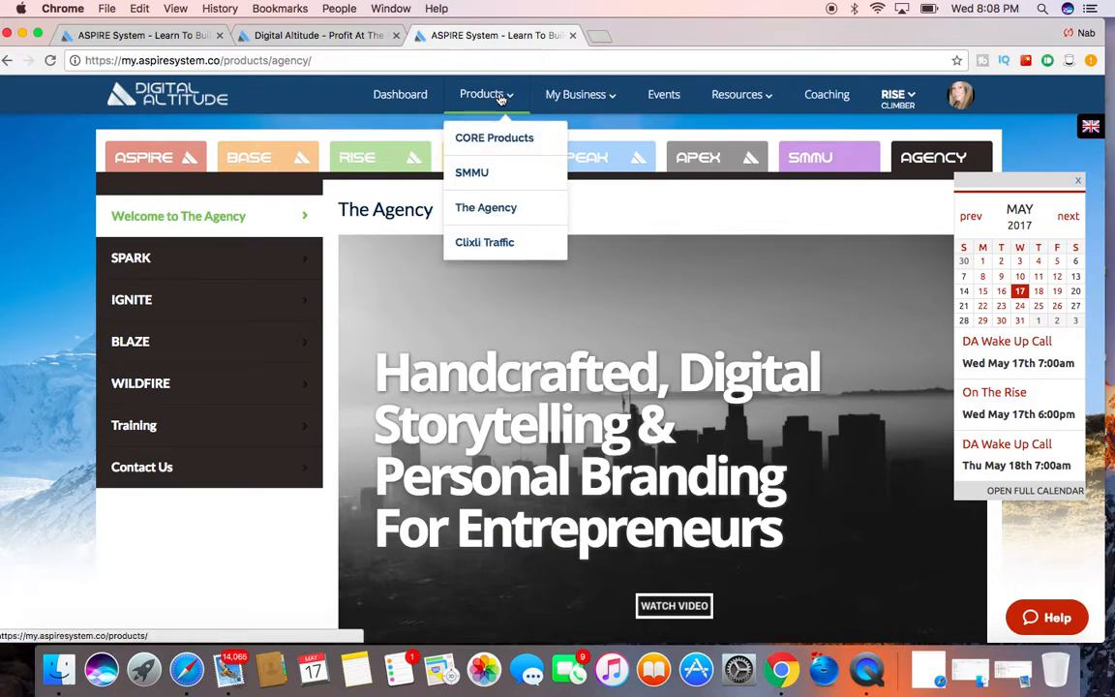
Open the Clixli Traffic product page and scroll through its buyer, seller, VIP and founders sections.
{"action": "left_click", "coordinate": [484, 242]}
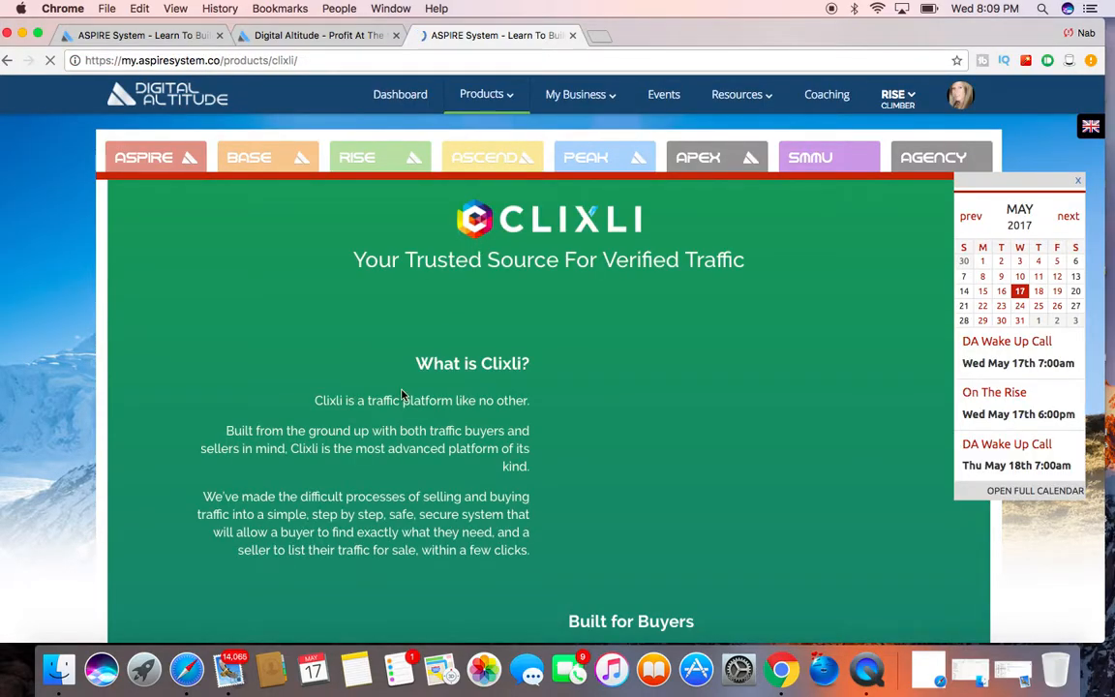
{"action": "scroll", "scroll_direction": "down", "scroll_amount": 3}
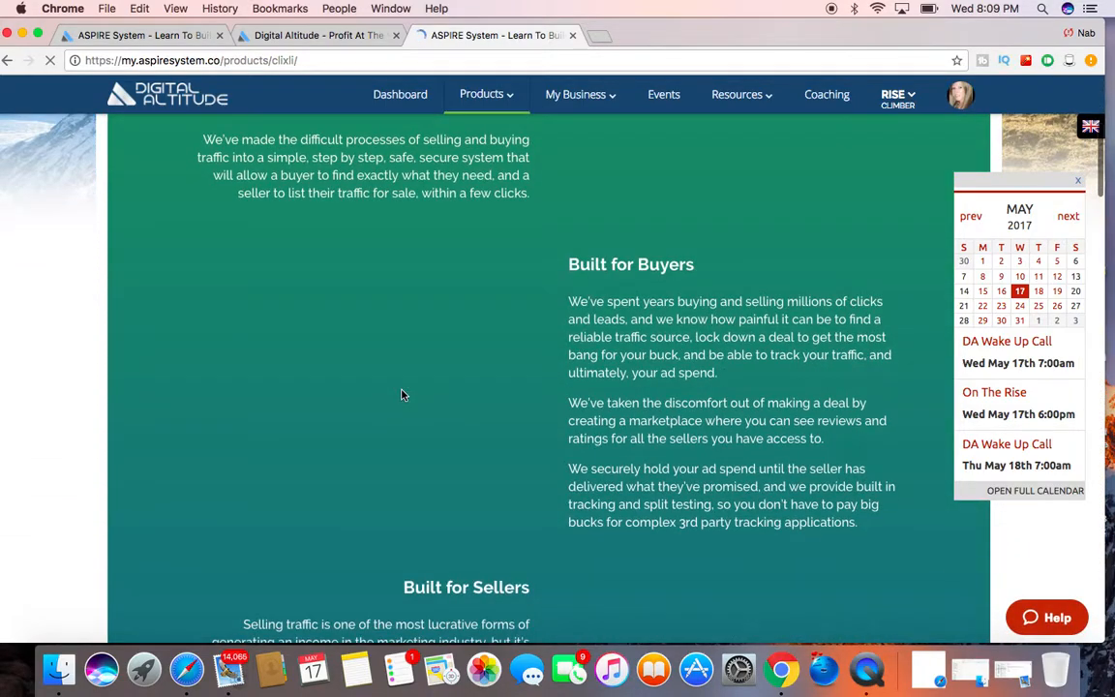
{"action": "scroll", "scroll_direction": "down", "scroll_amount": 3}
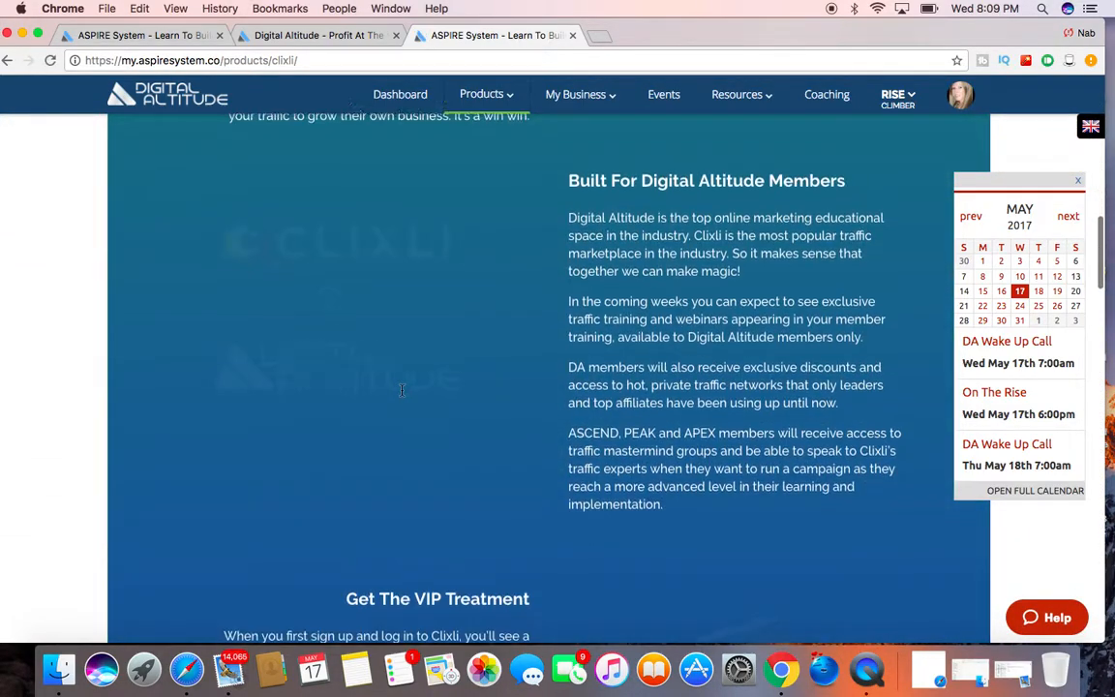
{"action": "scroll", "scroll_direction": "down", "scroll_amount": 3}
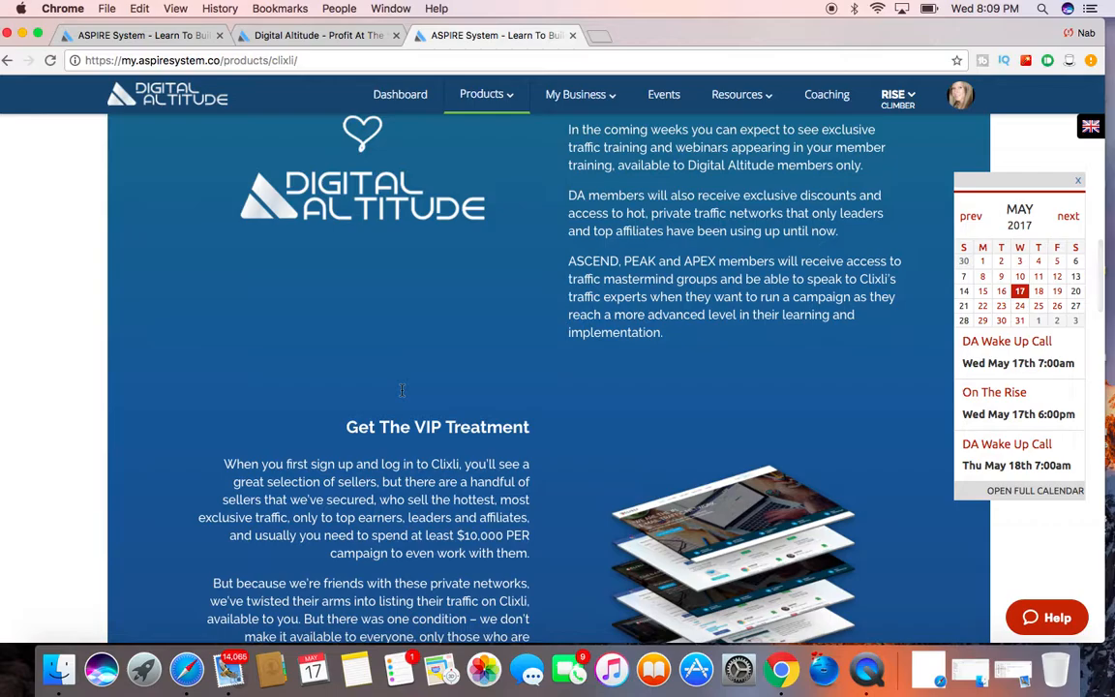
{"action": "scroll", "scroll_direction": "down", "scroll_amount": 3}
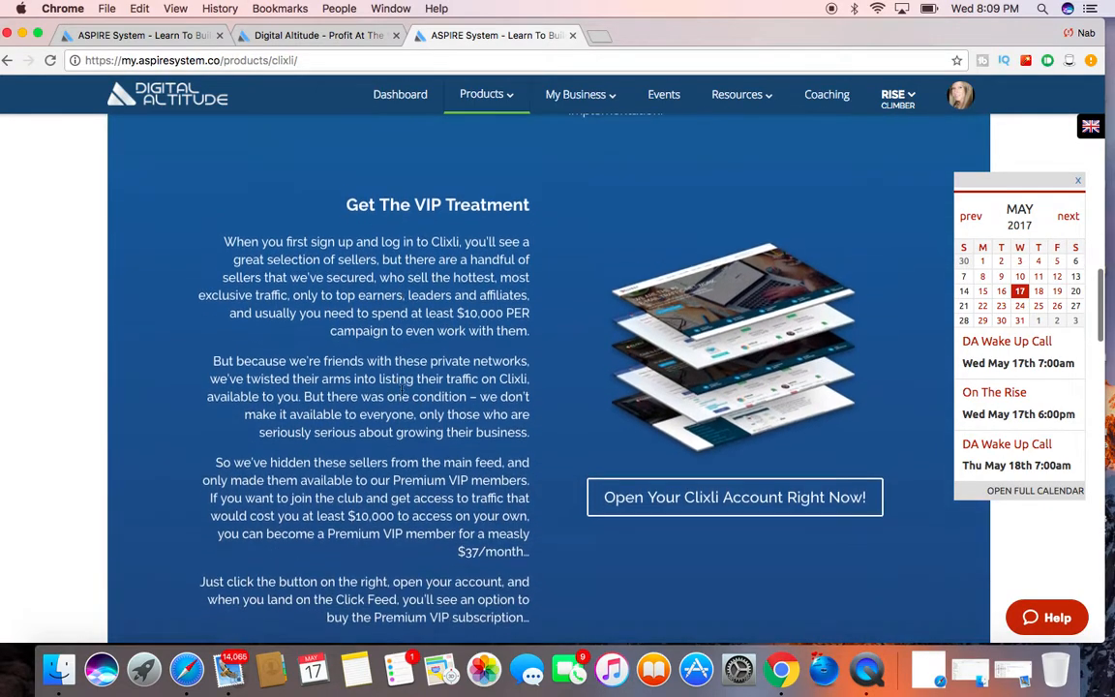
{"action": "scroll", "scroll_direction": "down", "scroll_amount": 3}
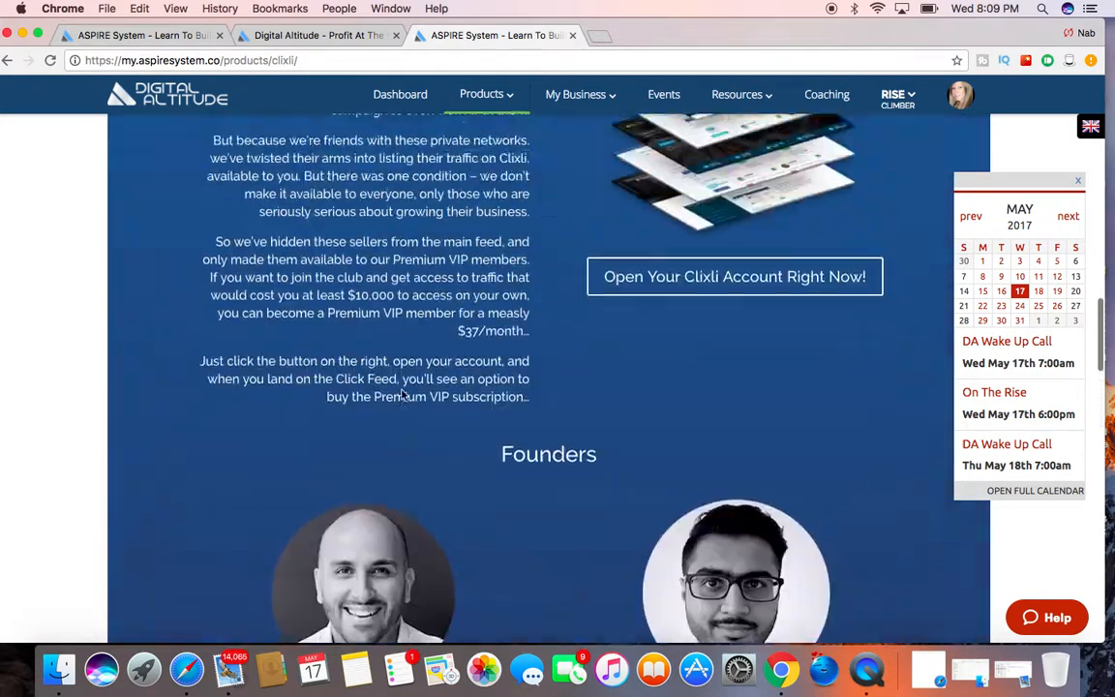
{"action": "left_click", "coordinate": [486, 94]}
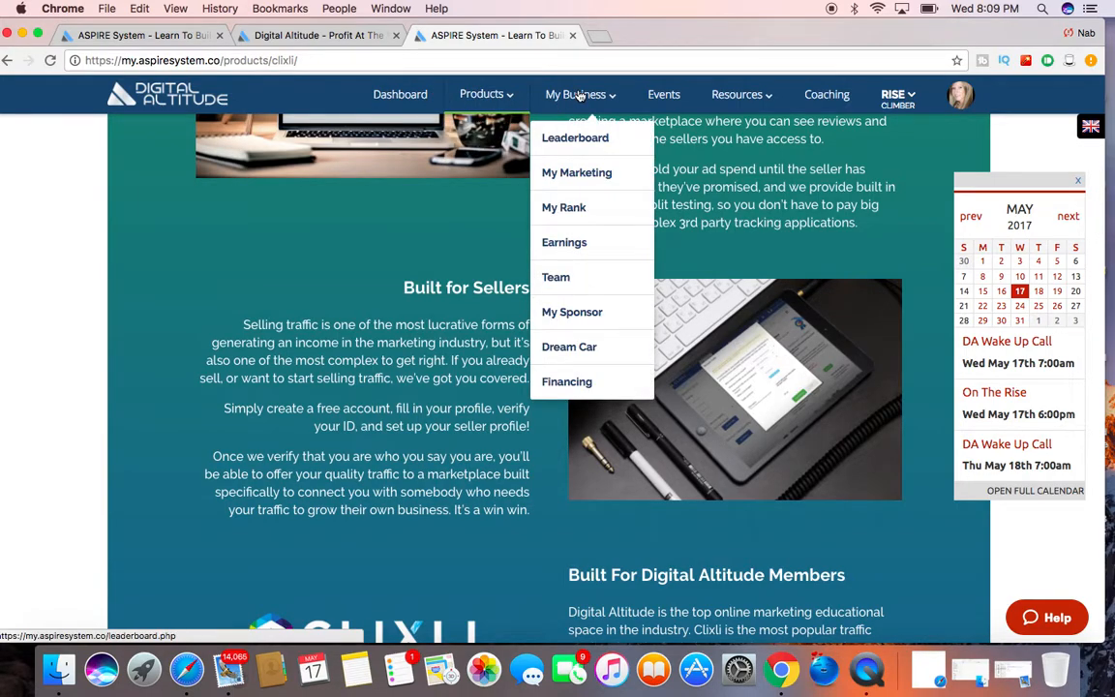
{"action": "mouse_move", "coordinate": [576, 172]}
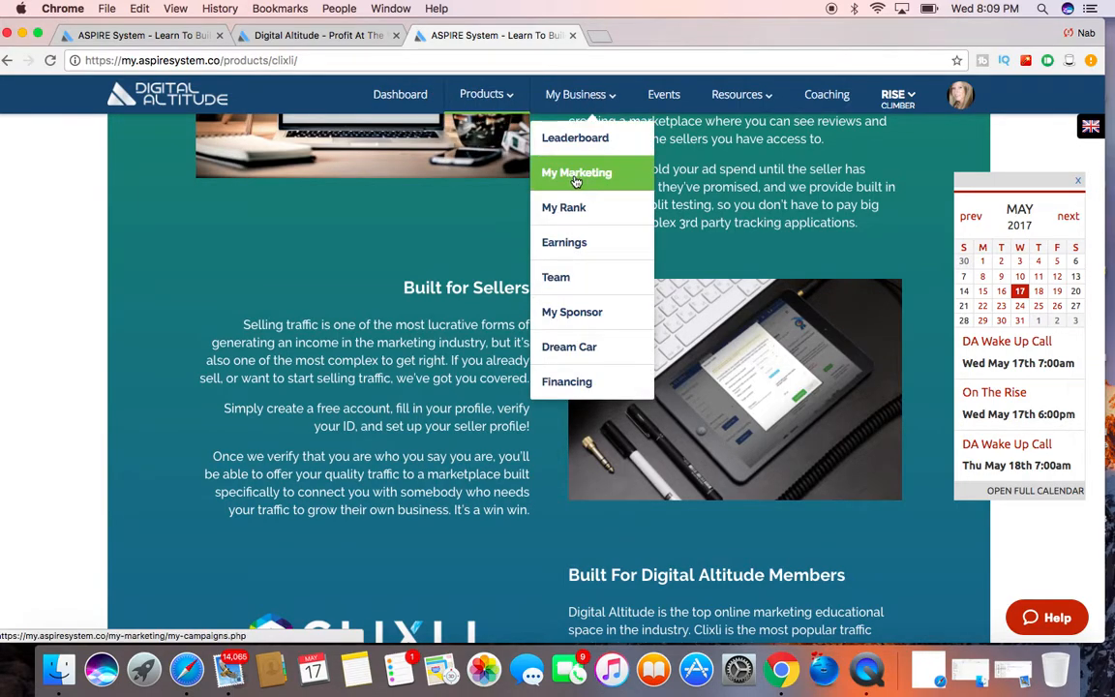
Open My Marketing's My Campaigns page and scroll the leads table of dates, sales pages and tags.
{"action": "left_click", "coordinate": [577, 172]}
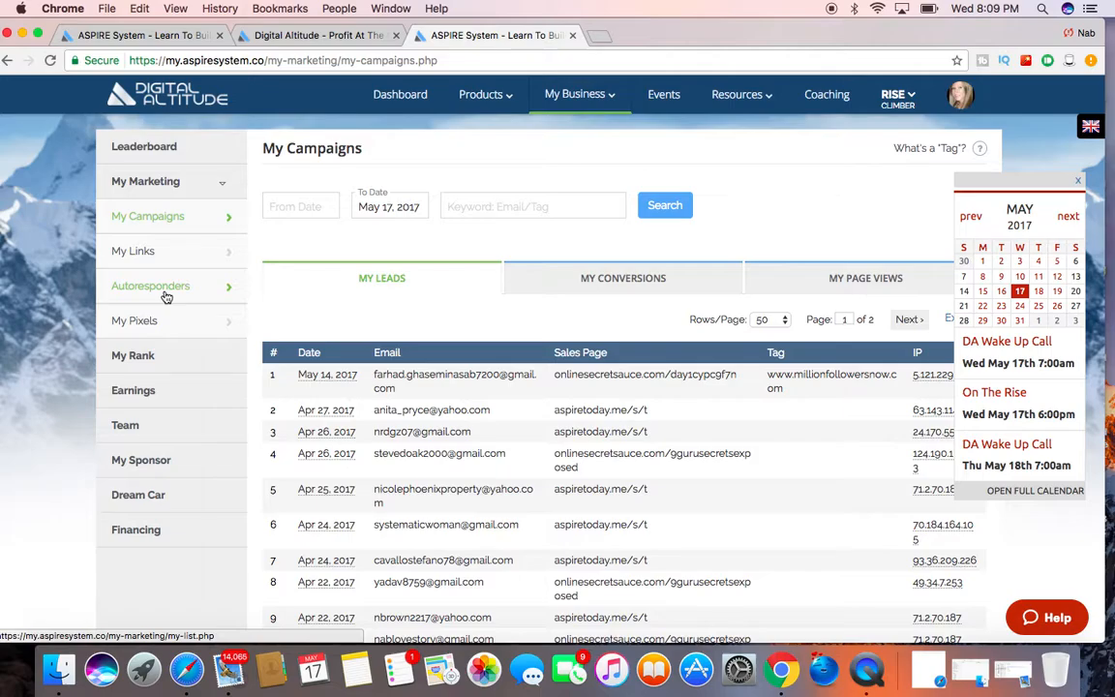
{"action": "scroll", "scroll_direction": "down", "scroll_amount": 3}
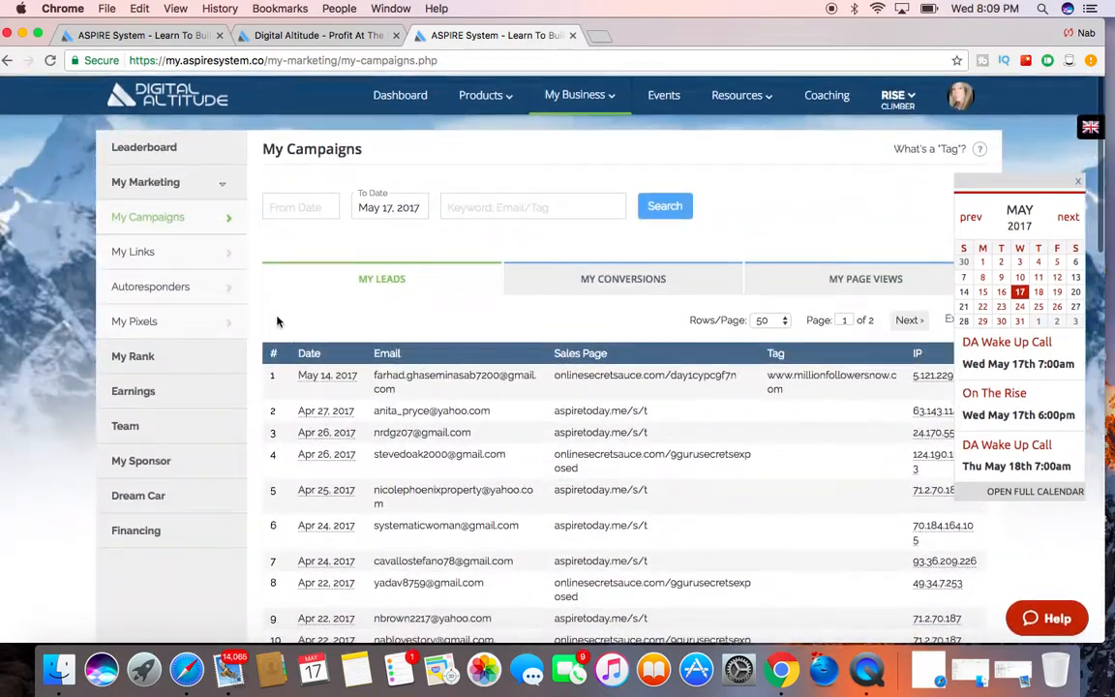
{"action": "mouse_move", "coordinate": [145, 181]}
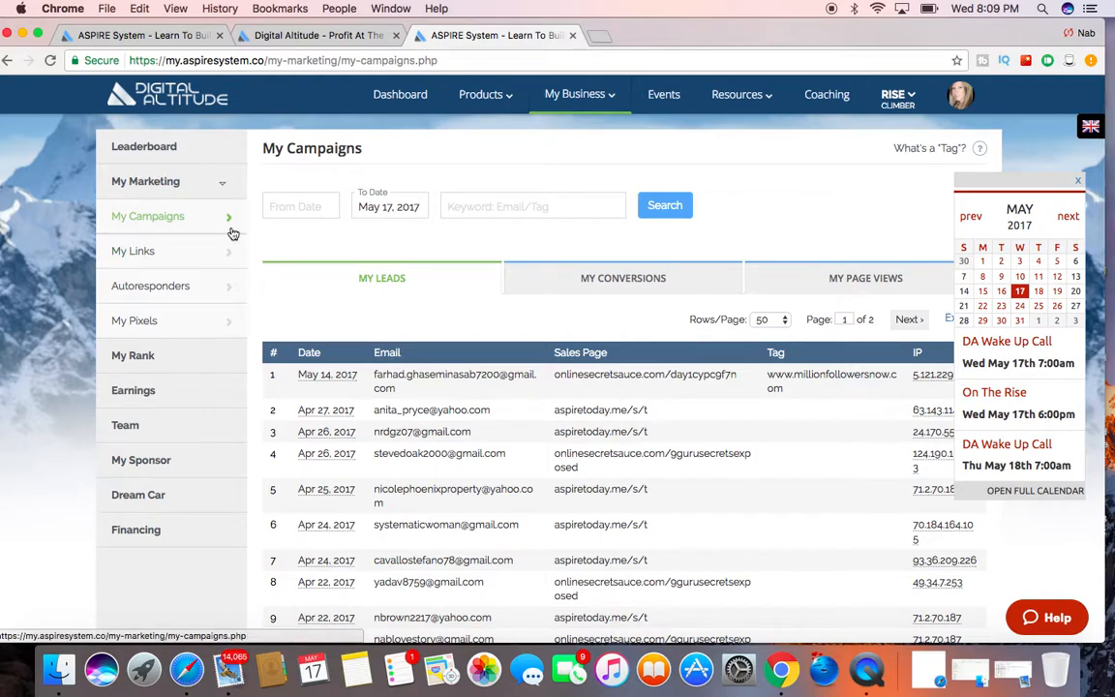
Open My Links on ASPIRE Today and scroll its capture, sales, order and thank-you links.
{"action": "left_click", "coordinate": [132, 250]}
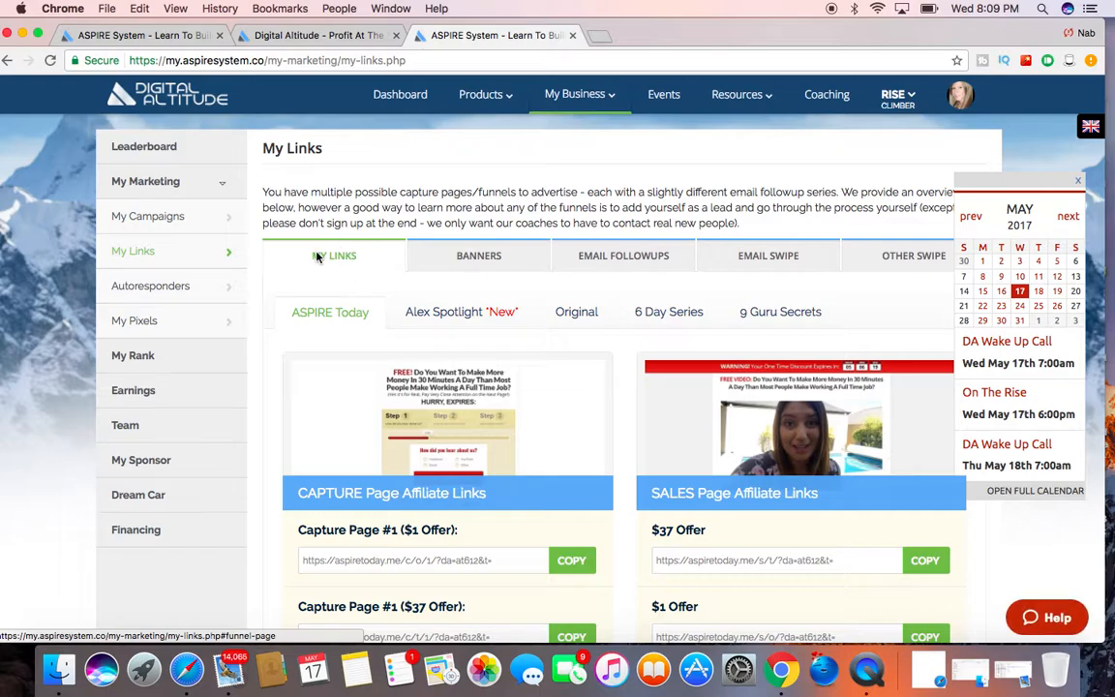
{"action": "scroll", "scroll_direction": "down", "scroll_amount": 3}
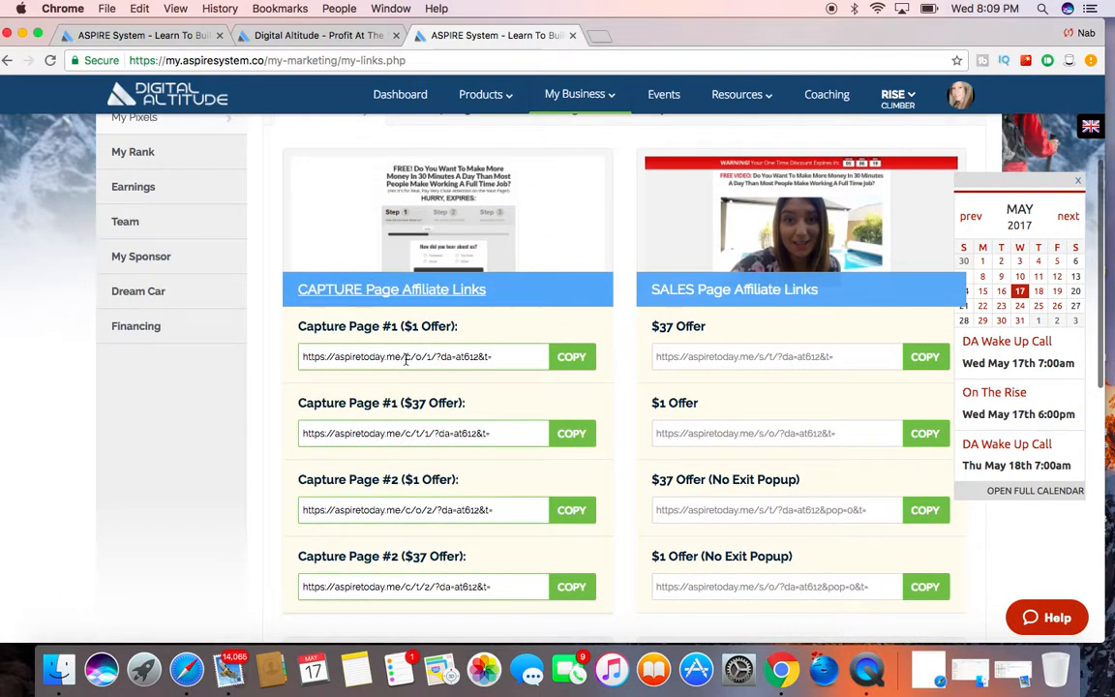
{"action": "scroll", "scroll_direction": "down", "scroll_amount": 3}
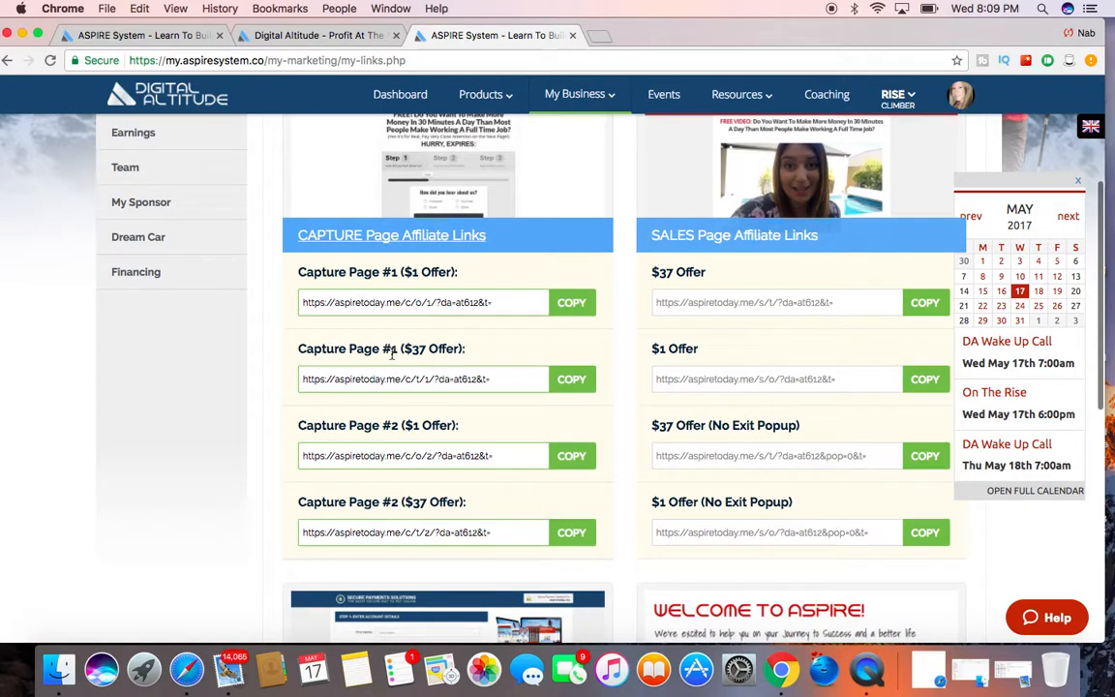
{"action": "scroll", "scroll_direction": "down", "scroll_amount": 3}
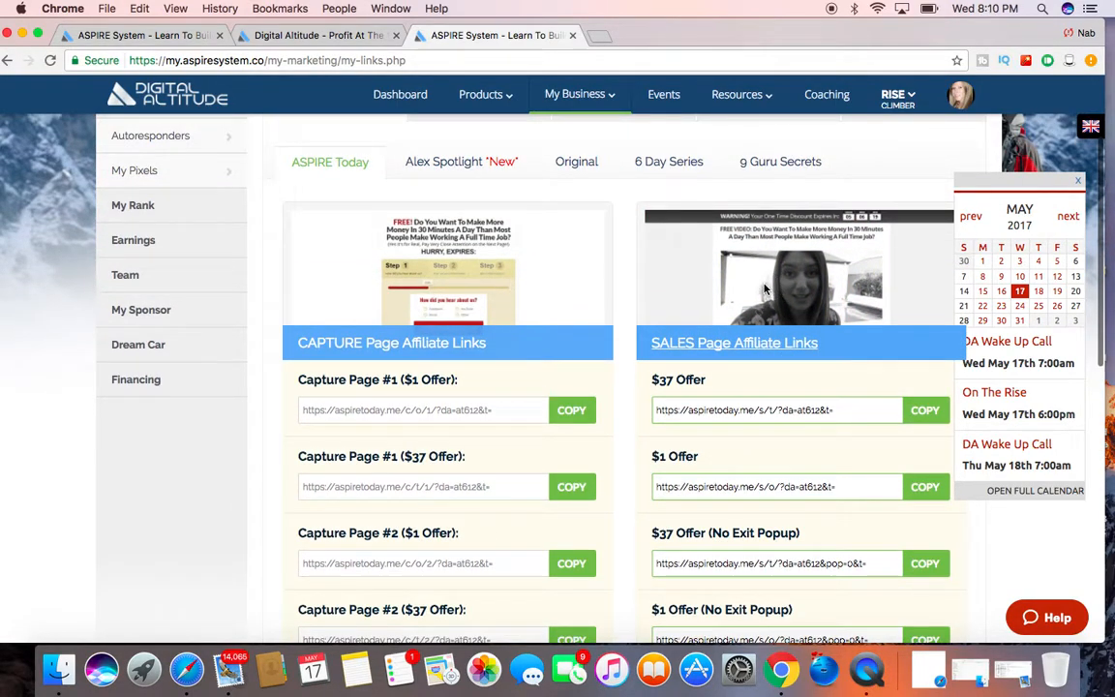
{"action": "scroll", "scroll_direction": "down", "scroll_amount": 3}
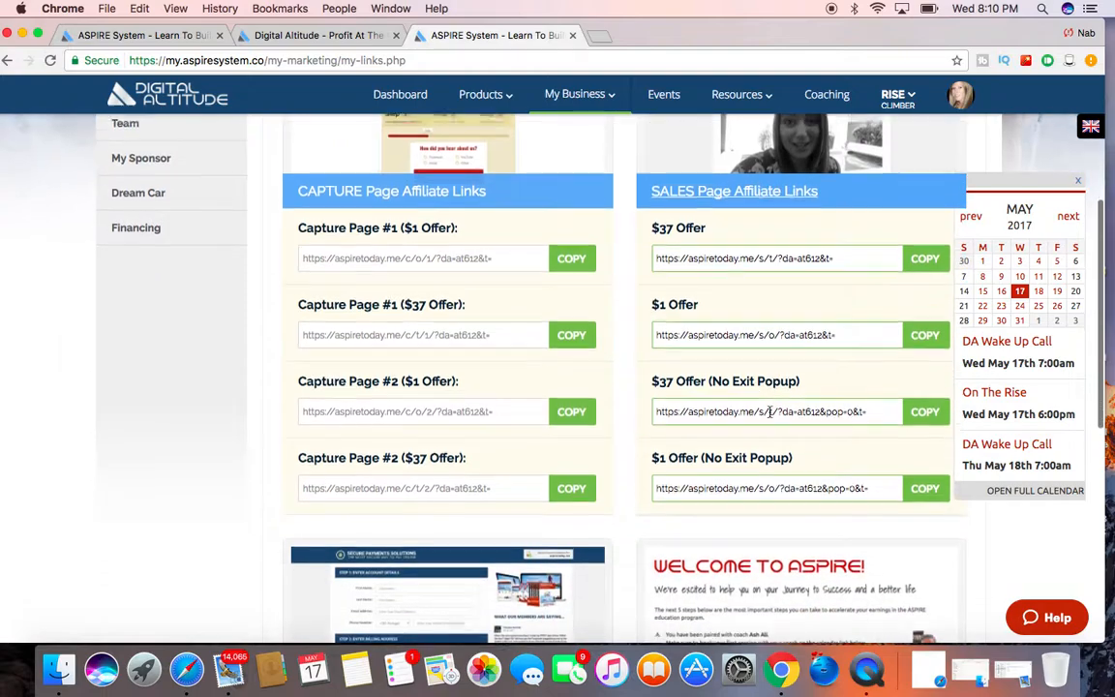
{"action": "scroll", "scroll_direction": "down", "scroll_amount": 3}
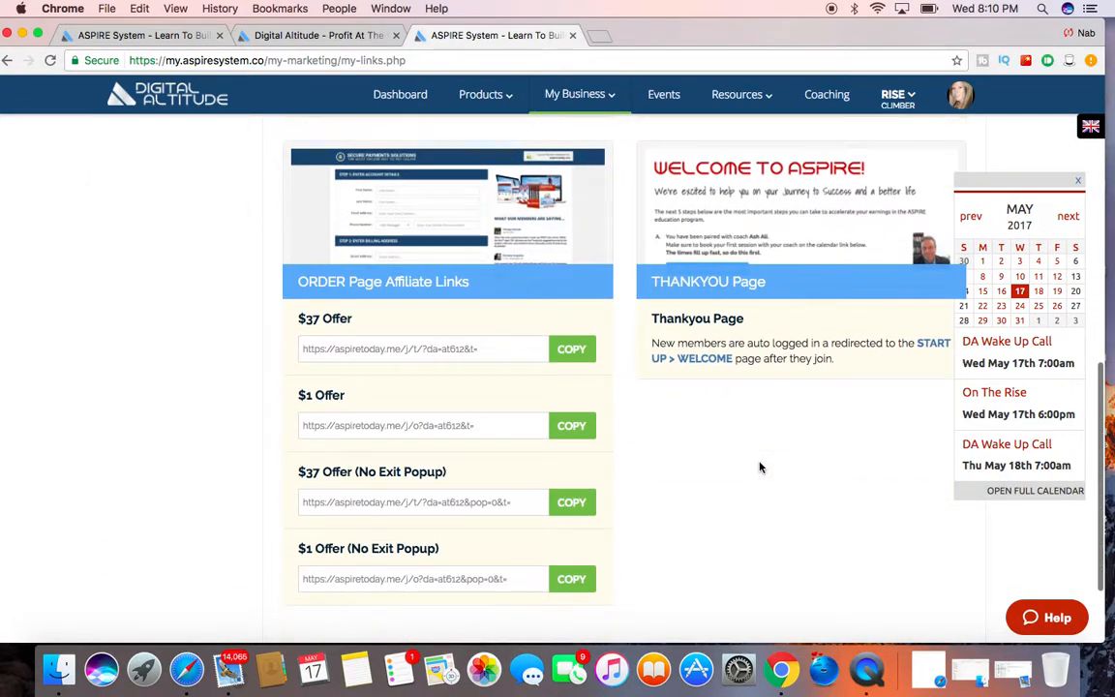
{"action": "scroll", "scroll_direction": "down", "scroll_amount": 3}
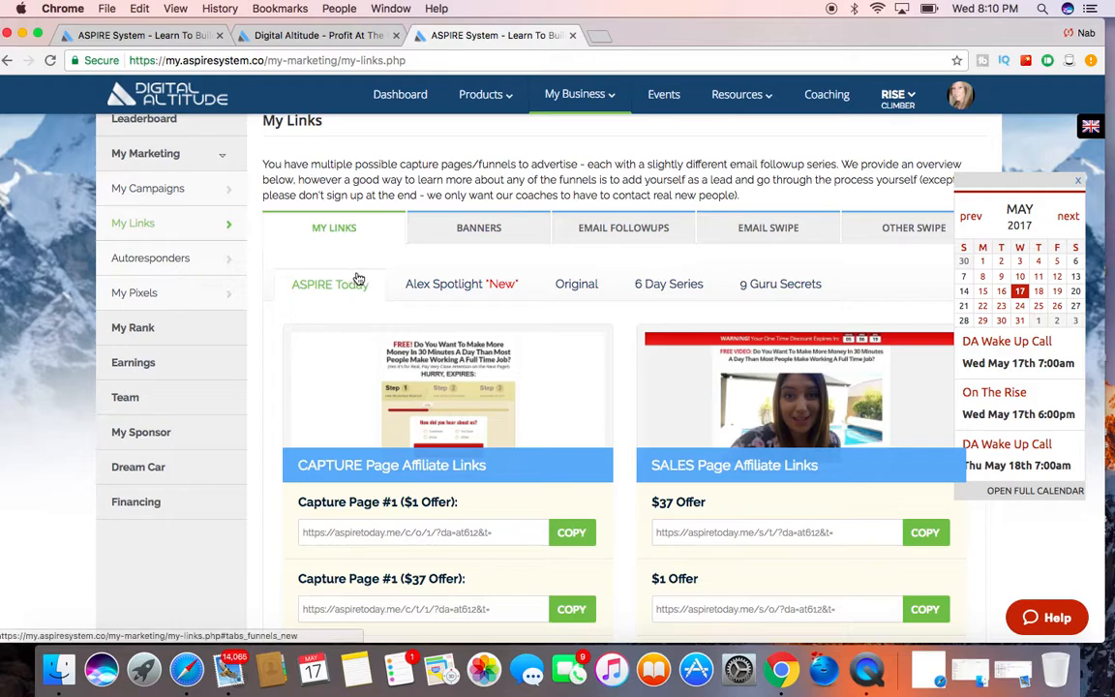
{"action": "mouse_move", "coordinate": [352, 298]}
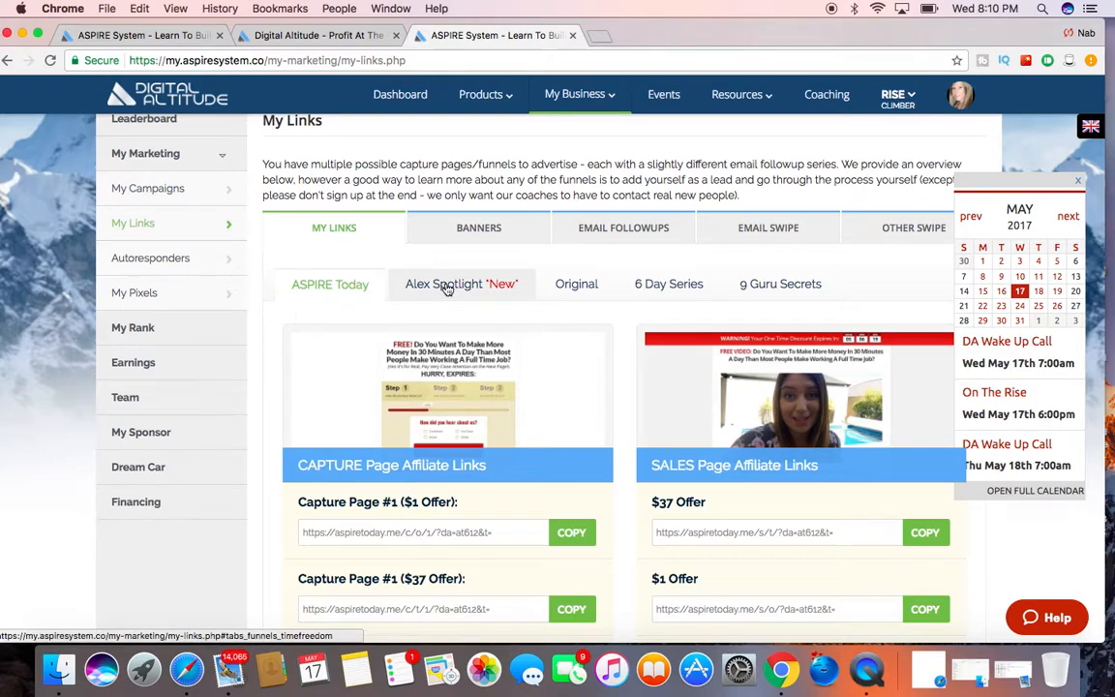
{"action": "mouse_move", "coordinate": [502, 287]}
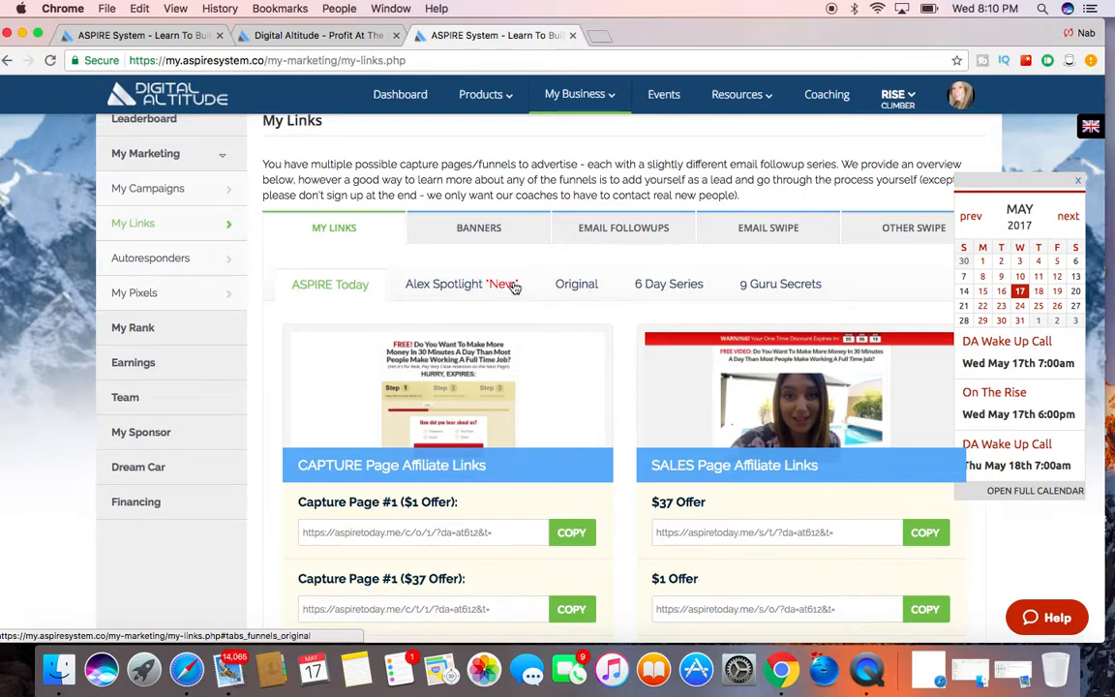
Browse the Alex Spotlight and Original funnel affiliate links.
{"action": "left_click", "coordinate": [460, 284]}
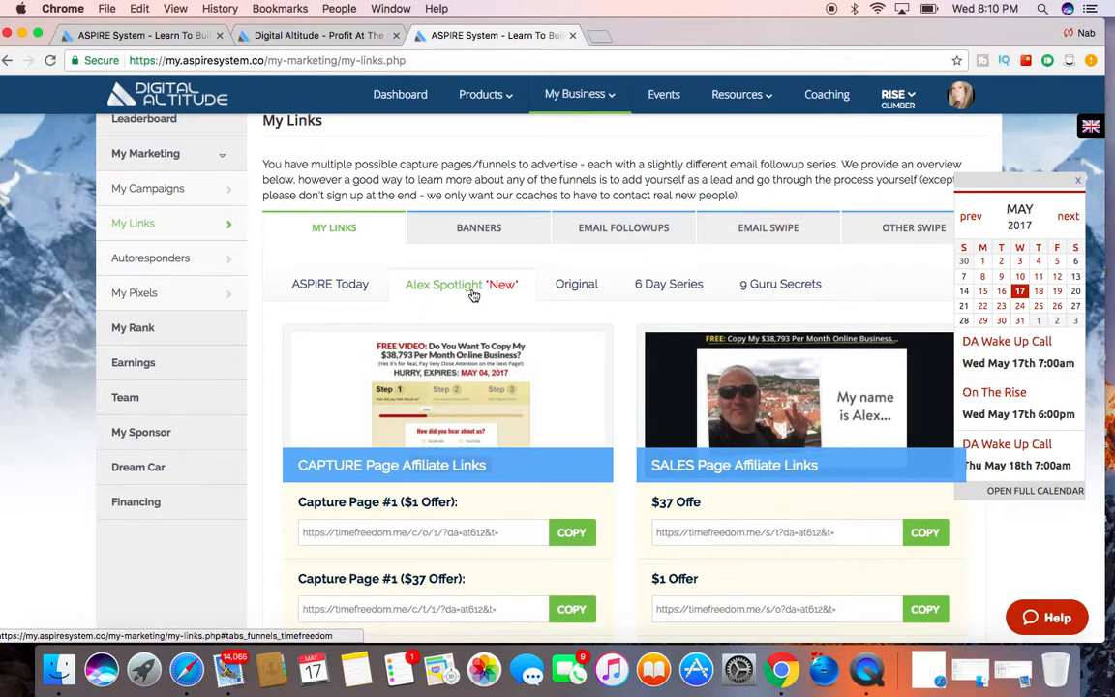
{"action": "scroll", "scroll_direction": "down", "scroll_amount": 3}
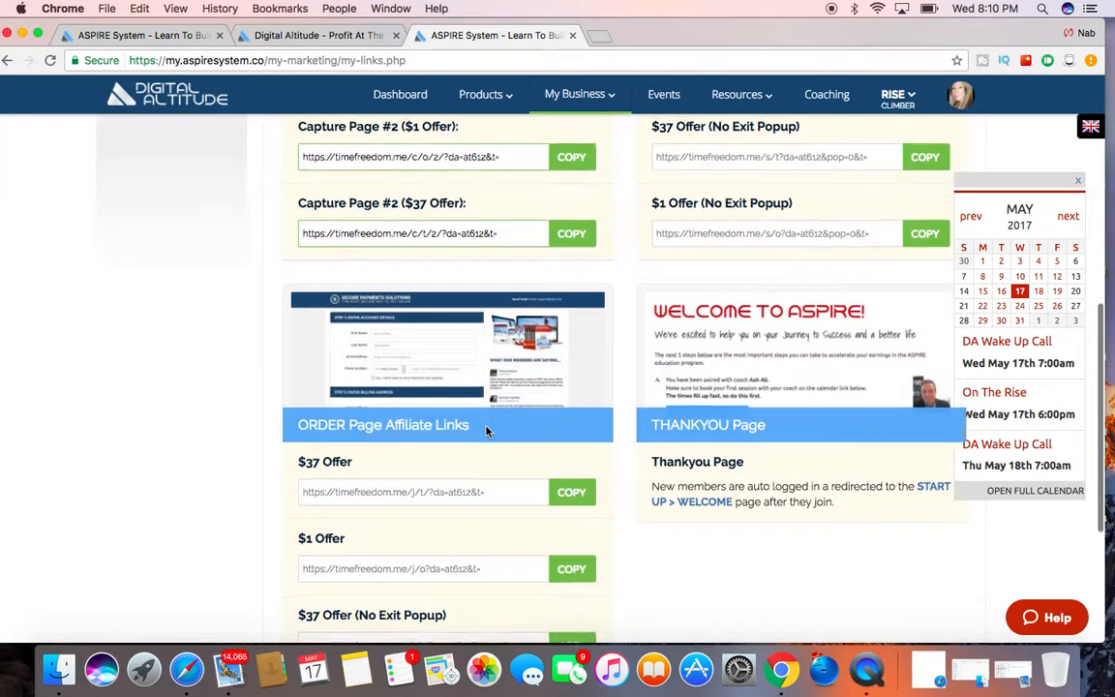
{"action": "scroll", "scroll_direction": "down", "scroll_amount": 3}
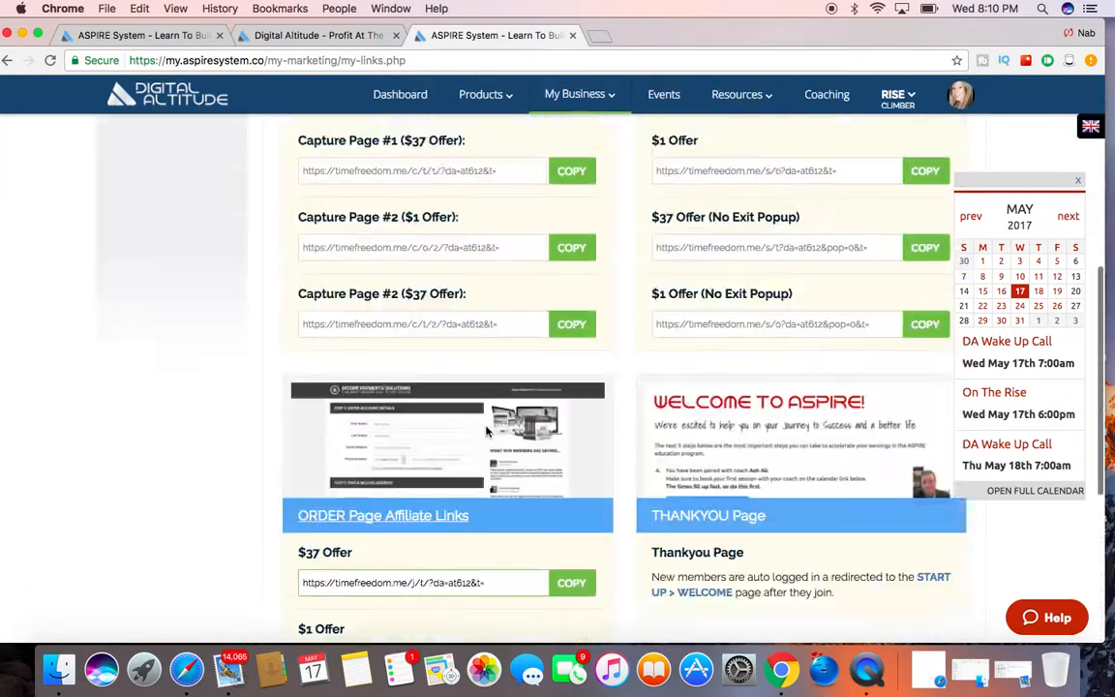
{"action": "left_click", "coordinate": [576, 311]}
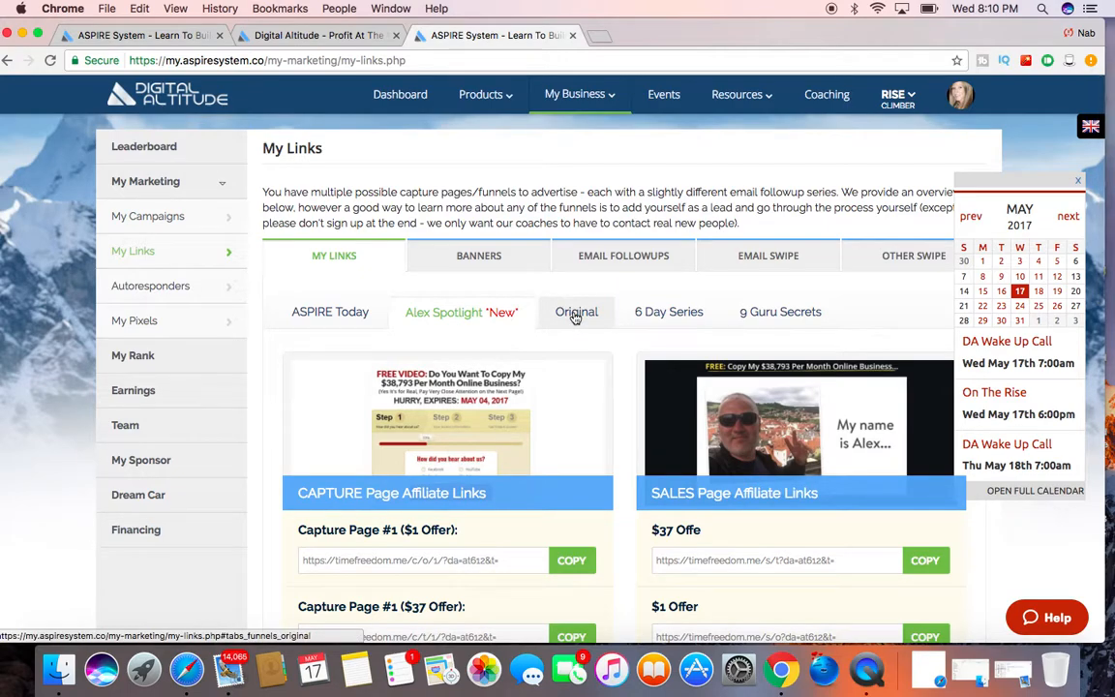
{"action": "left_click", "coordinate": [576, 312]}
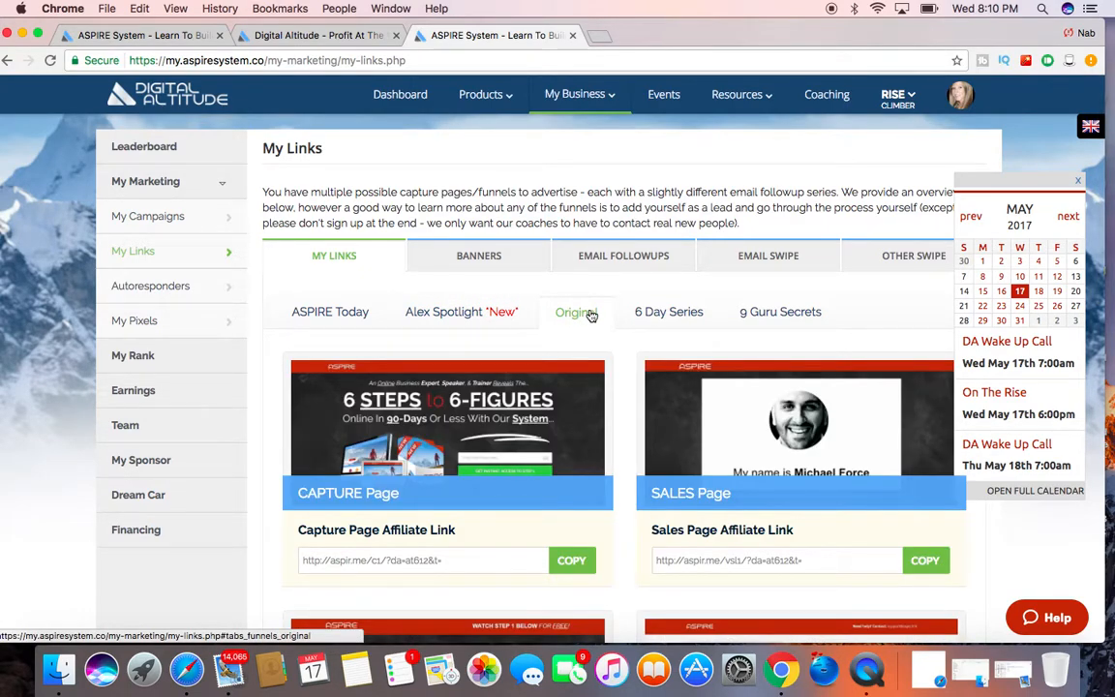
{"action": "scroll", "scroll_direction": "down", "scroll_amount": 3}
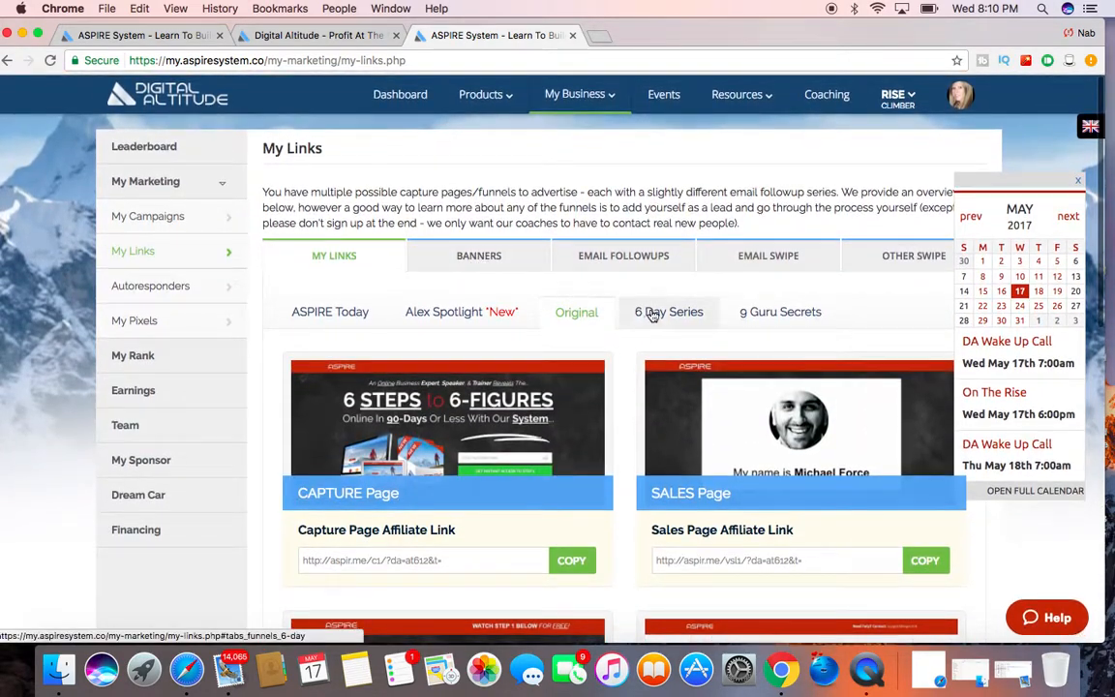
Browse the 6 Day Series and 9 Guru Secrets funnel affiliate links.
{"action": "left_click", "coordinate": [669, 311]}
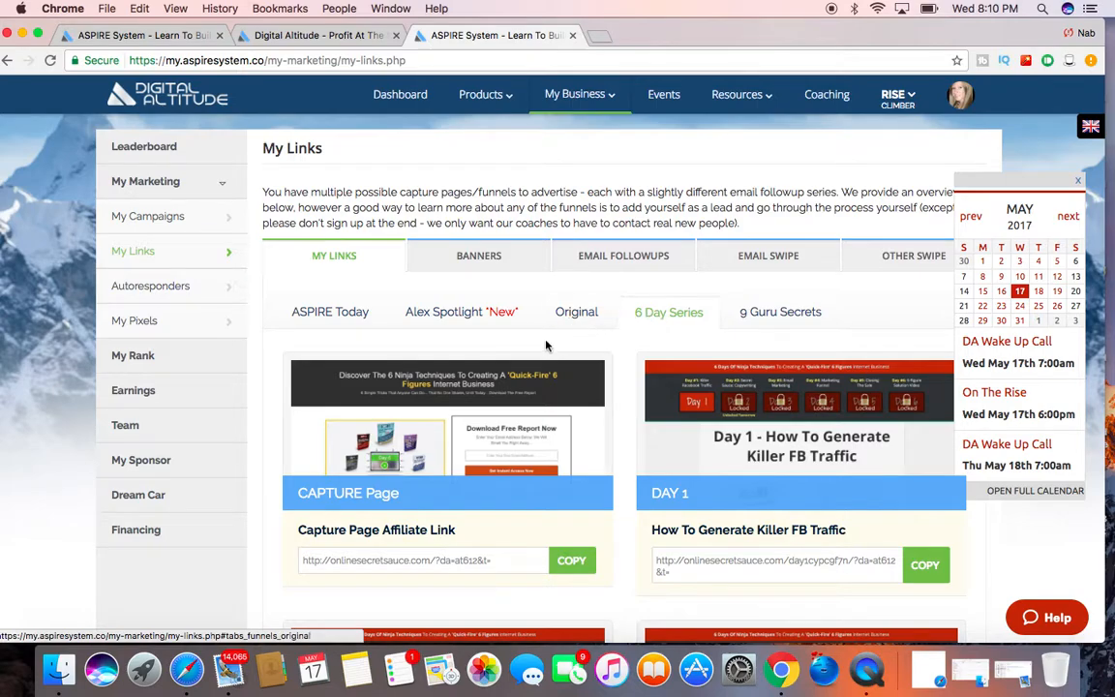
{"action": "scroll", "scroll_direction": "down", "scroll_amount": 3}
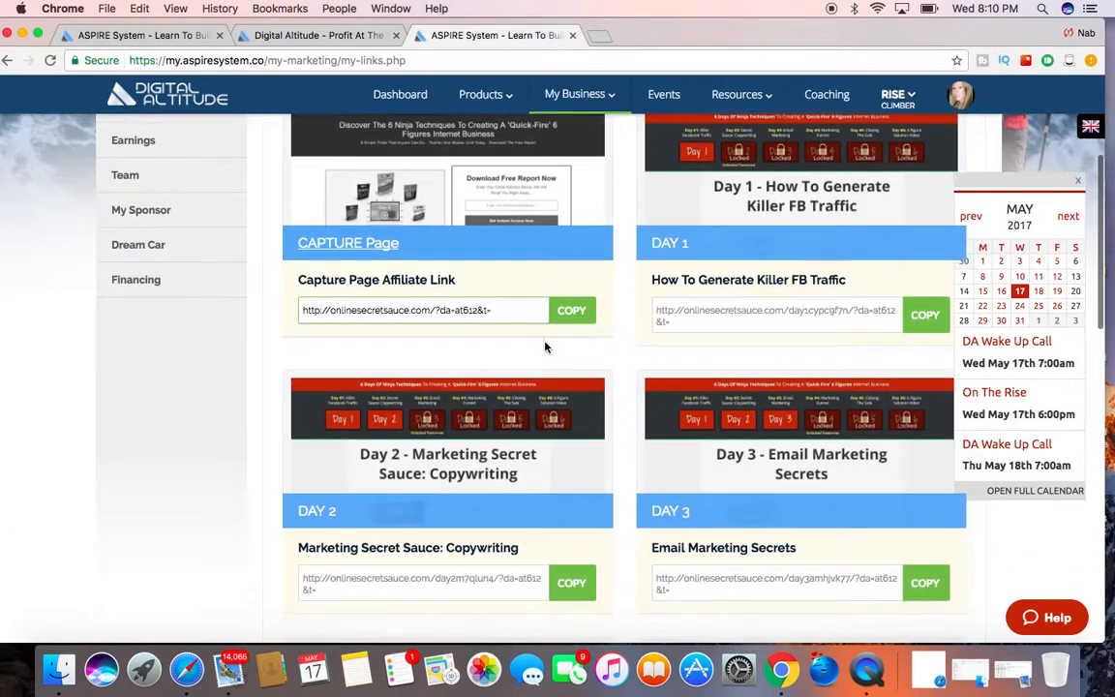
{"action": "scroll", "scroll_direction": "down", "scroll_amount": 3}
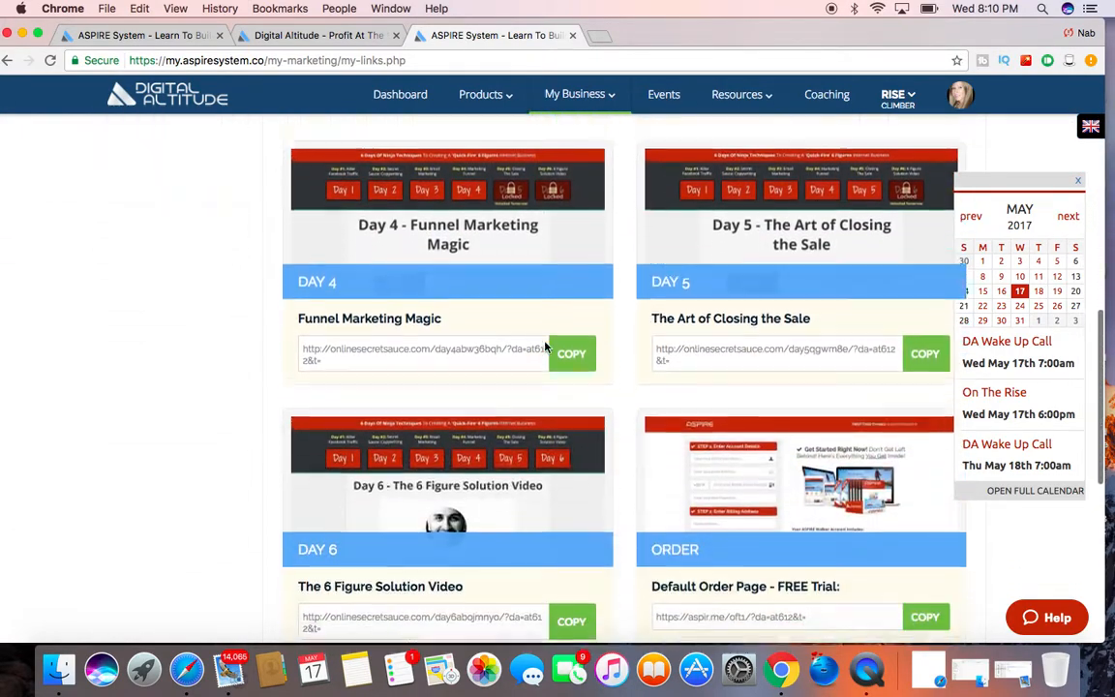
{"action": "scroll", "scroll_direction": "down", "scroll_amount": 3}
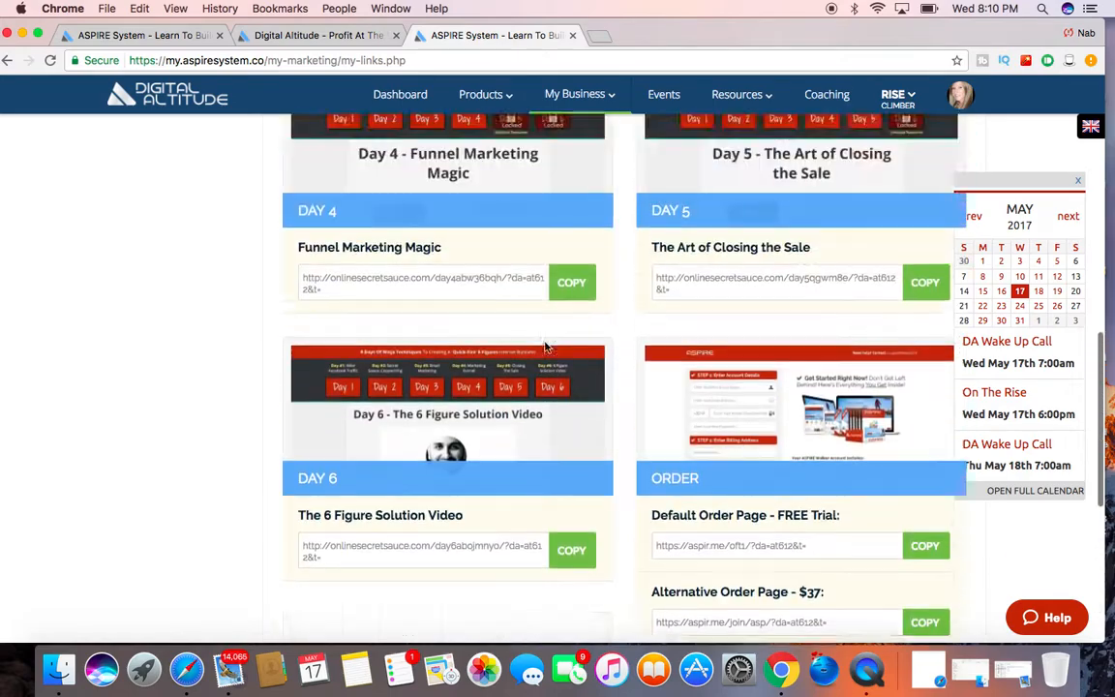
{"action": "left_click", "coordinate": [782, 288]}
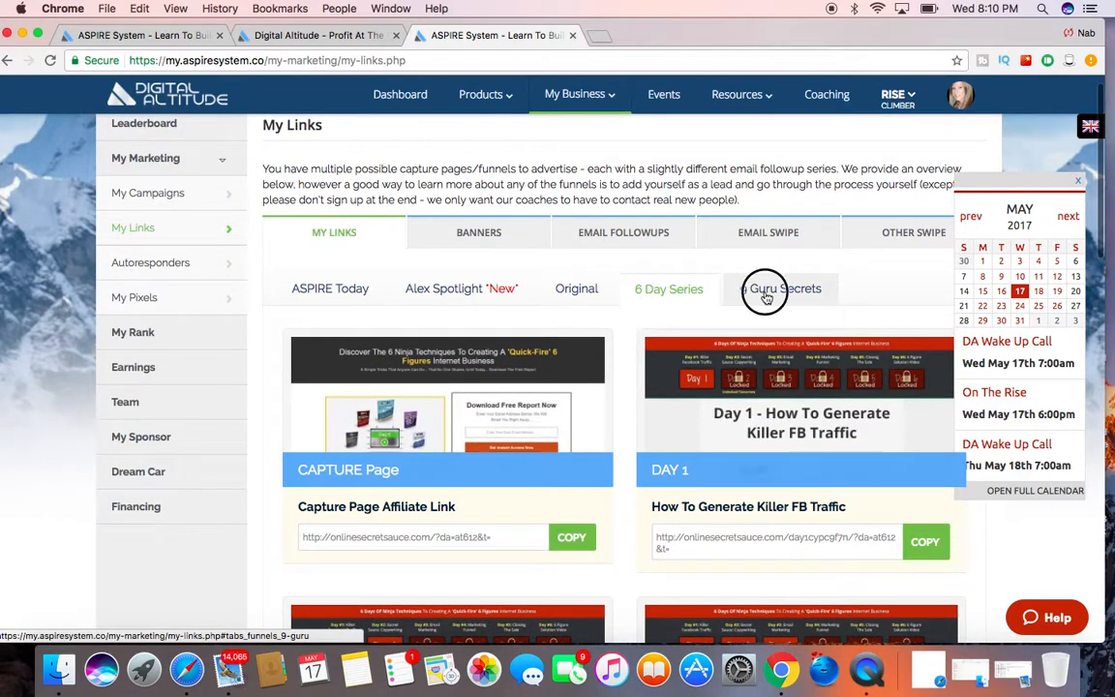
{"action": "left_click", "coordinate": [780, 288]}
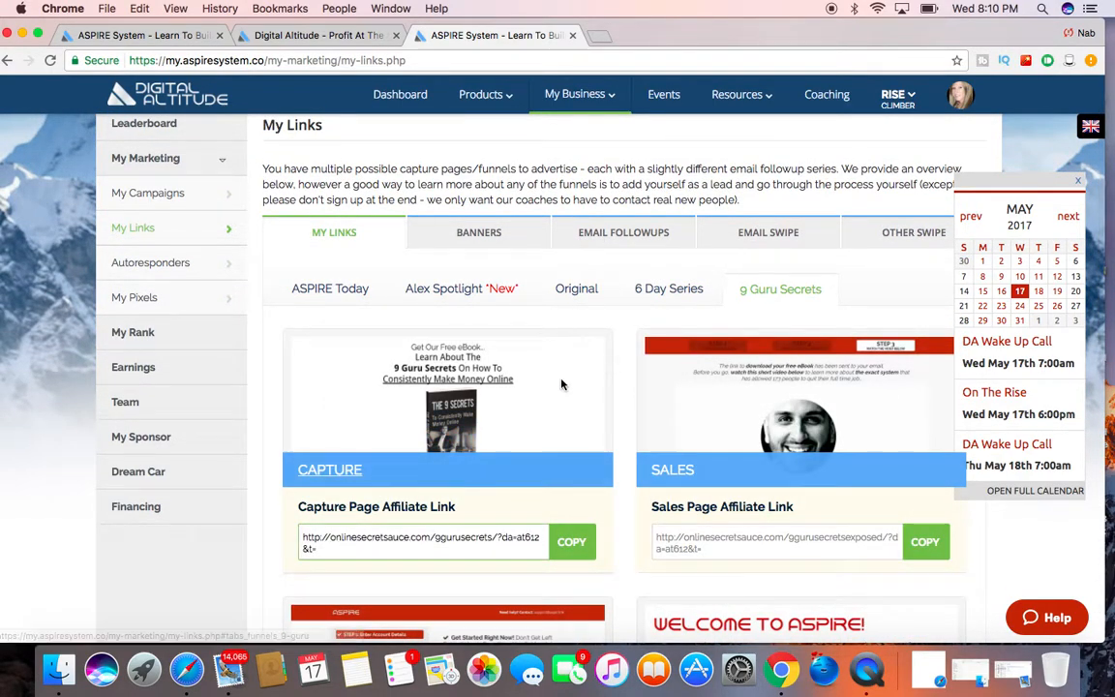
{"action": "scroll", "scroll_direction": "down", "scroll_amount": 3}
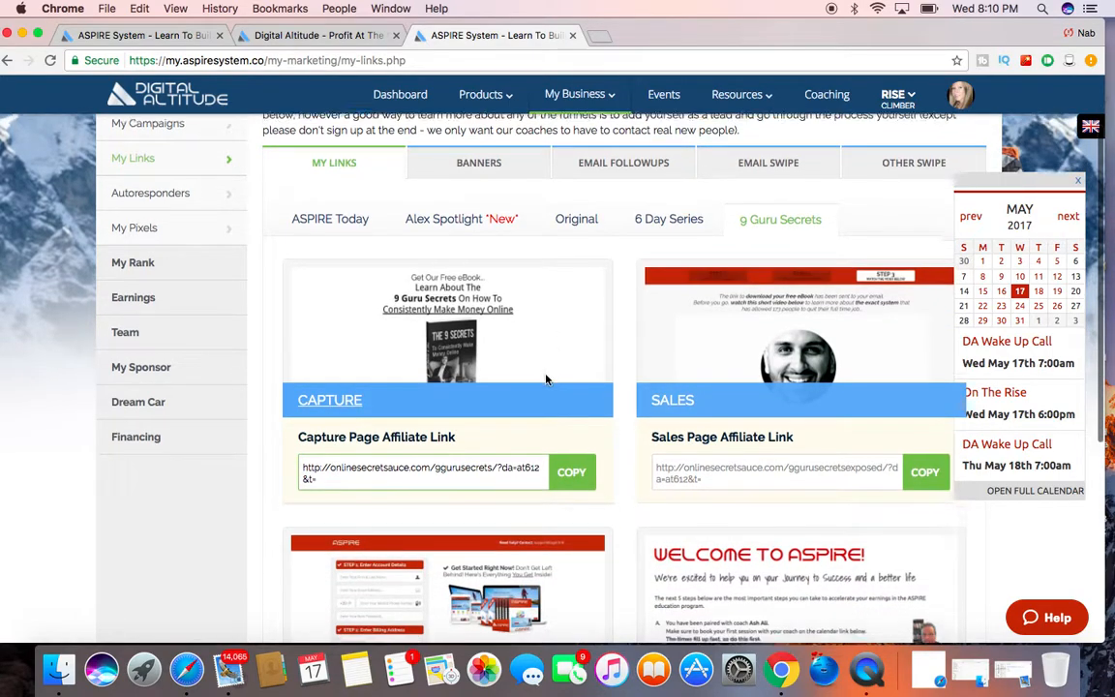
{"action": "scroll", "scroll_direction": "down", "scroll_amount": 3}
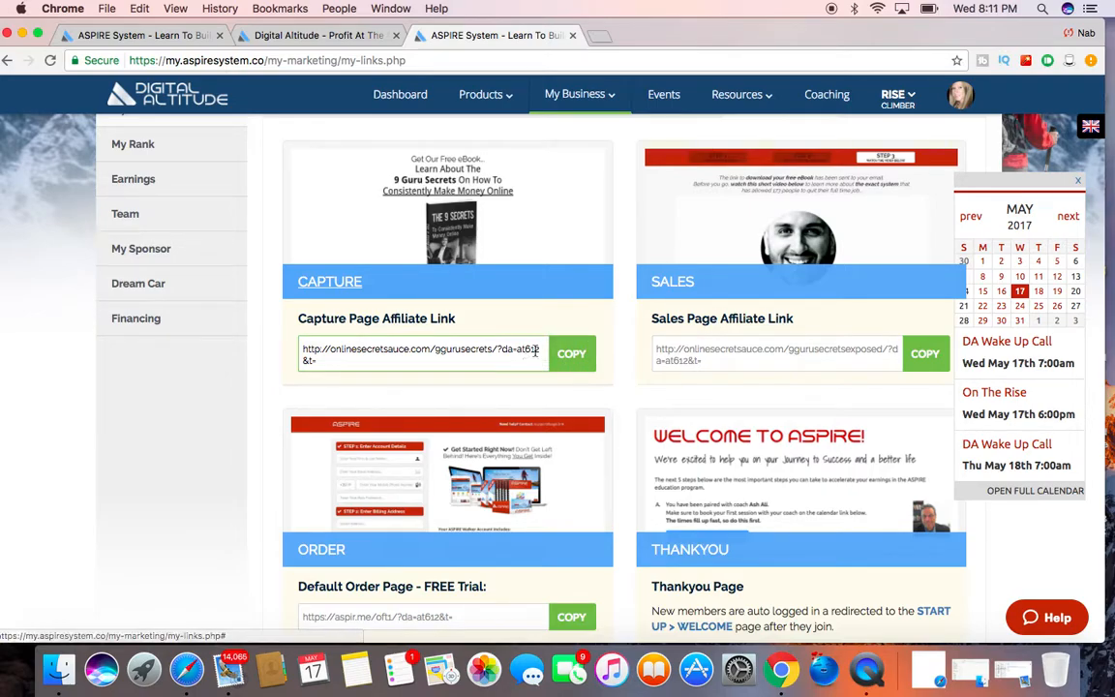
Open the 9 Guru Secrets capture link in a new tab and preview its free eBook popup.
{"action": "triple_click", "coordinate": [421, 353]}
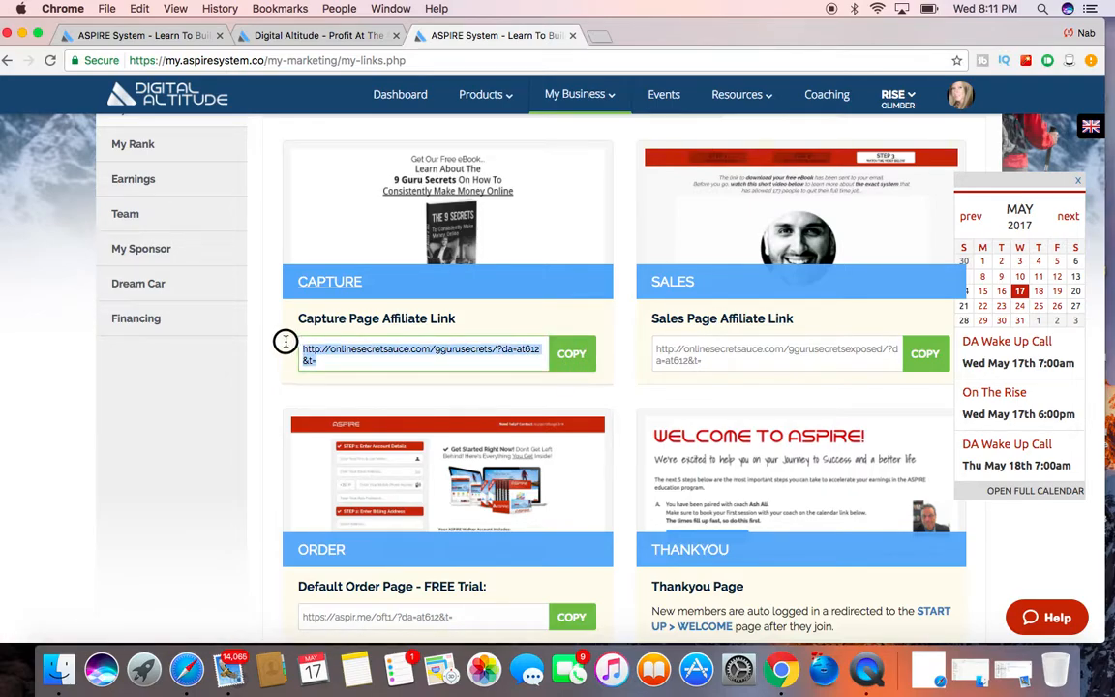
{"action": "left_click", "coordinate": [139, 9]}
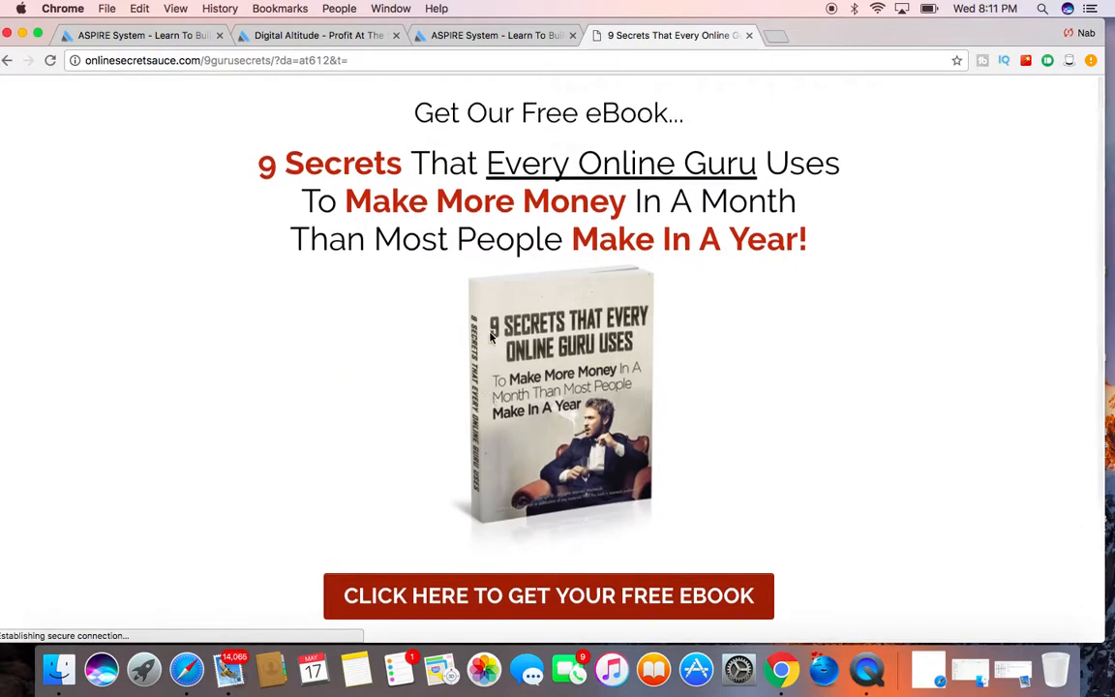
{"action": "scroll", "scroll_direction": "down", "scroll_amount": 3}
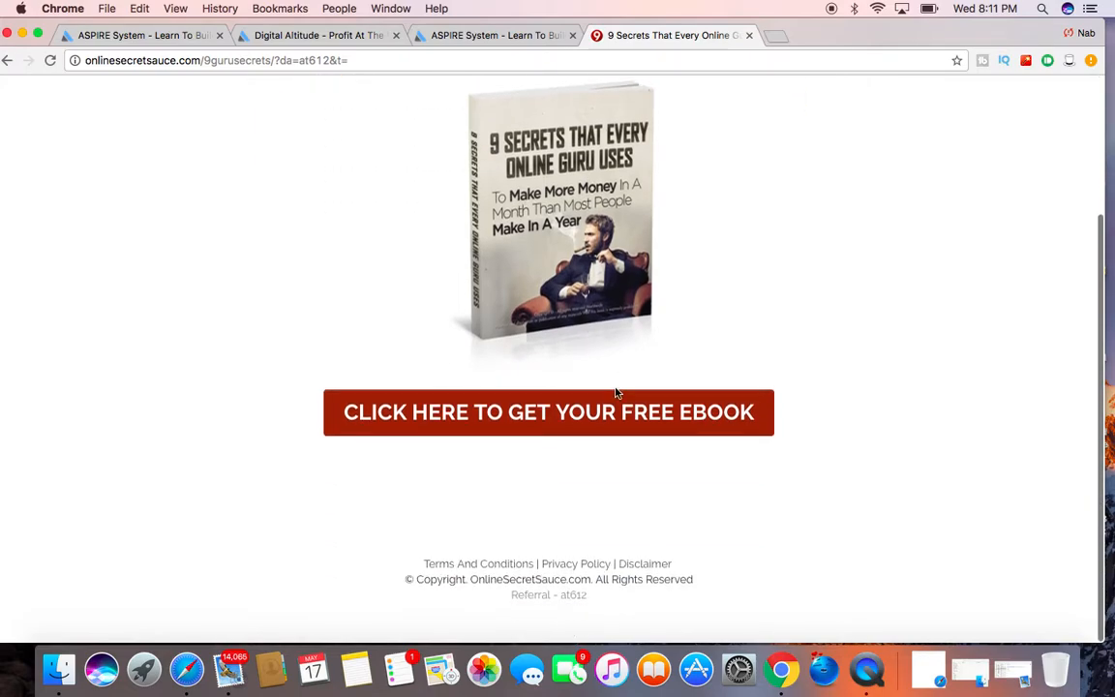
{"action": "left_click", "coordinate": [548, 411]}
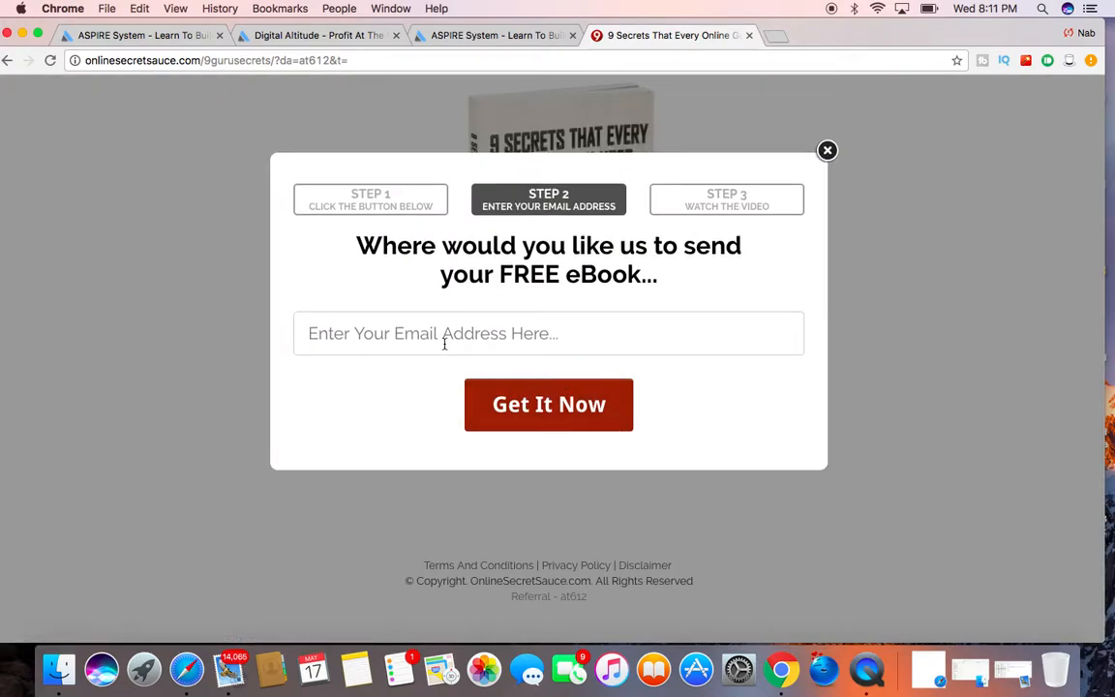
{"action": "left_click", "coordinate": [828, 150]}
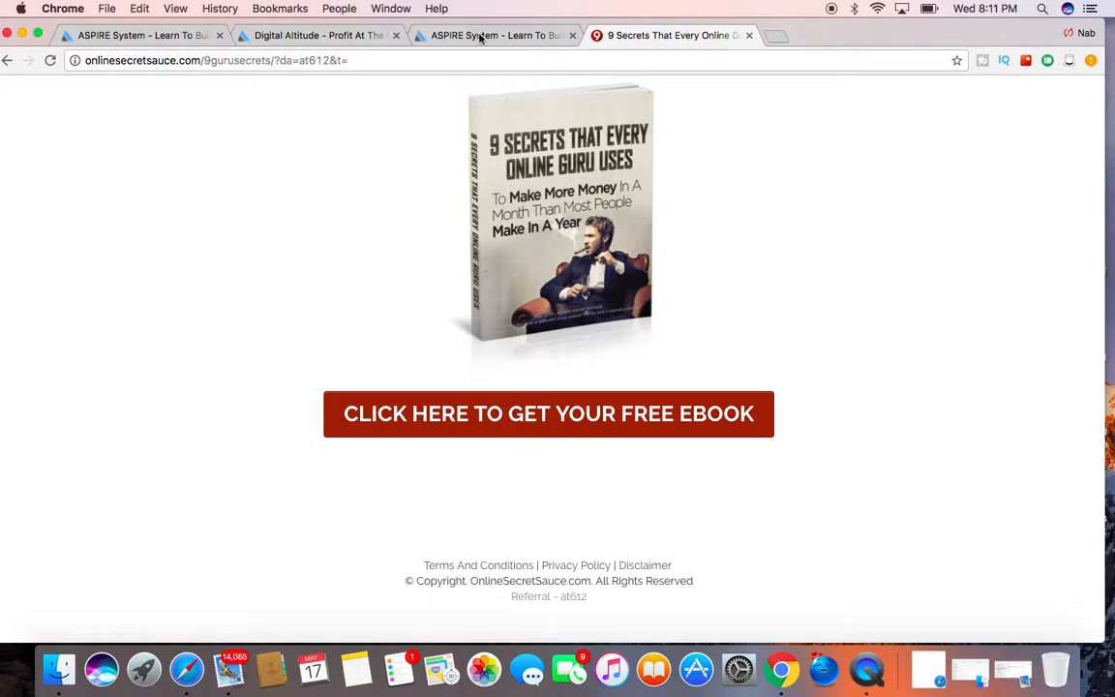
{"action": "left_click", "coordinate": [495, 36]}
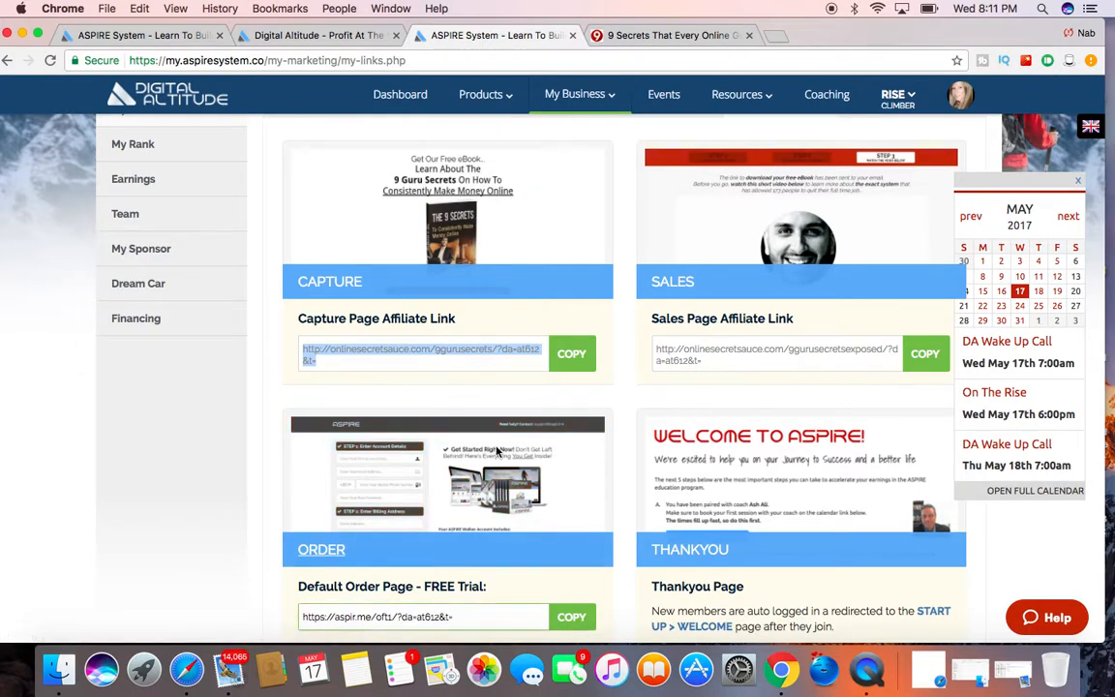
Browse the Banners tab embed codes from Online Secret Sauce through 9 Guru Secrets.
{"action": "scroll", "scroll_direction": "down", "scroll_amount": 3}
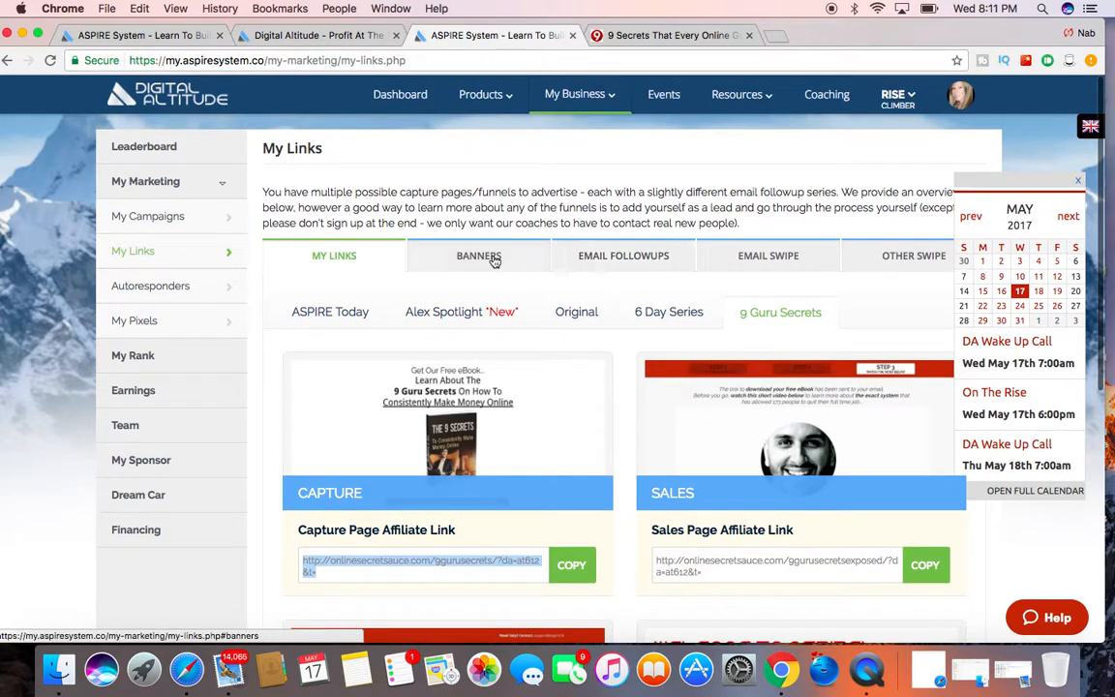
{"action": "mouse_move", "coordinate": [478, 261]}
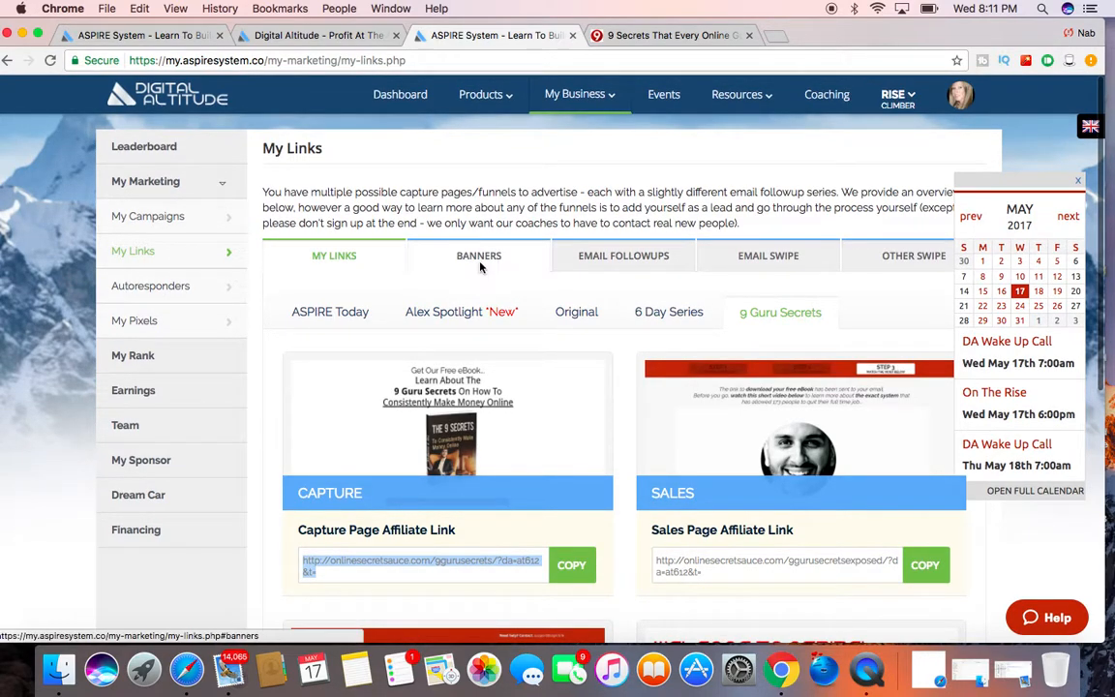
{"action": "left_click", "coordinate": [478, 255]}
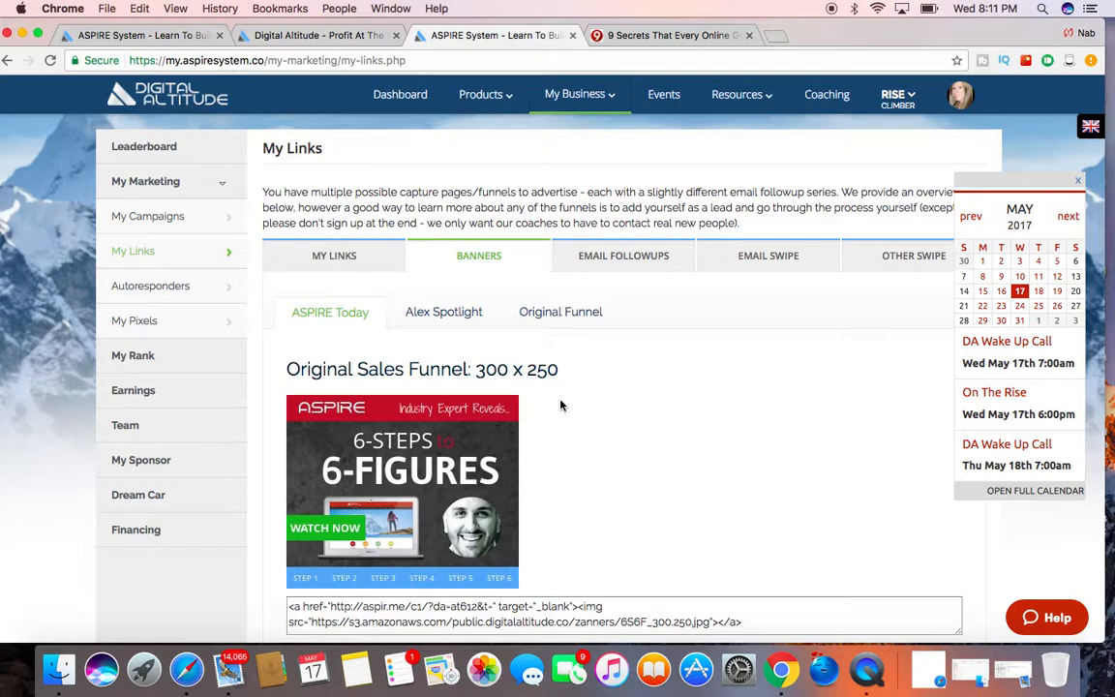
{"action": "scroll", "scroll_direction": "down", "scroll_amount": 3}
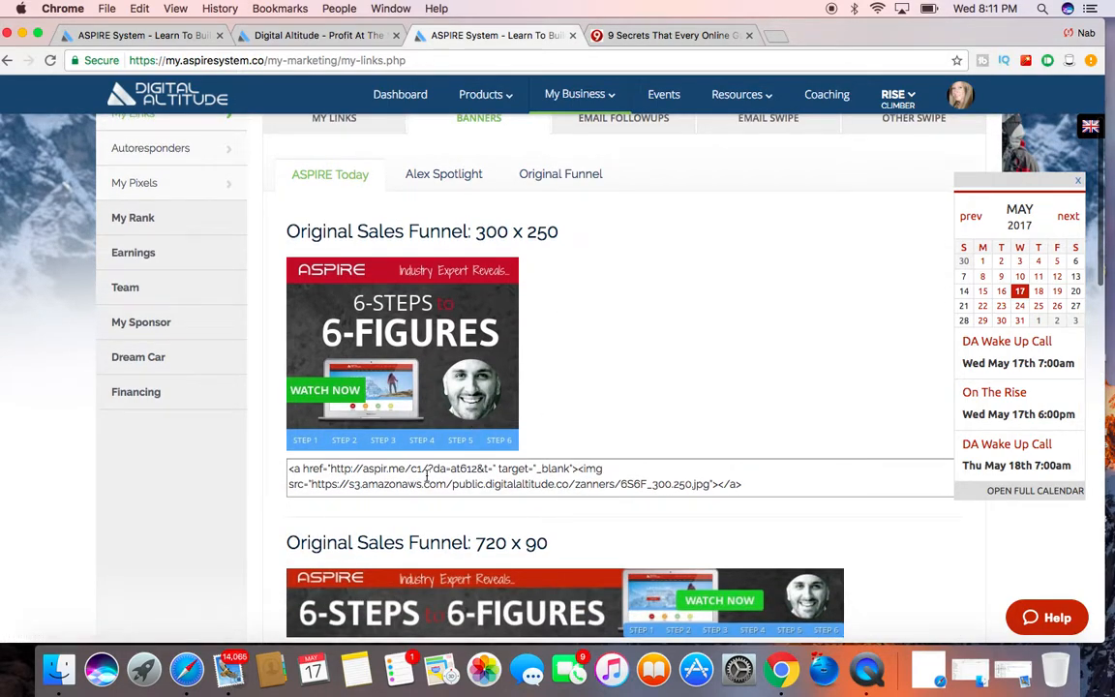
{"action": "scroll", "scroll_direction": "down", "scroll_amount": 3}
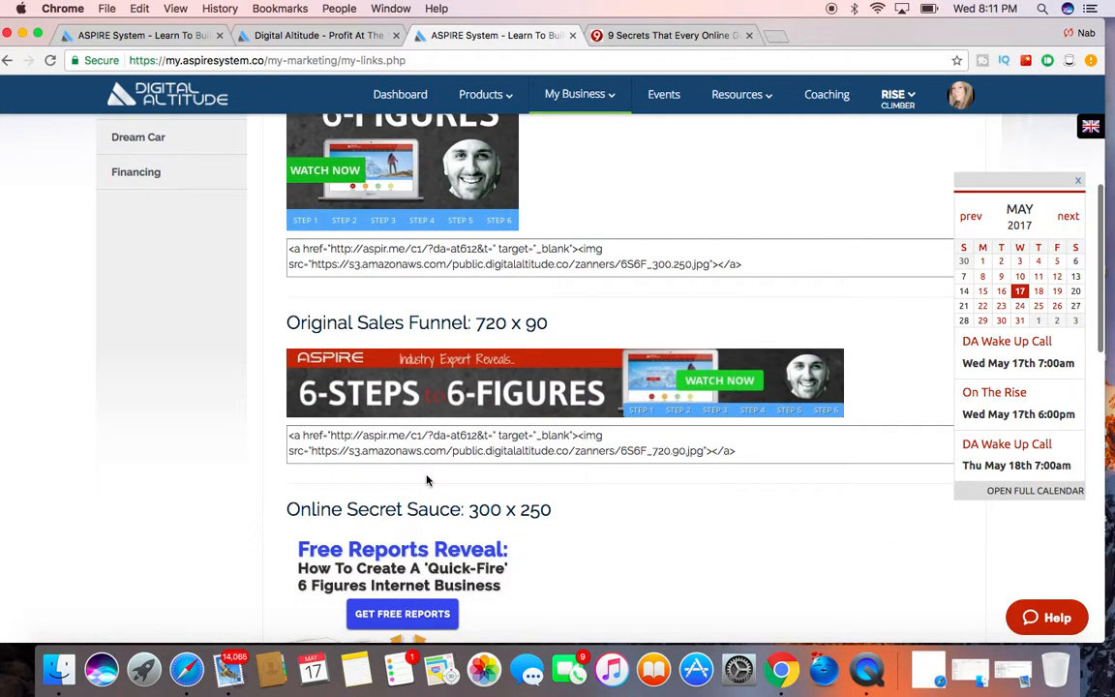
{"action": "scroll", "scroll_direction": "down", "scroll_amount": 3}
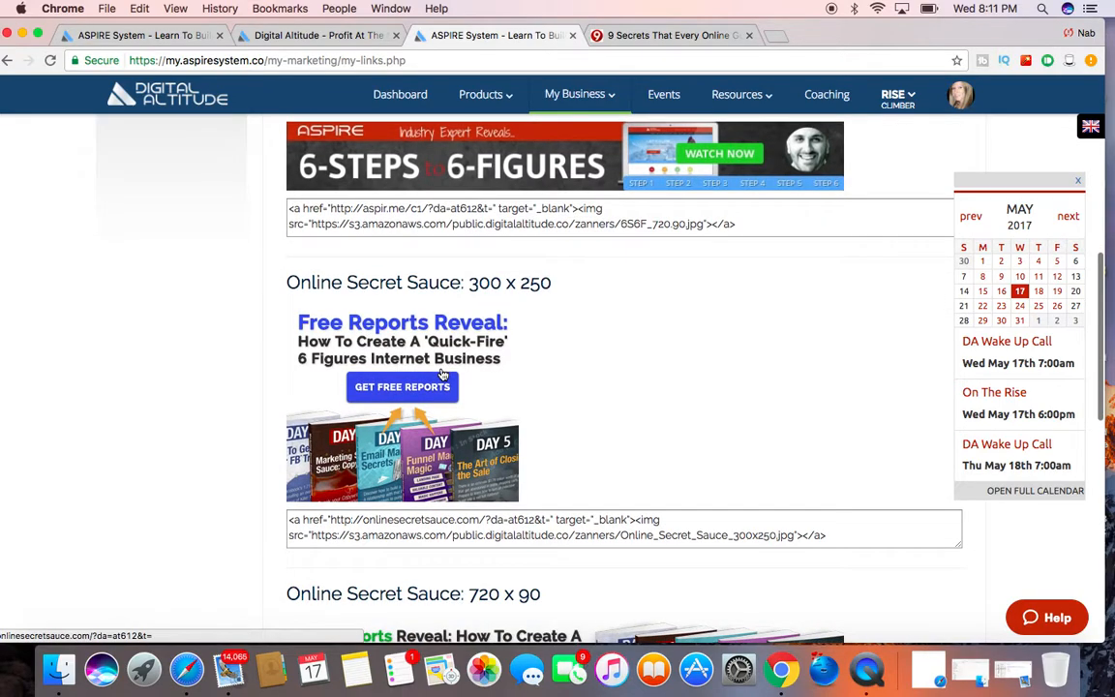
{"action": "scroll", "scroll_direction": "down", "scroll_amount": 3}
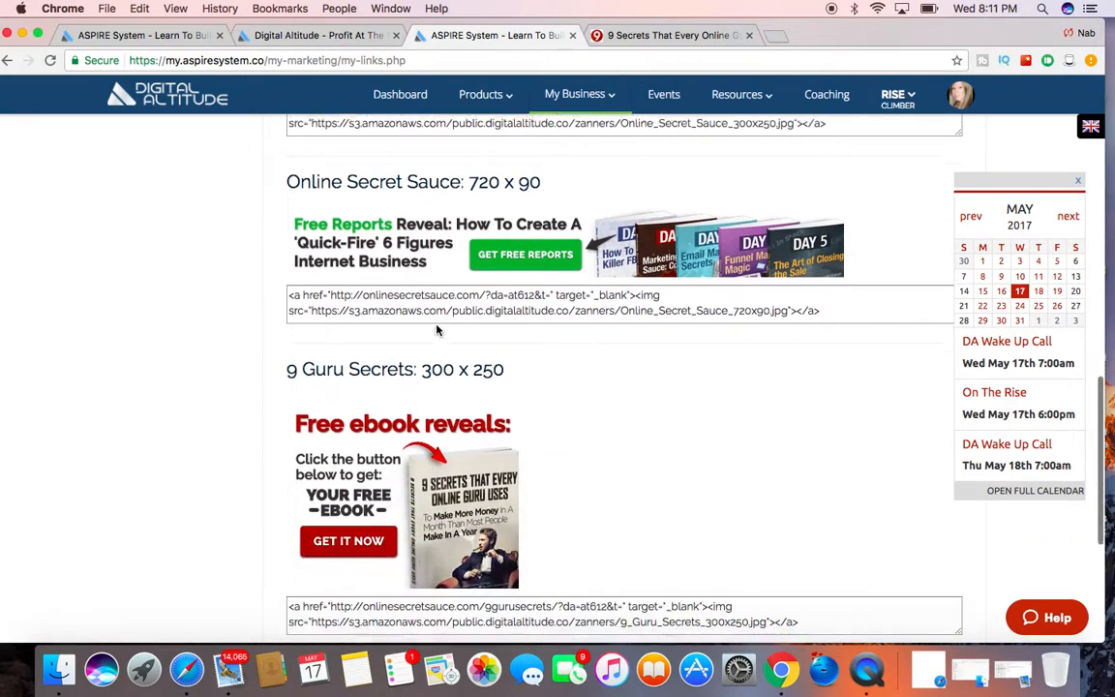
{"action": "scroll", "scroll_direction": "down", "scroll_amount": 3}
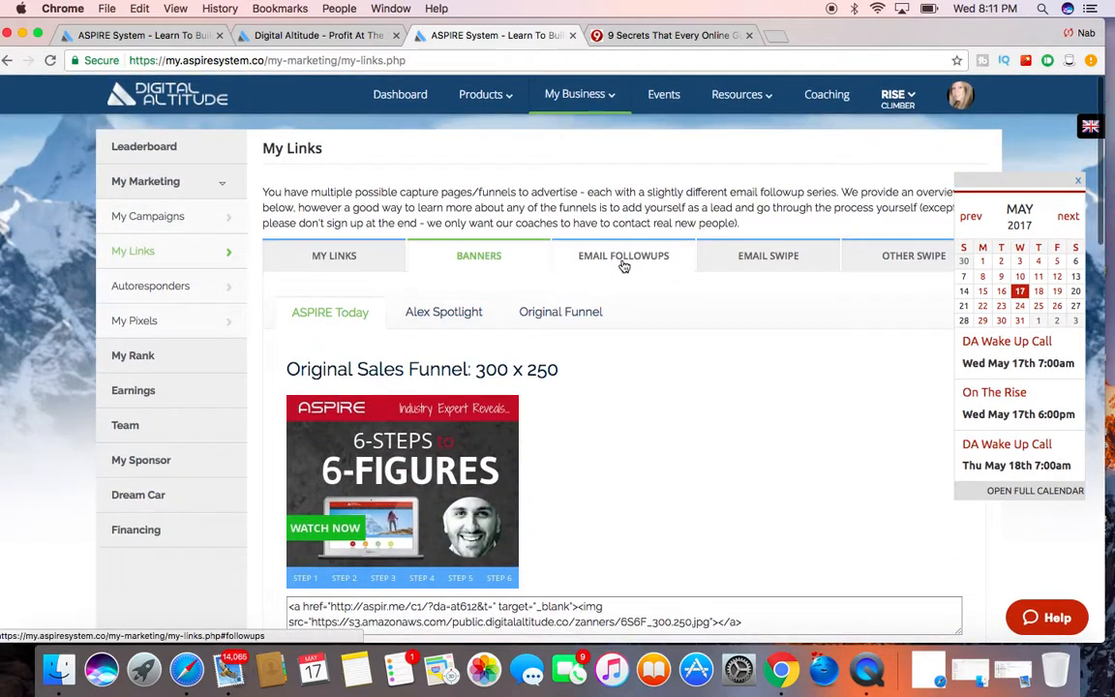
Open Email Followups and read the D2, D4 and D5 day emails.
{"action": "left_click", "coordinate": [623, 255]}
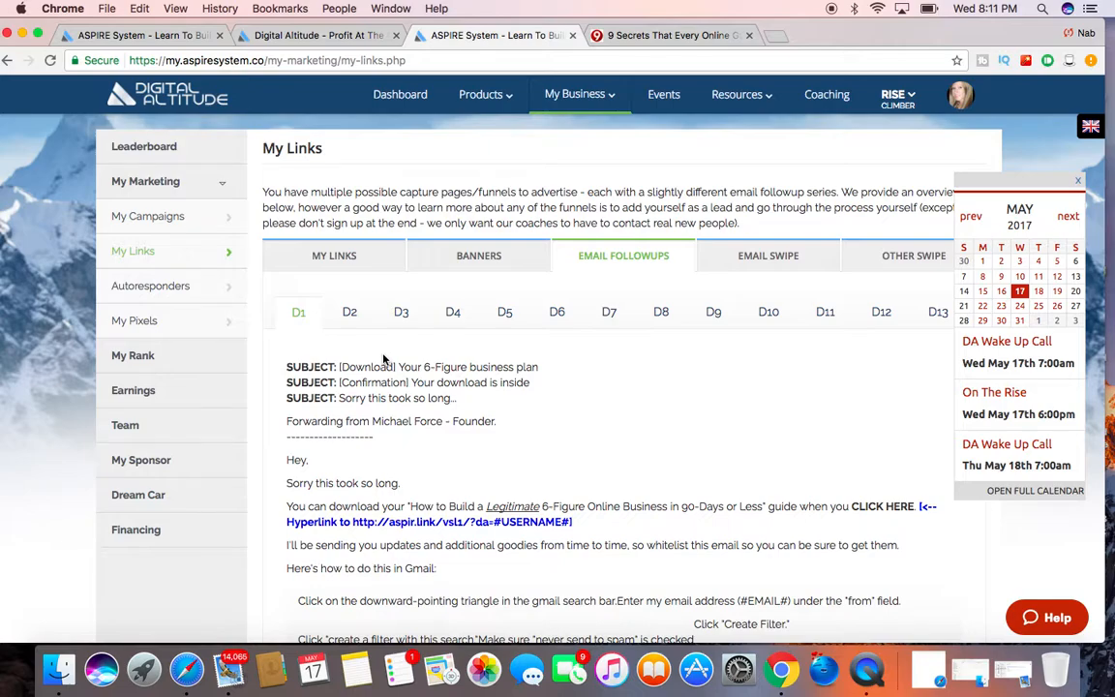
{"action": "scroll", "scroll_direction": "down", "scroll_amount": 3}
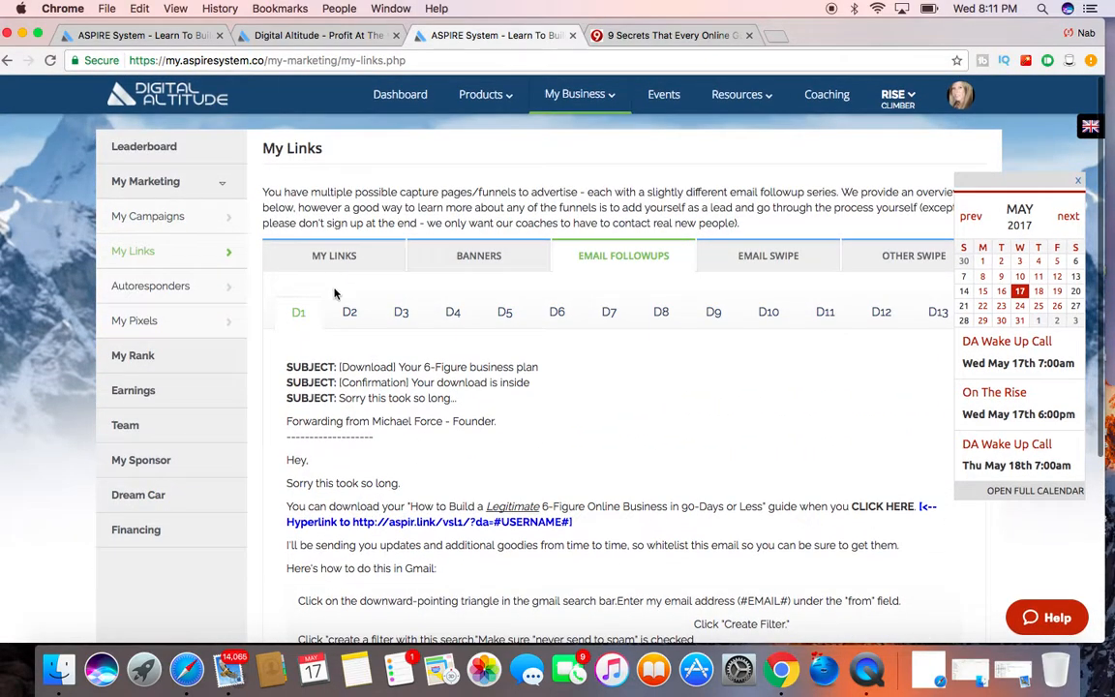
{"action": "left_click", "coordinate": [349, 312]}
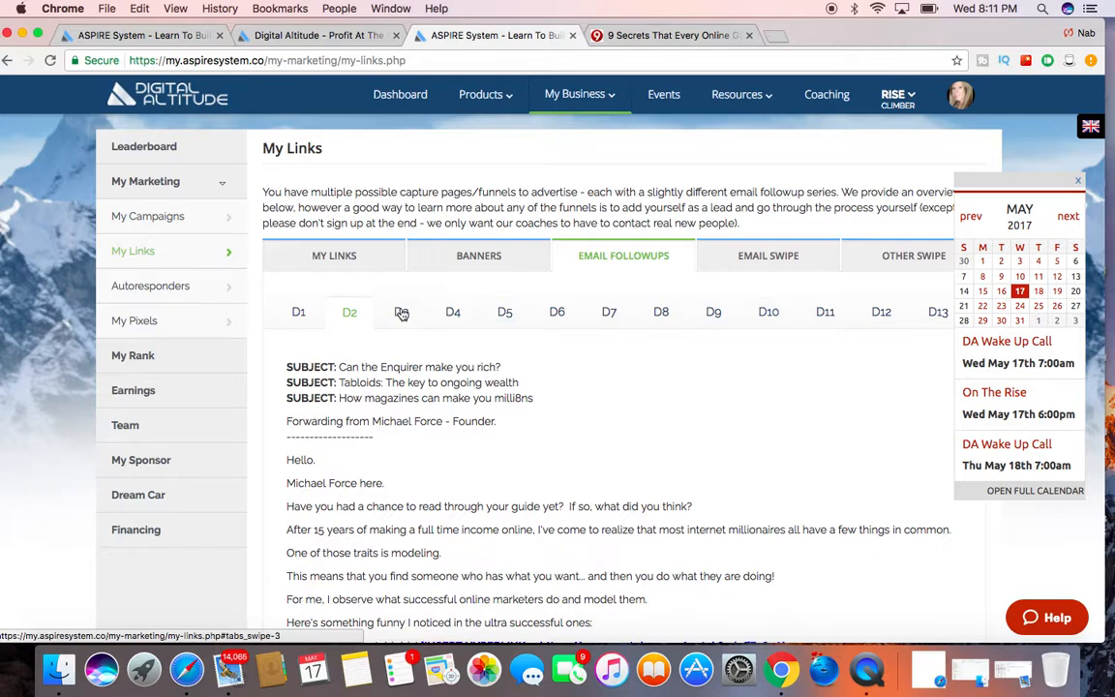
{"action": "left_click", "coordinate": [452, 311]}
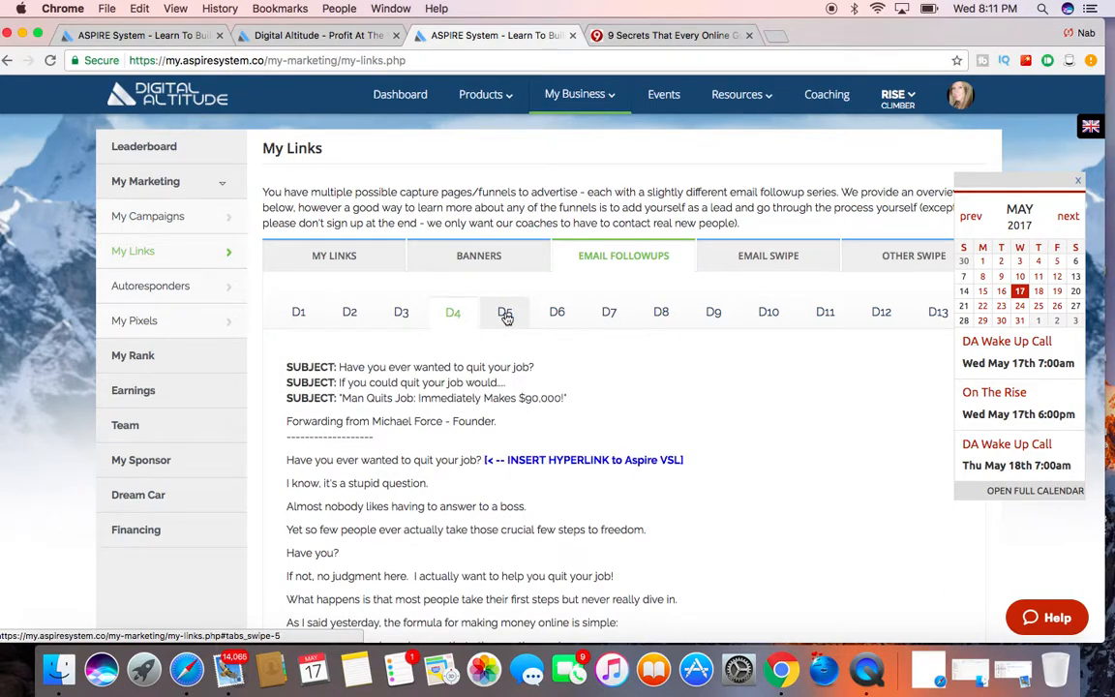
{"action": "left_click", "coordinate": [504, 311]}
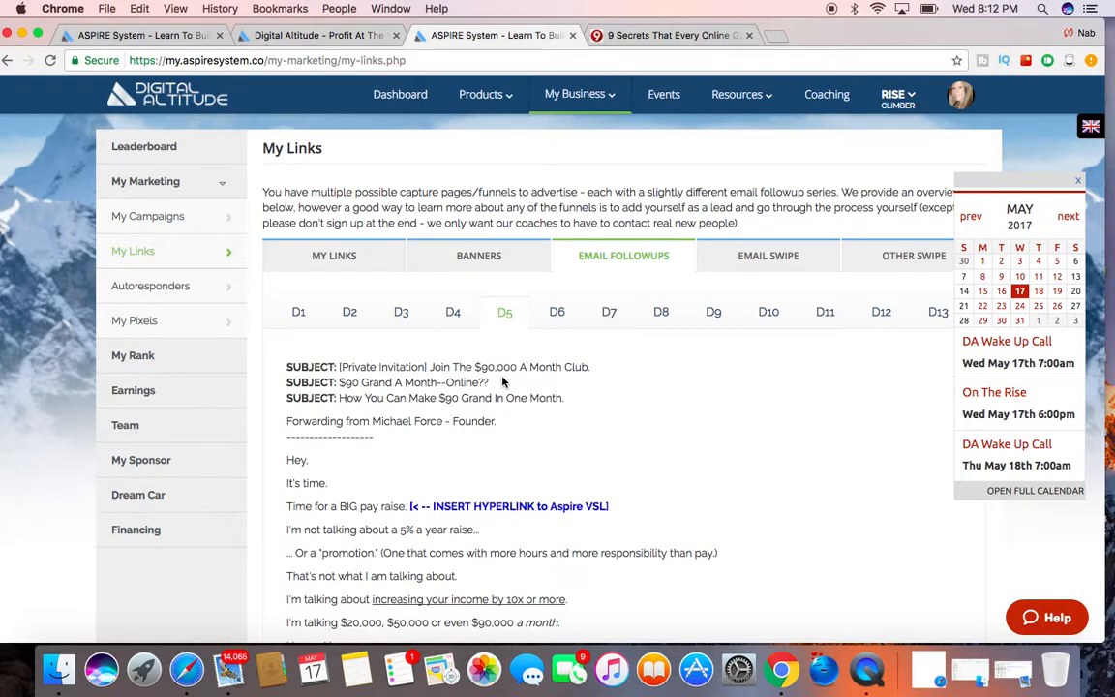
{"action": "mouse_move", "coordinate": [542, 387]}
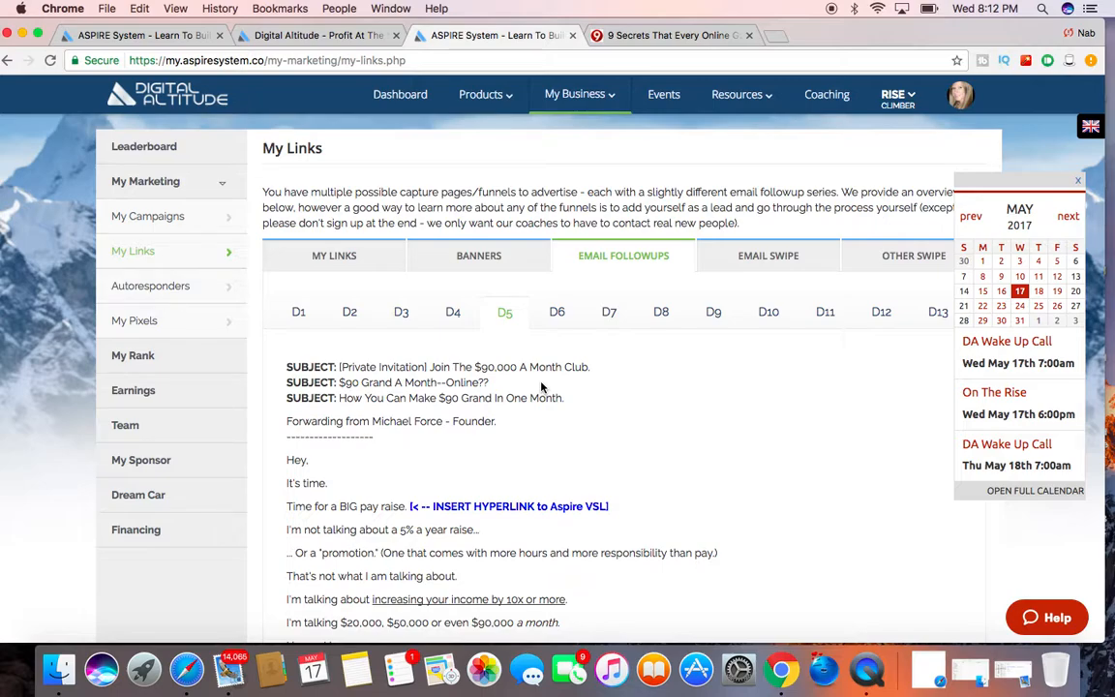
{"action": "scroll", "scroll_direction": "down", "scroll_amount": 3}
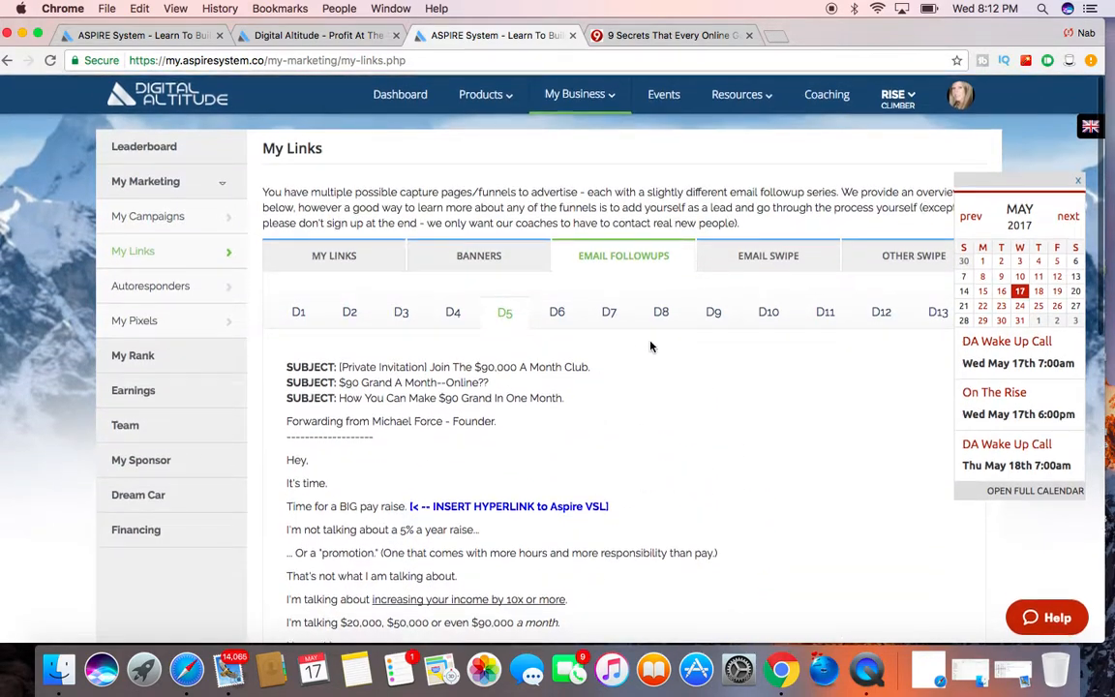
Open Email Swipe and expand the Feb 13, 2017 and Feb 7, 2017 swipe emails.
{"action": "left_click", "coordinate": [767, 256]}
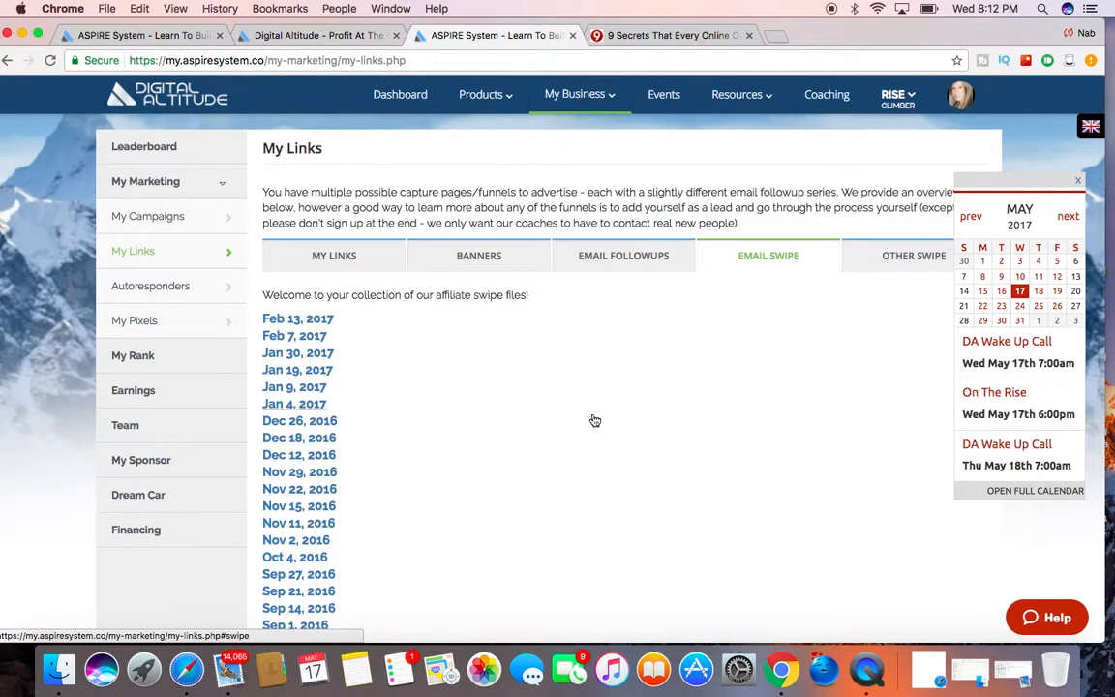
{"action": "scroll", "scroll_direction": "down", "scroll_amount": 3}
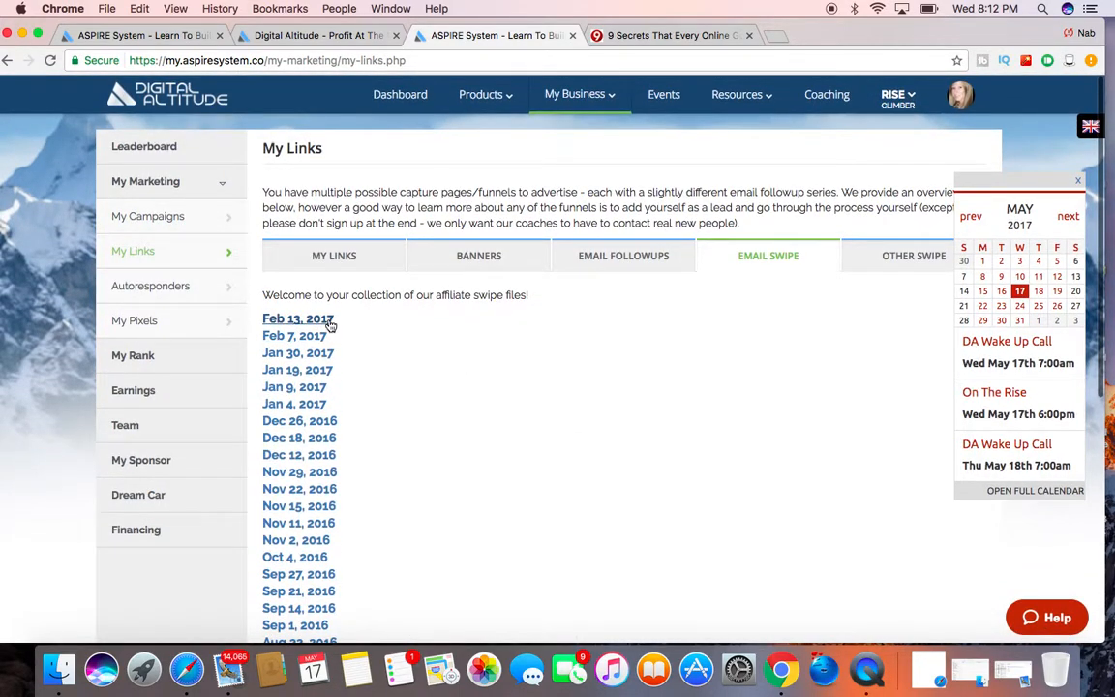
{"action": "left_click", "coordinate": [298, 319]}
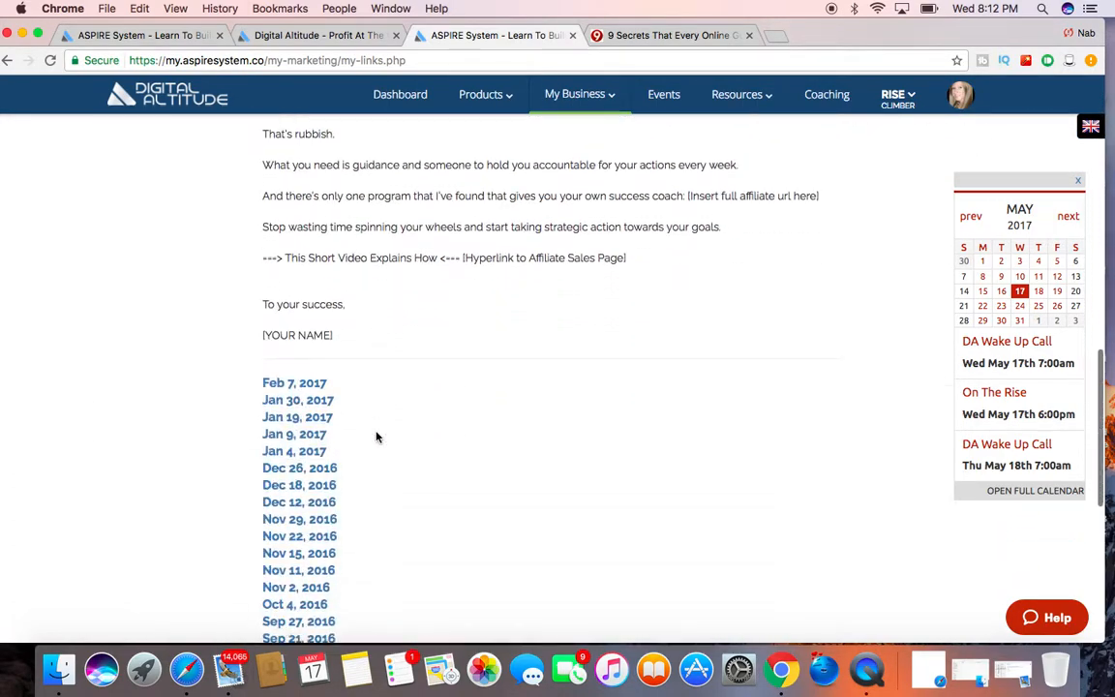
{"action": "left_click", "coordinate": [295, 382]}
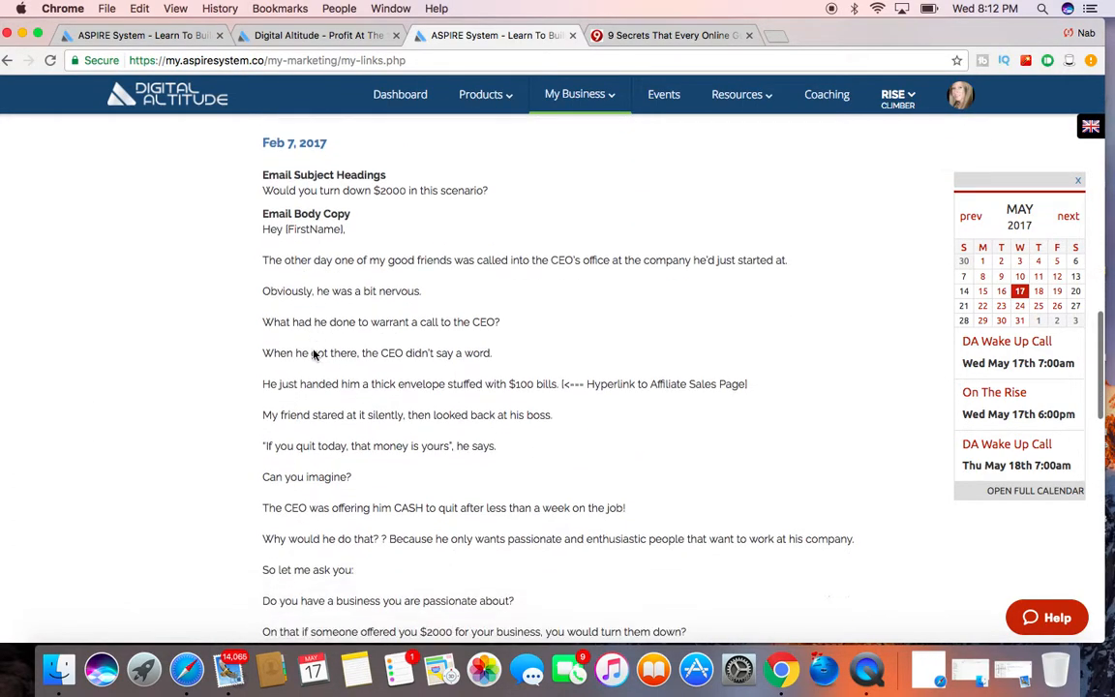
{"action": "scroll", "scroll_direction": "down", "scroll_amount": 3}
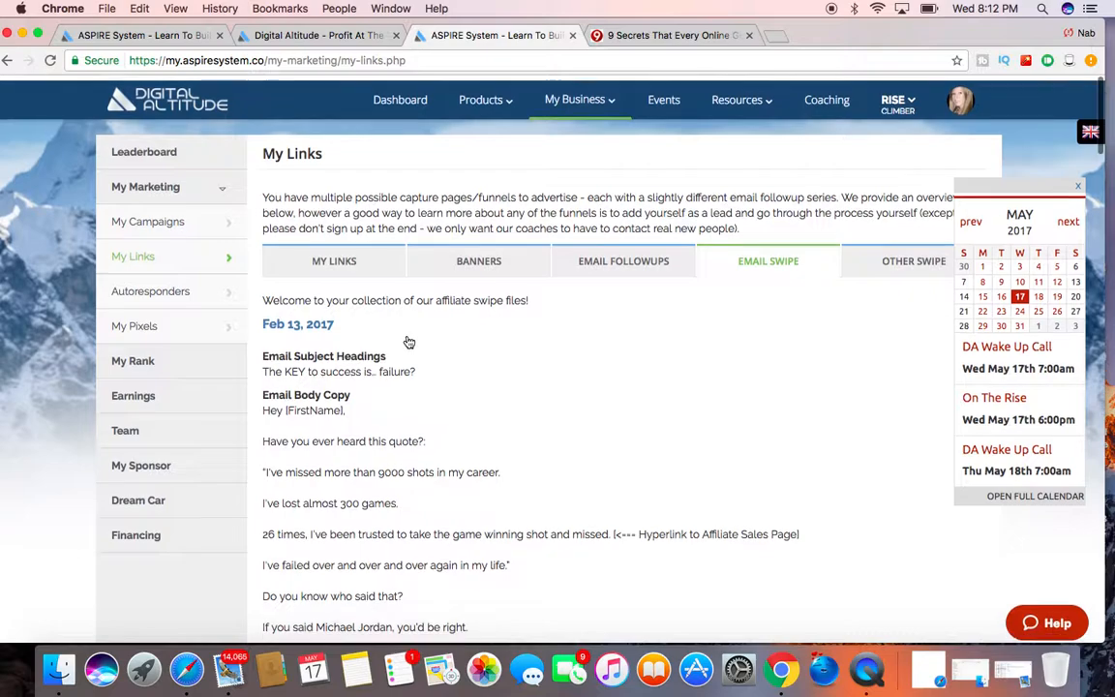
Open Other Swipe, scroll through the text ad versions and highlight Version #7.
{"action": "left_click", "coordinate": [913, 255]}
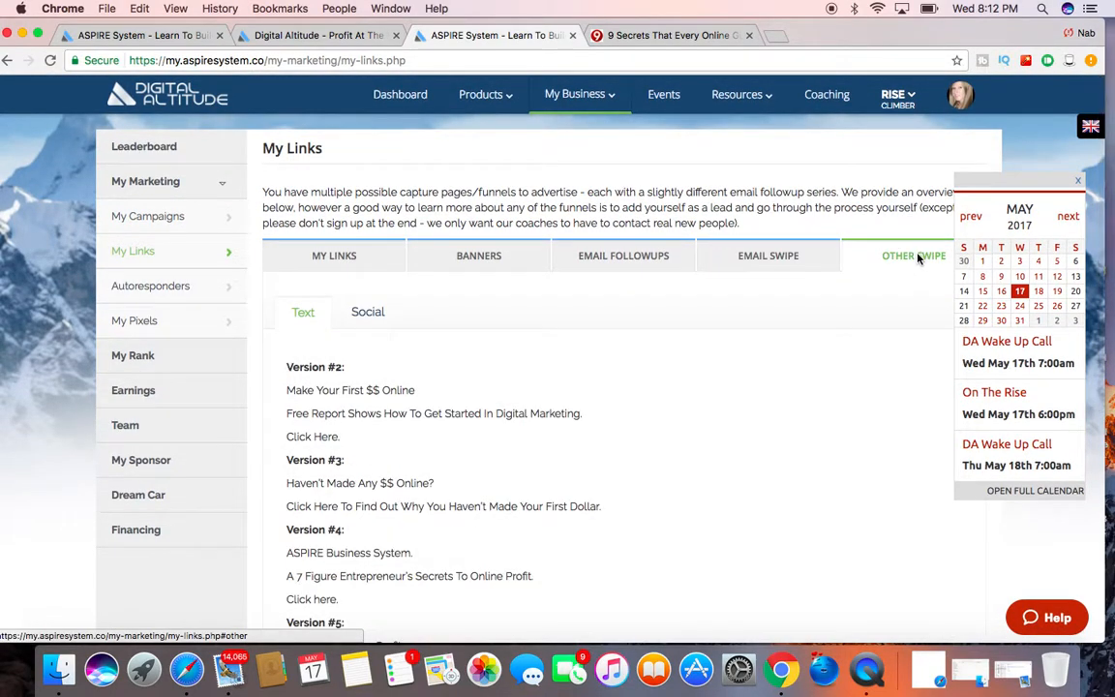
{"action": "mouse_move", "coordinate": [679, 427]}
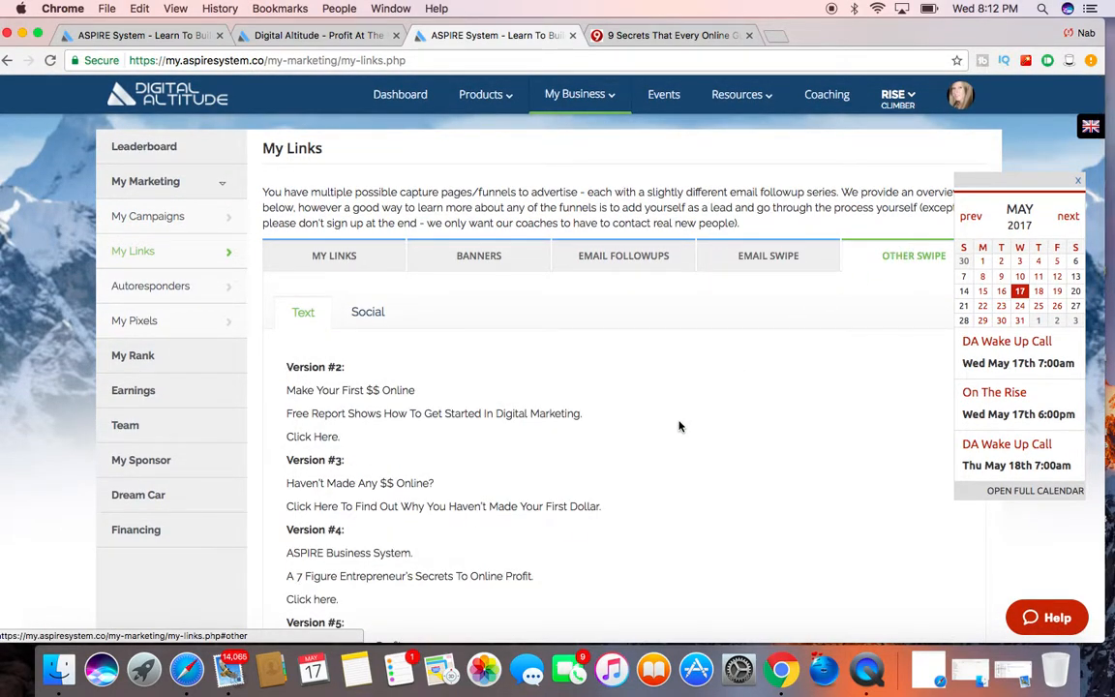
{"action": "scroll", "scroll_direction": "down", "scroll_amount": 3}
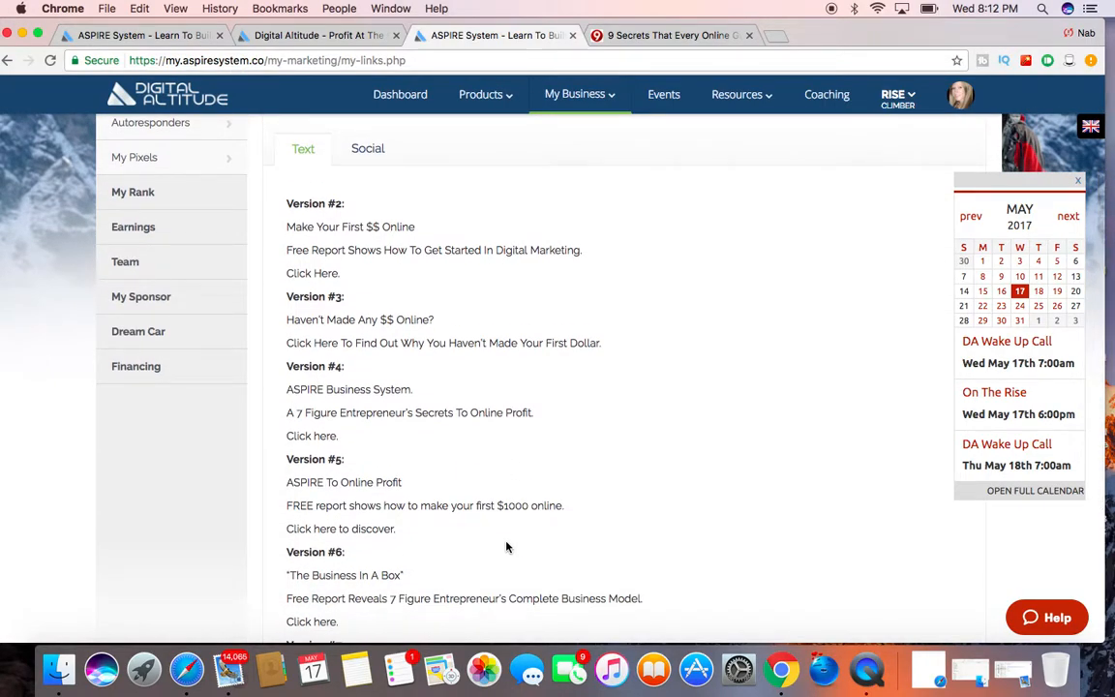
{"action": "scroll", "scroll_direction": "down", "scroll_amount": 3}
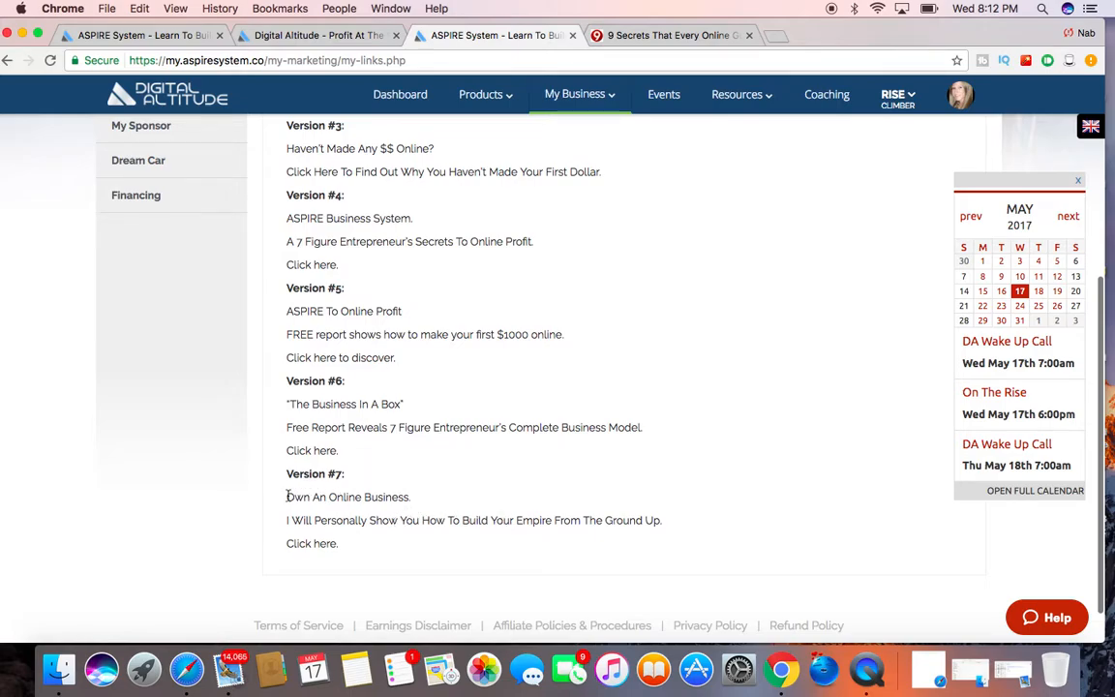
{"action": "left_click_drag", "start_coordinate": [287, 497], "coordinate": [360, 543]}
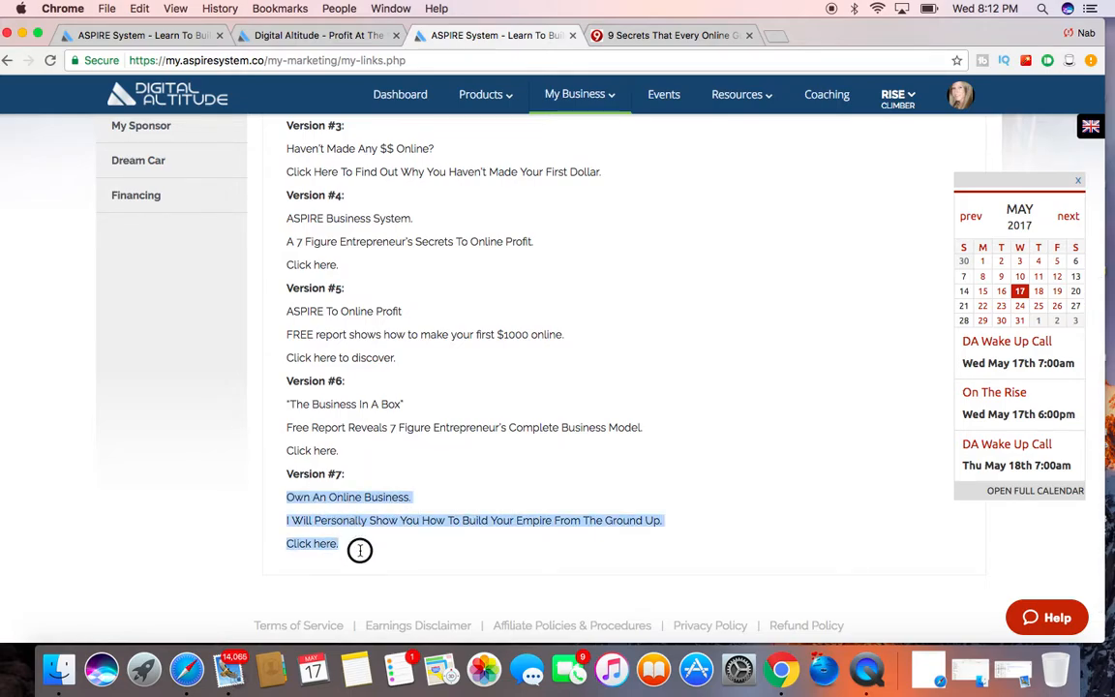
{"action": "scroll", "scroll_direction": "down", "scroll_amount": 3}
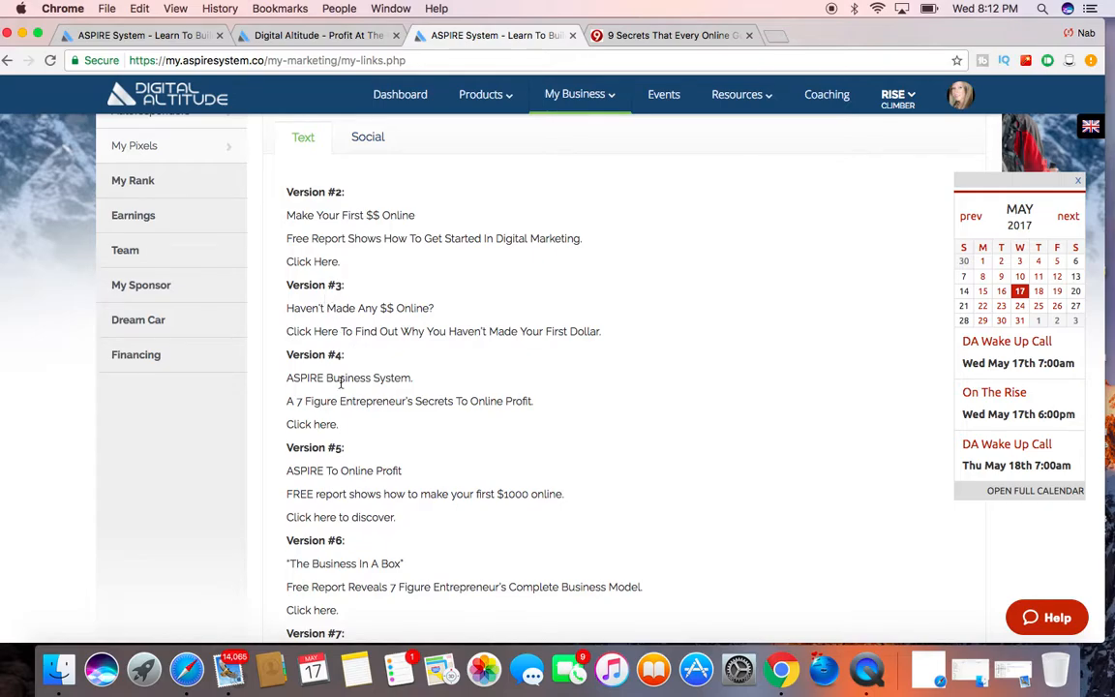
{"action": "scroll", "scroll_direction": "down", "scroll_amount": 3}
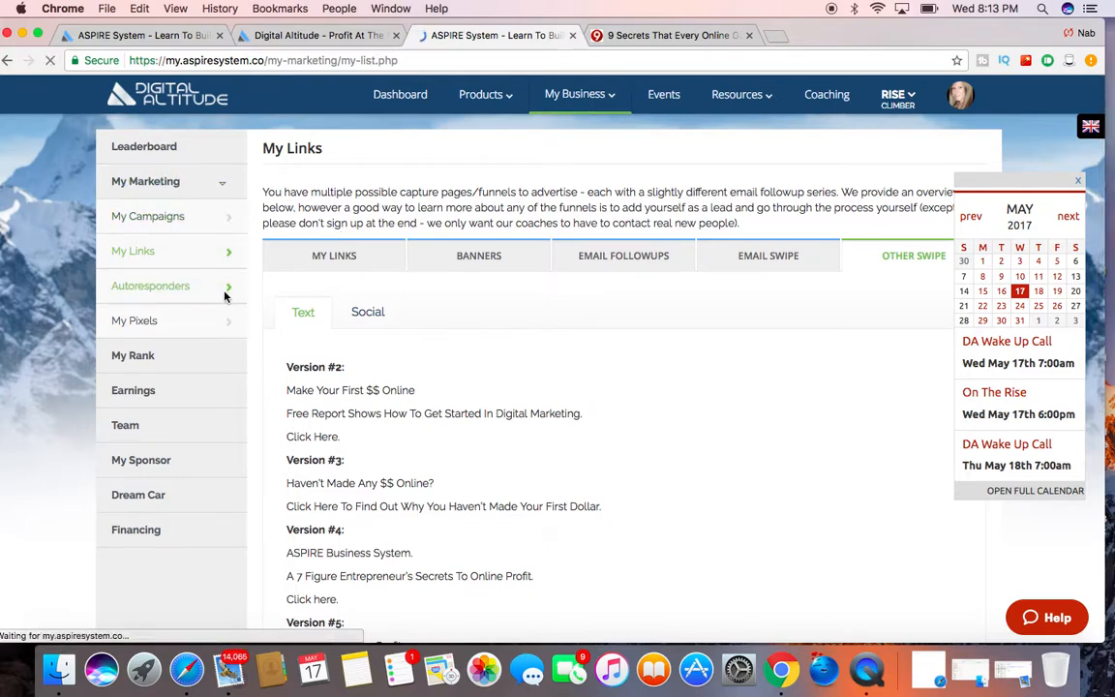
Open Autoresponders to see the five funnels' capture pages and autoresponders.
{"action": "left_click", "coordinate": [150, 285]}
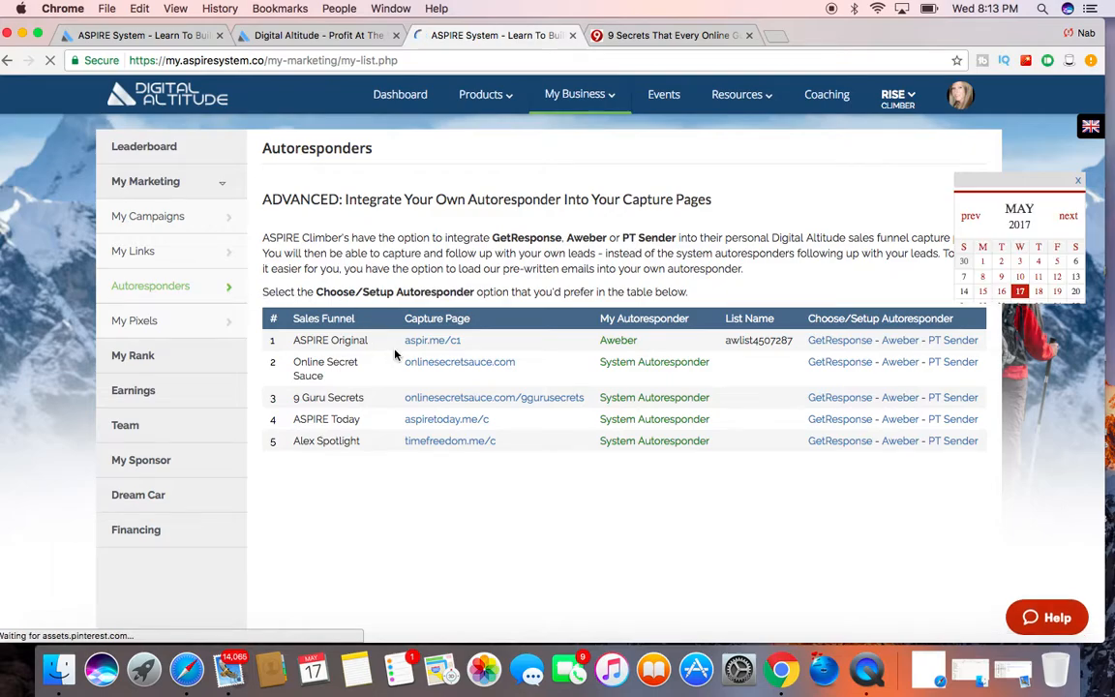
{"action": "scroll", "scroll_direction": "down", "scroll_amount": 3}
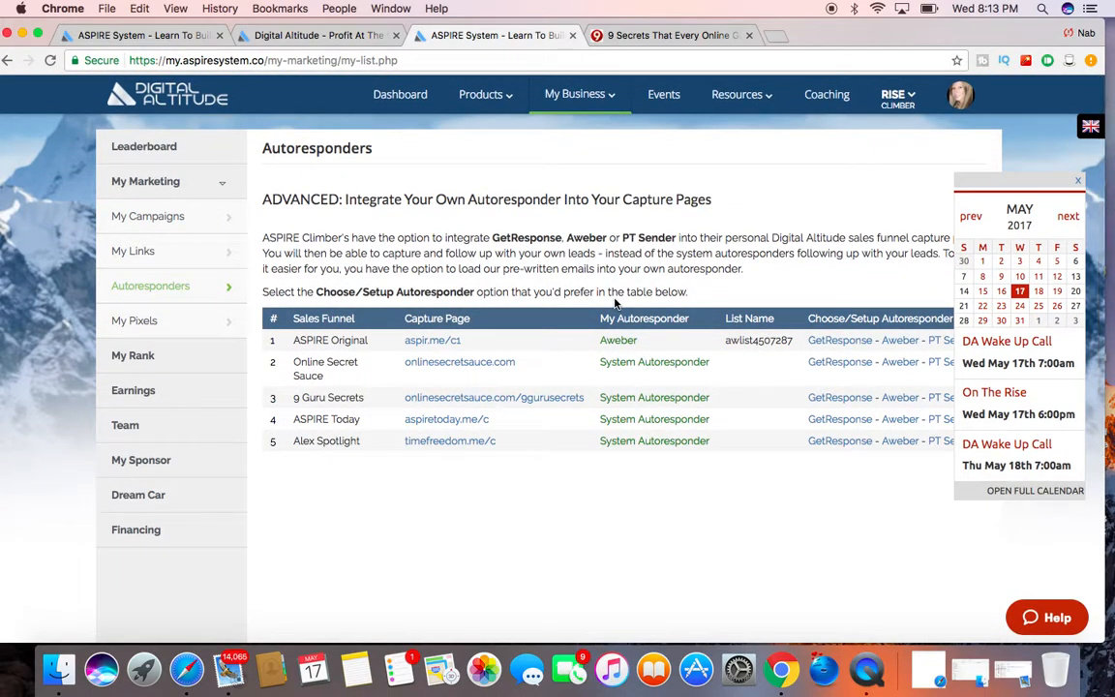
{"action": "mouse_move", "coordinate": [650, 291]}
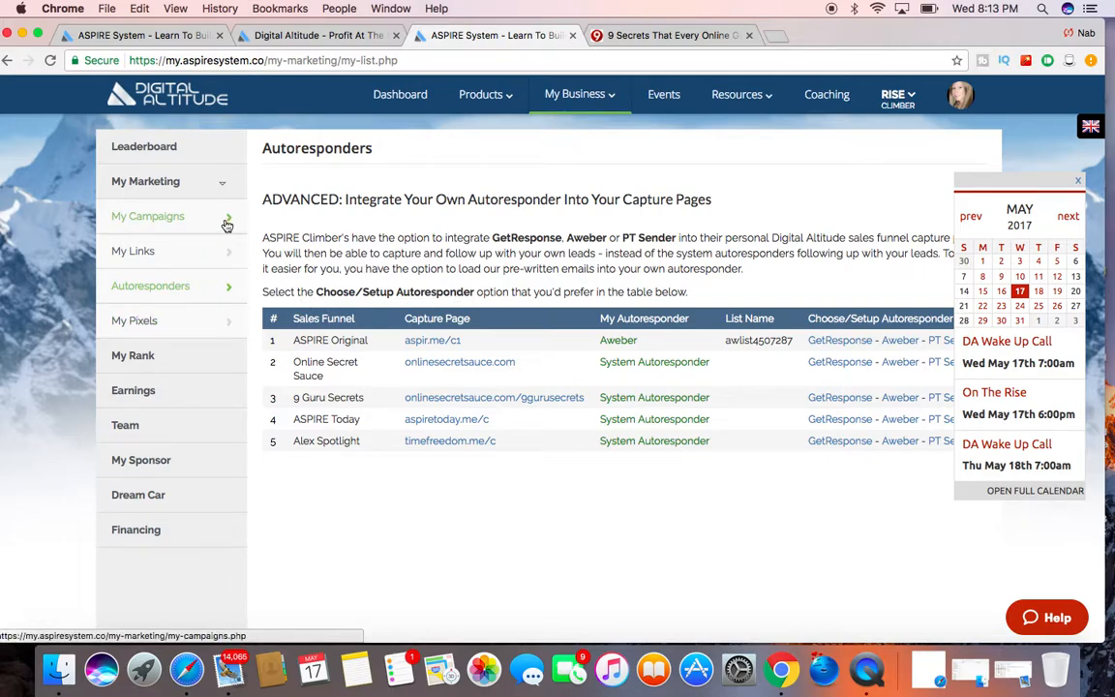
{"action": "left_click", "coordinate": [147, 216]}
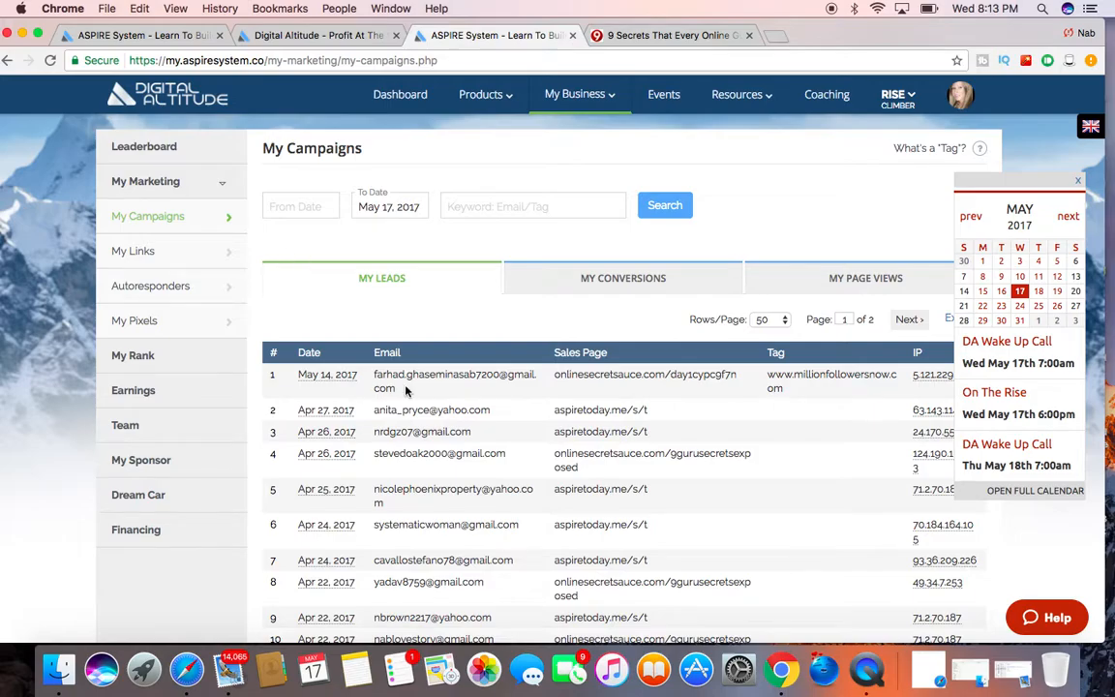
{"action": "scroll", "scroll_direction": "down", "scroll_amount": 3}
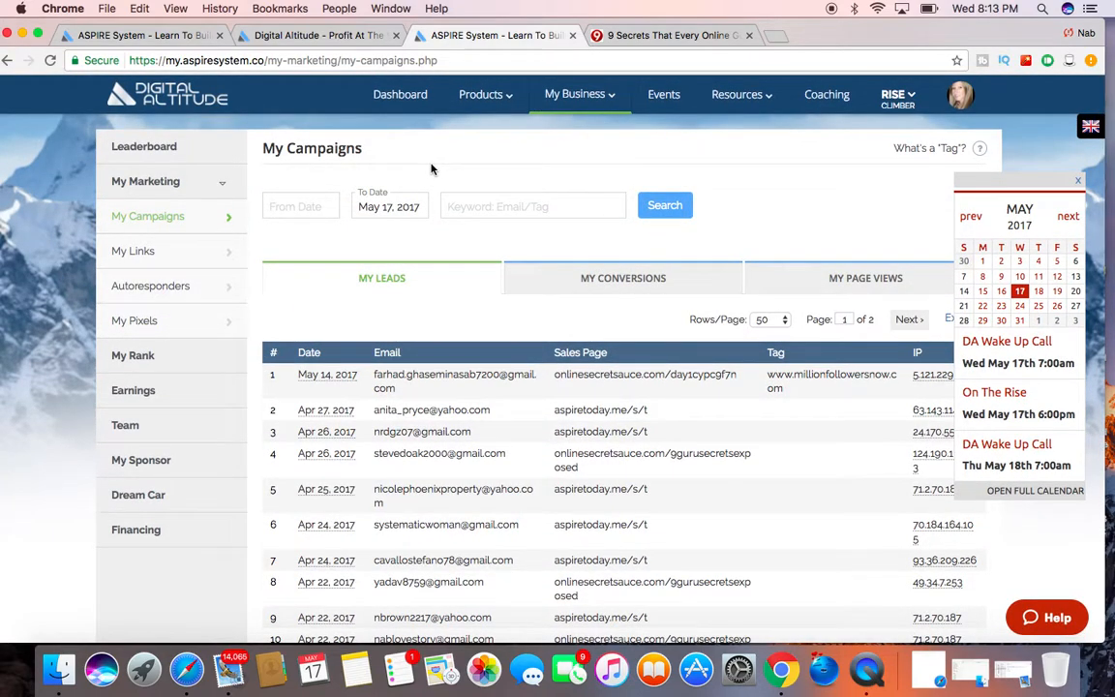
{"action": "mouse_move", "coordinate": [826, 94]}
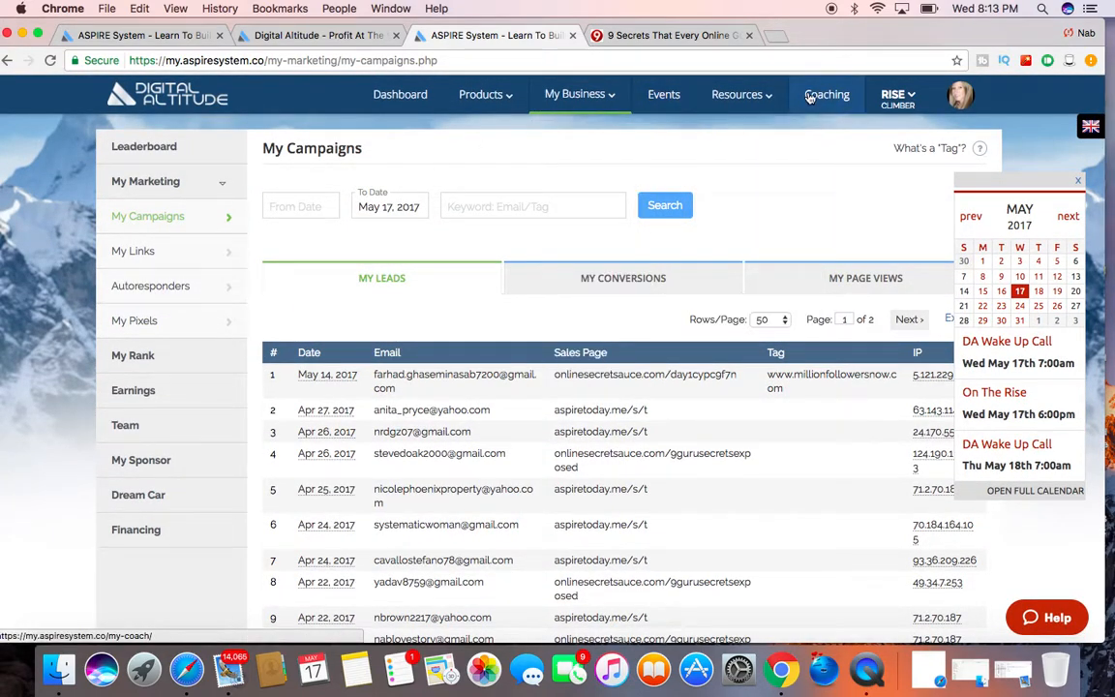
{"action": "mouse_move", "coordinate": [815, 107]}
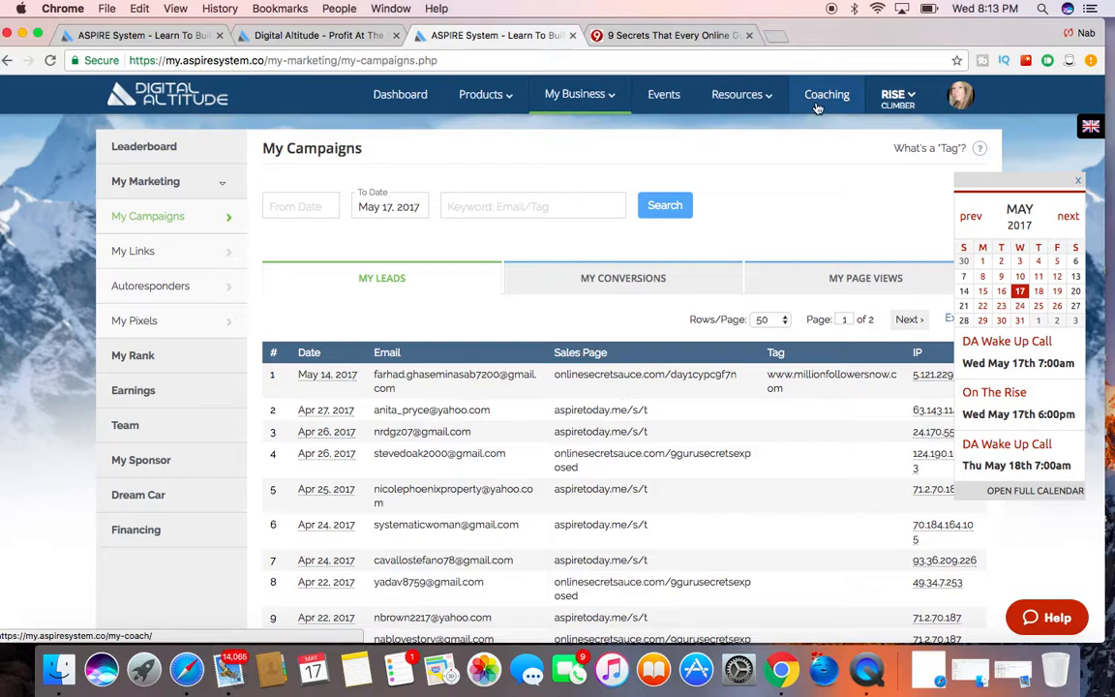
{"action": "mouse_move", "coordinate": [818, 109]}
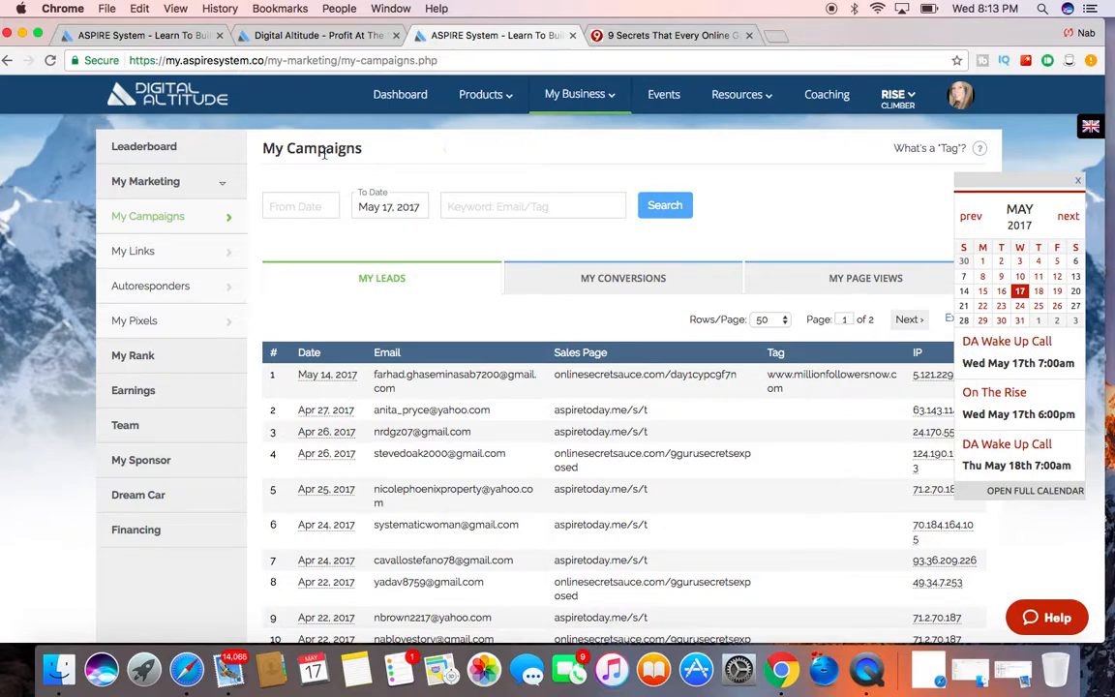
{"action": "mouse_move", "coordinate": [125, 425]}
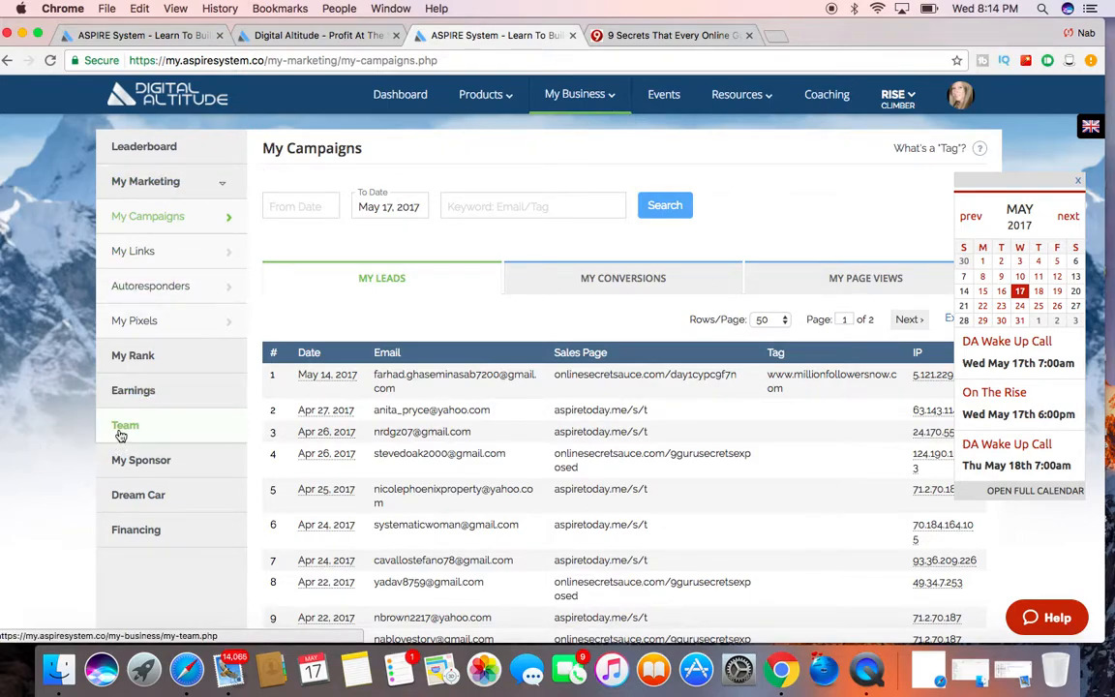
{"action": "mouse_move", "coordinate": [138, 494]}
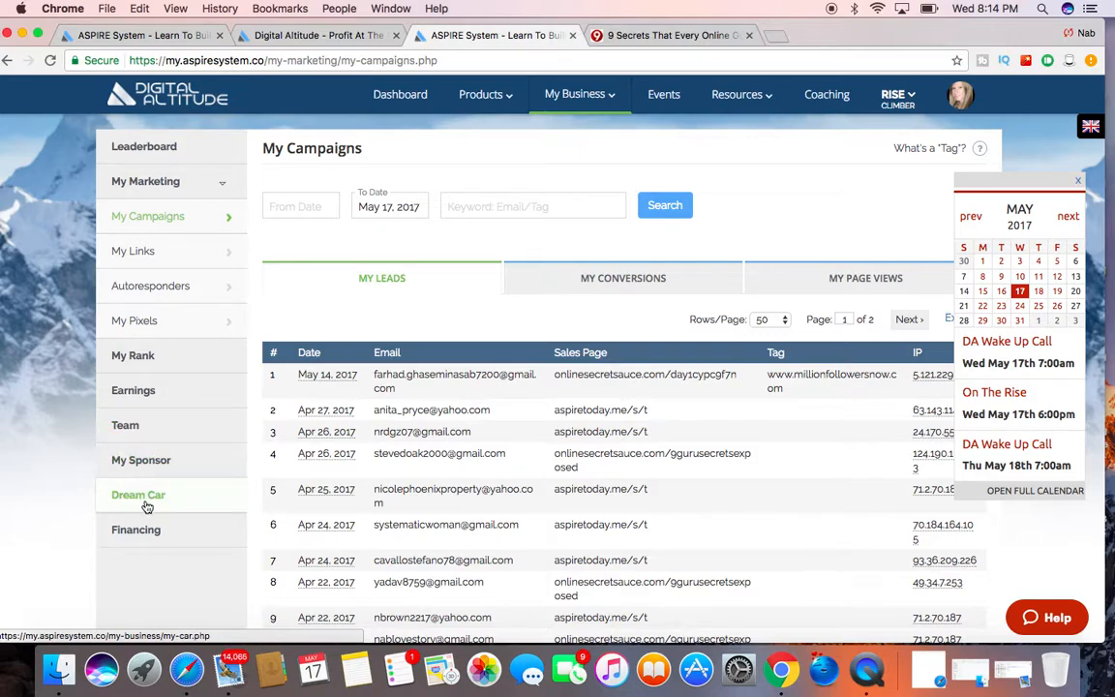
{"action": "mouse_move", "coordinate": [135, 530]}
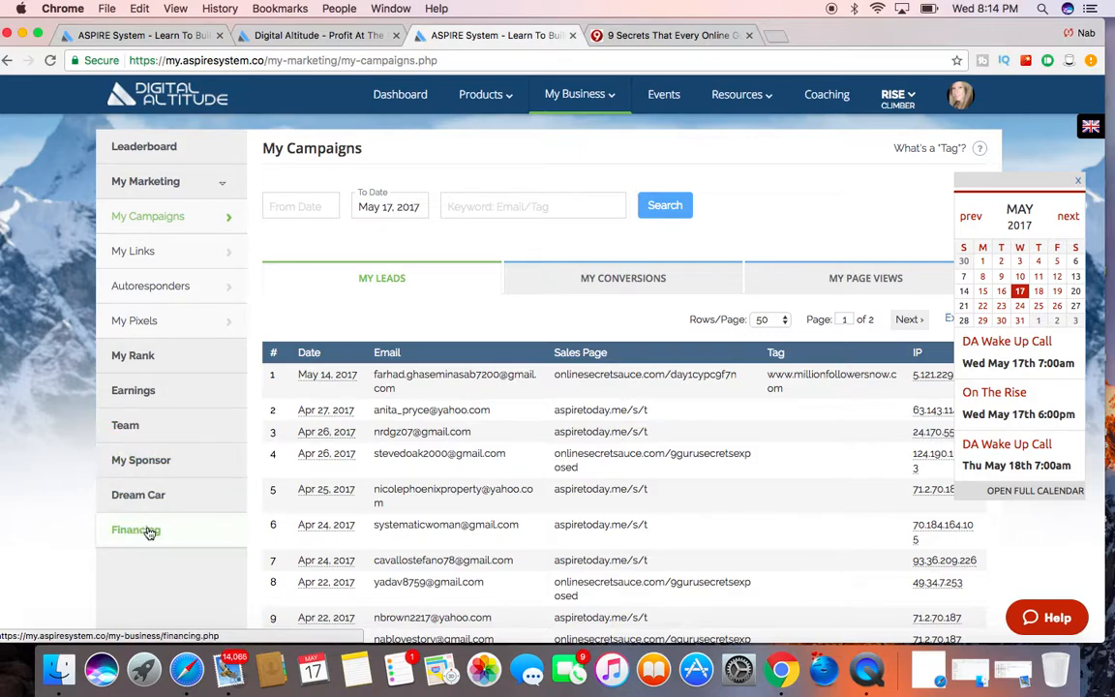
Open the Financing page covering credit cards, personal loans and merchant accounts.
{"action": "left_click", "coordinate": [136, 529]}
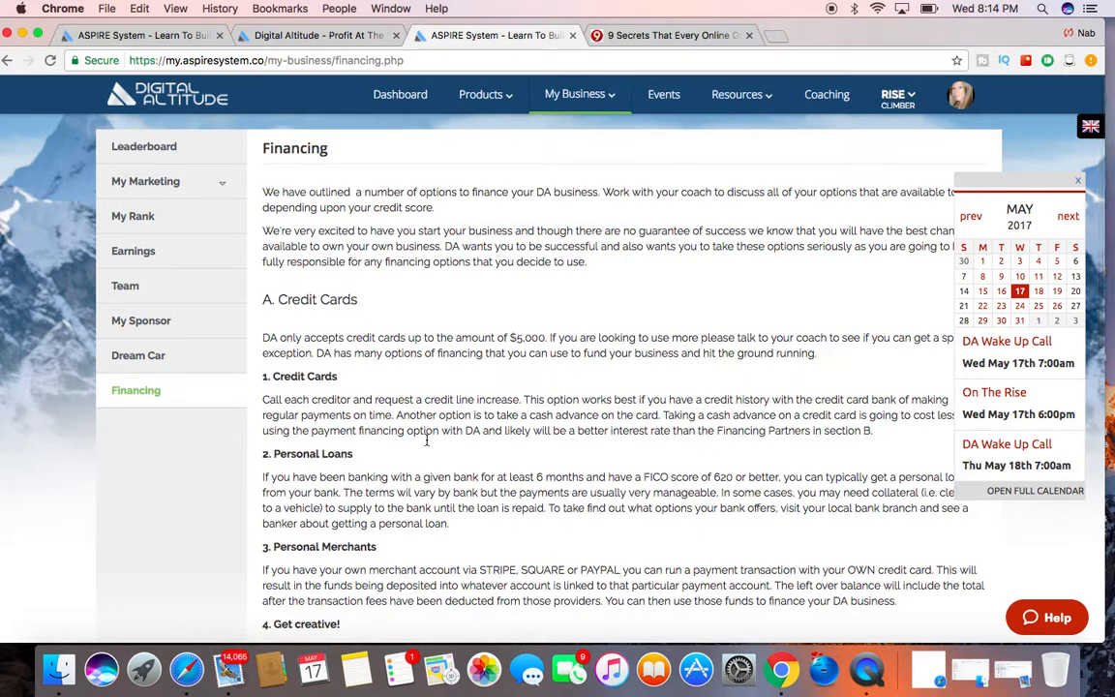
{"action": "mouse_move", "coordinate": [512, 225]}
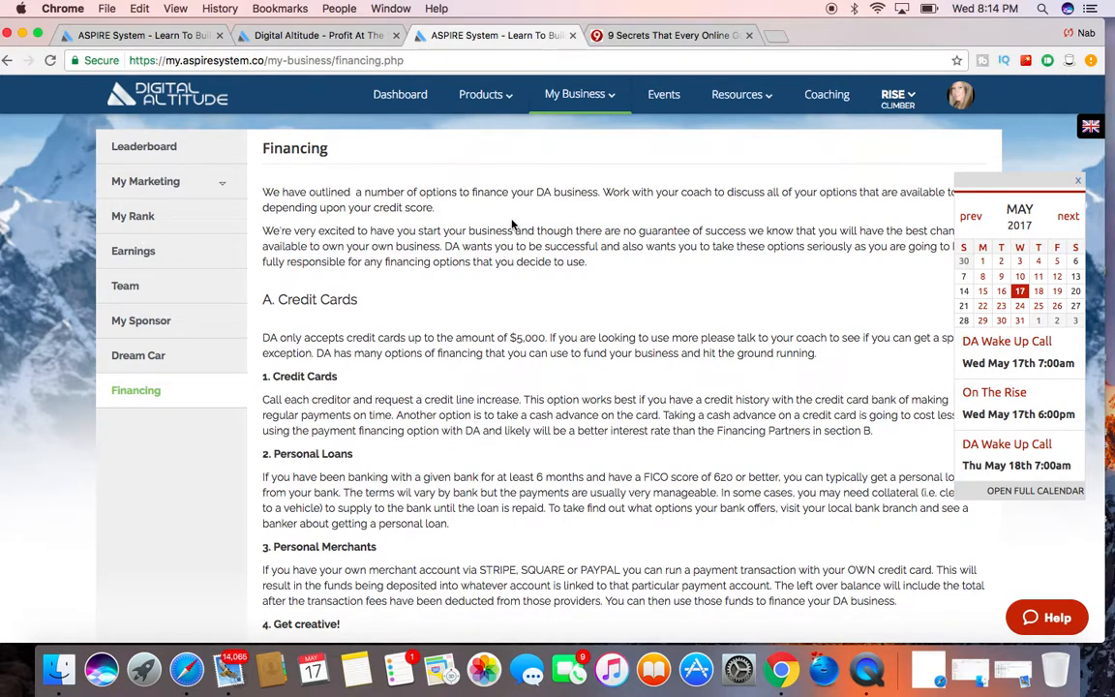
{"action": "mouse_move", "coordinate": [376, 191]}
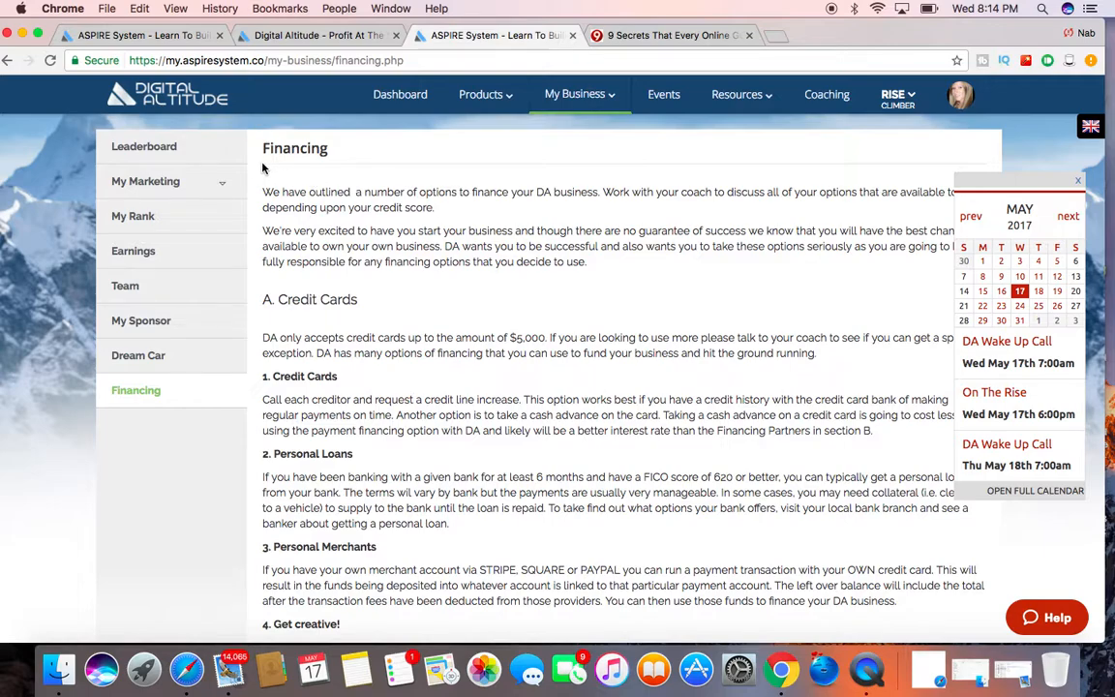
{"action": "mouse_move", "coordinate": [145, 181]}
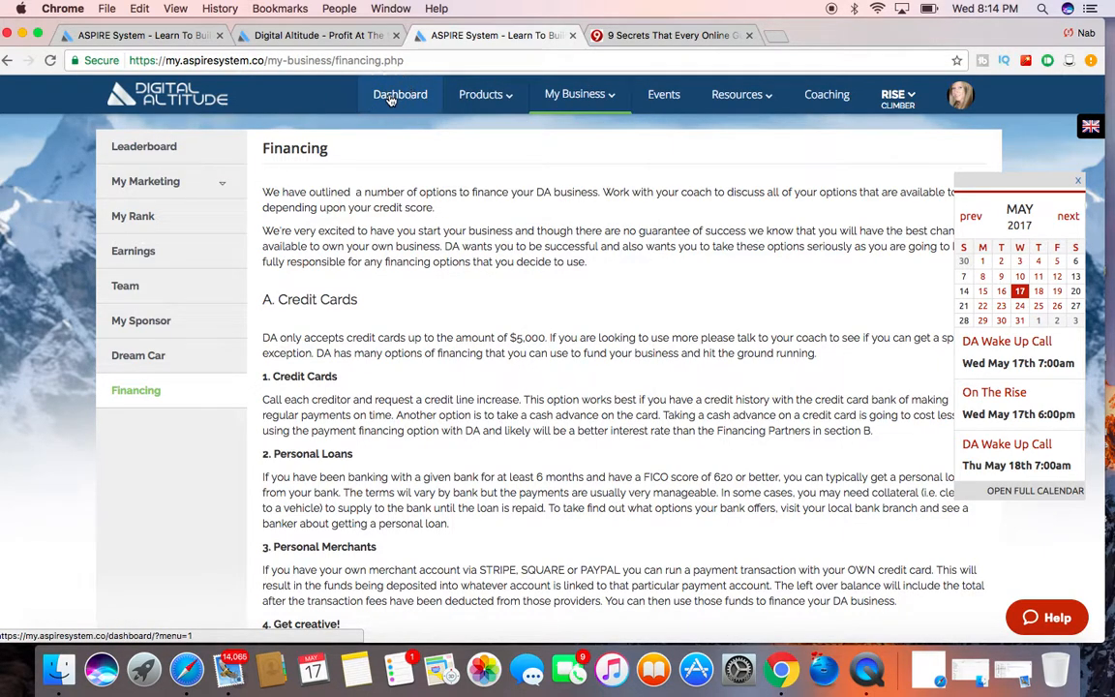
Return to the ASPIRE dashboard and scroll through its Start Up section.
{"action": "left_click", "coordinate": [400, 94]}
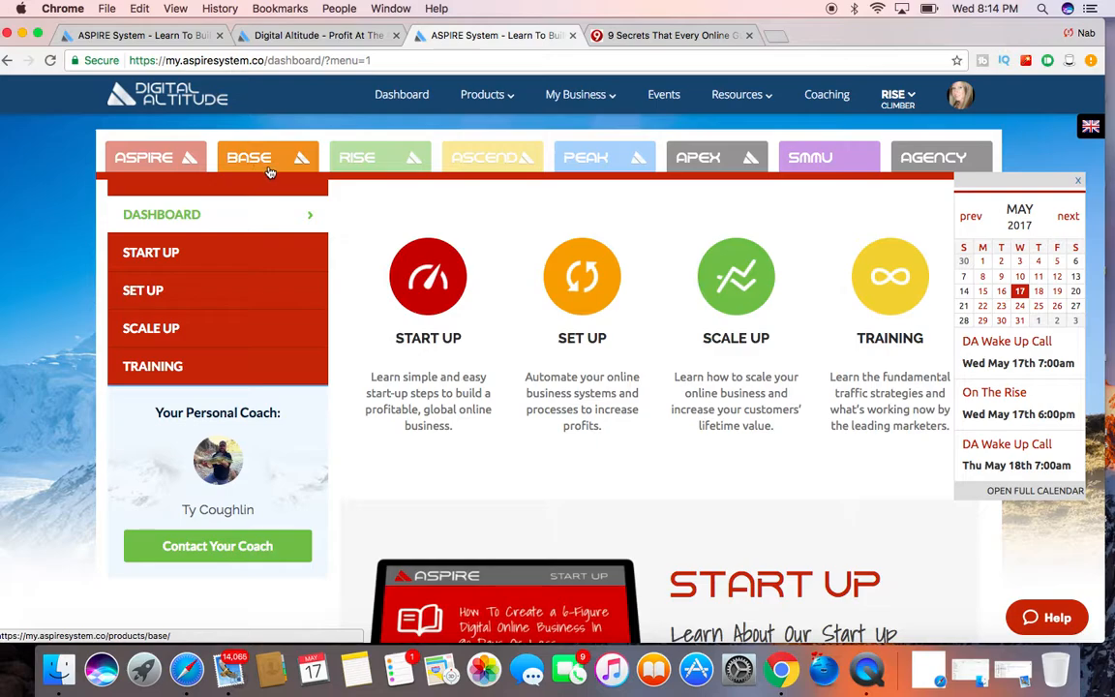
{"action": "mouse_move", "coordinate": [600, 157]}
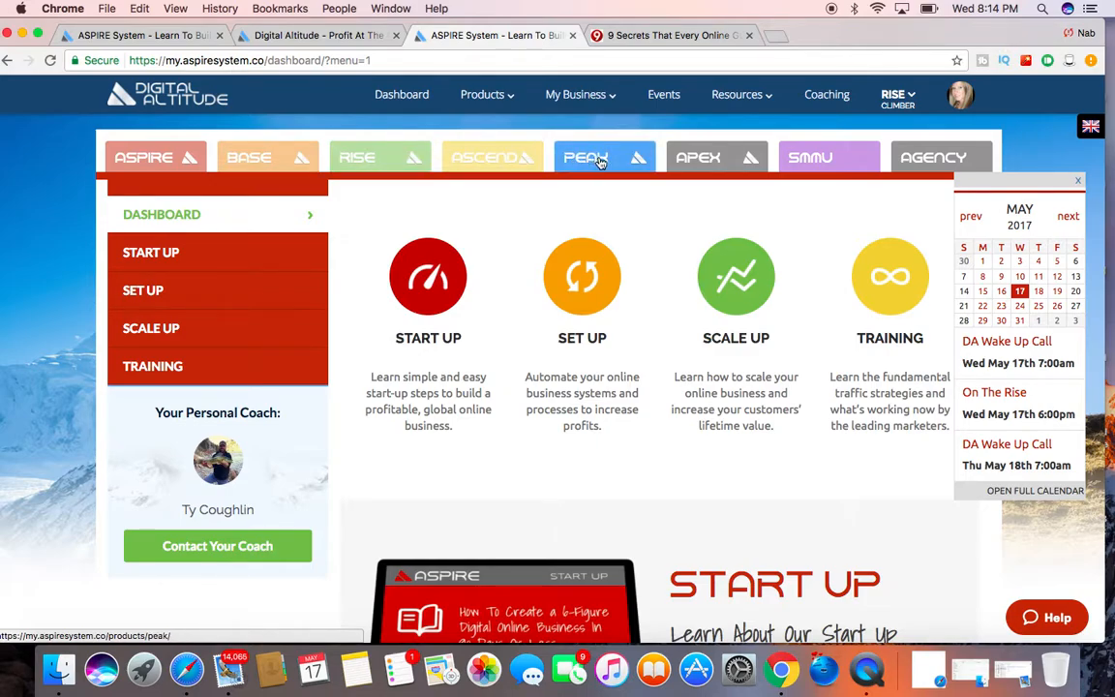
{"action": "mouse_move", "coordinate": [810, 157]}
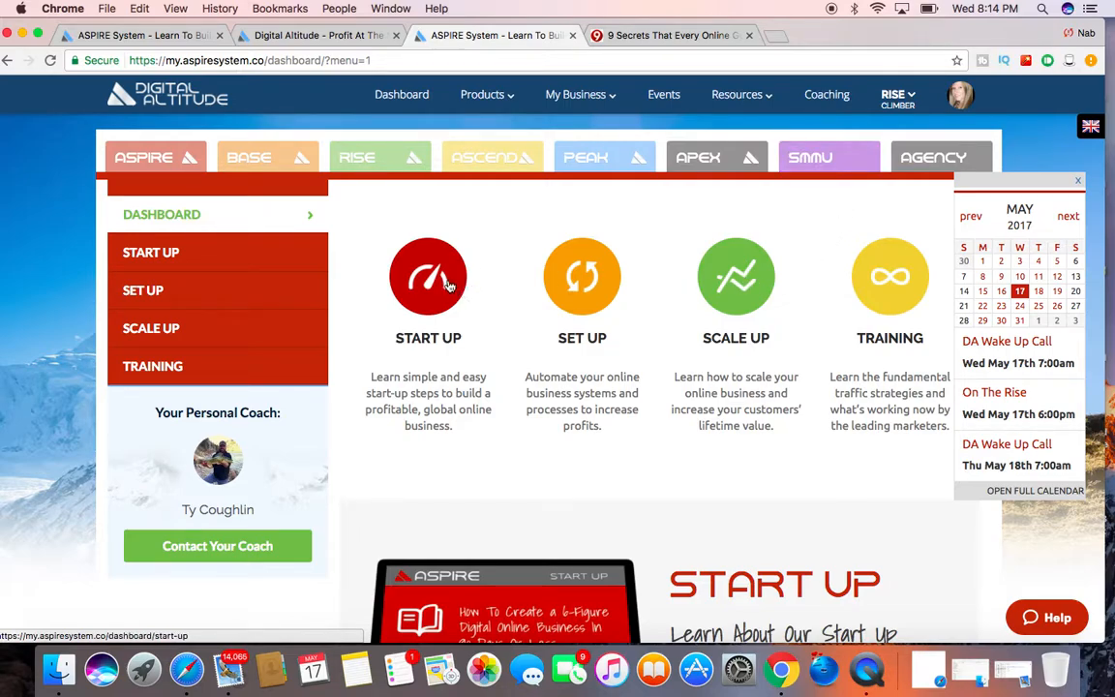
{"action": "mouse_move", "coordinate": [889, 278]}
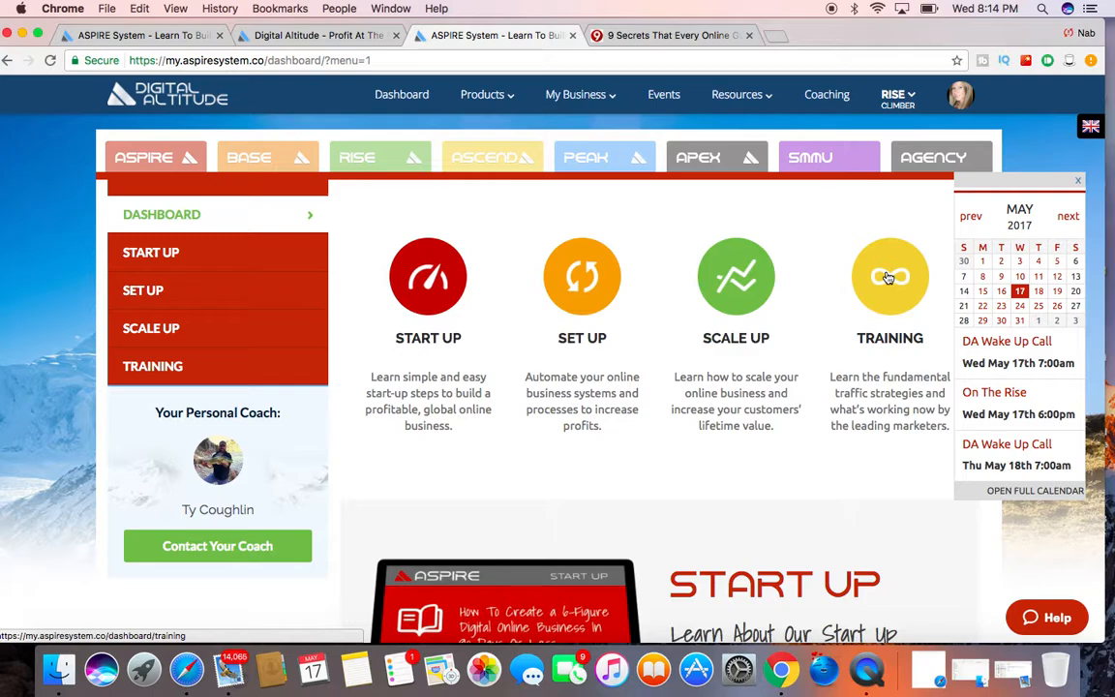
{"action": "scroll", "scroll_direction": "down", "scroll_amount": 3}
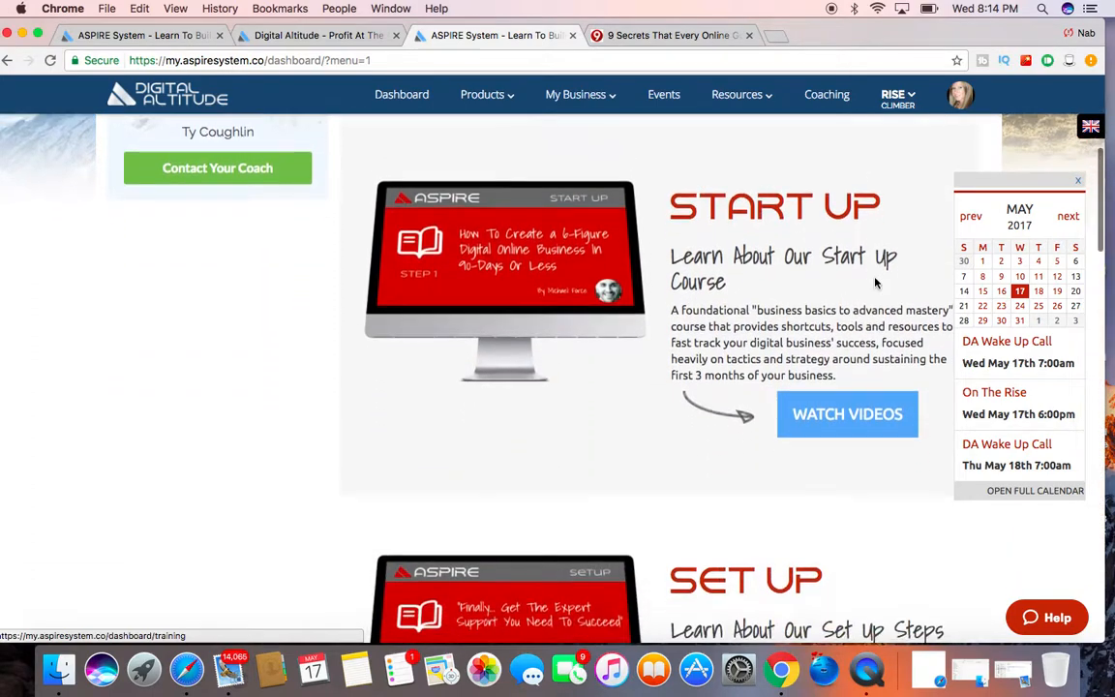
{"action": "scroll", "scroll_direction": "down", "scroll_amount": 3}
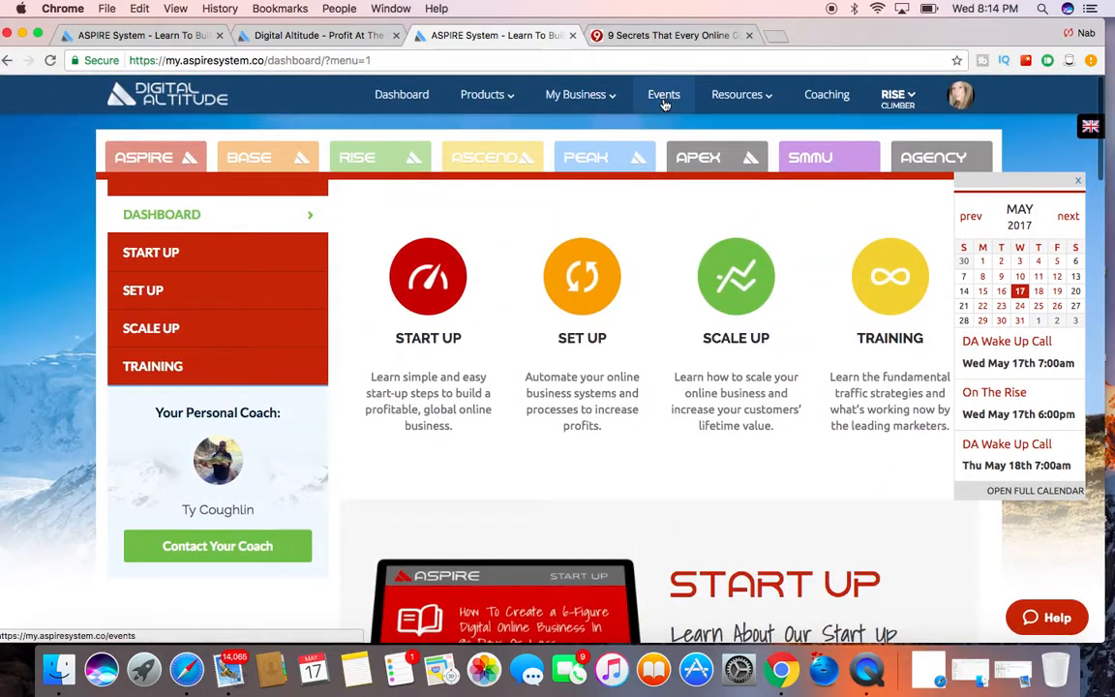
{"action": "left_click", "coordinate": [736, 94]}
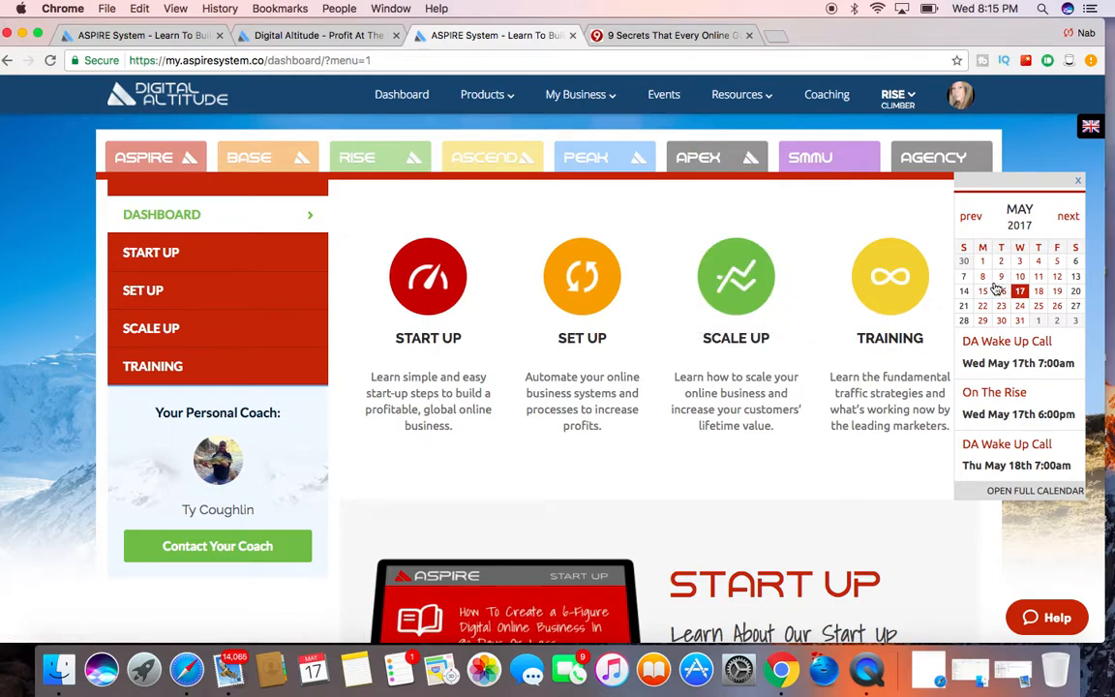
{"action": "left_click", "coordinate": [736, 94]}
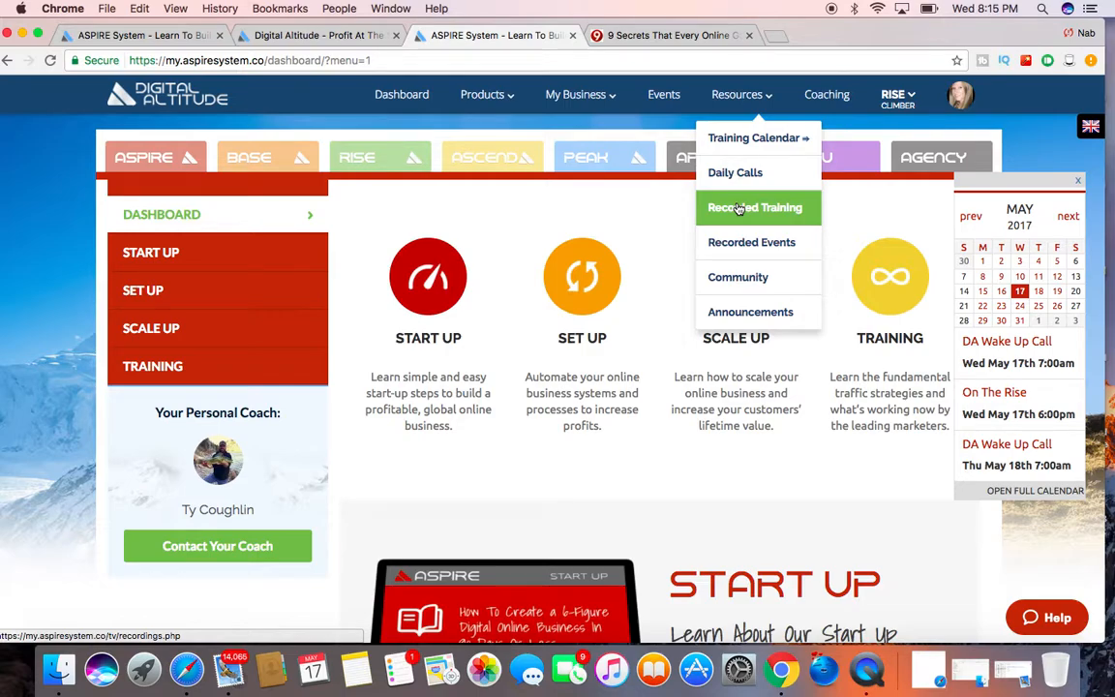
{"action": "mouse_move", "coordinate": [750, 242]}
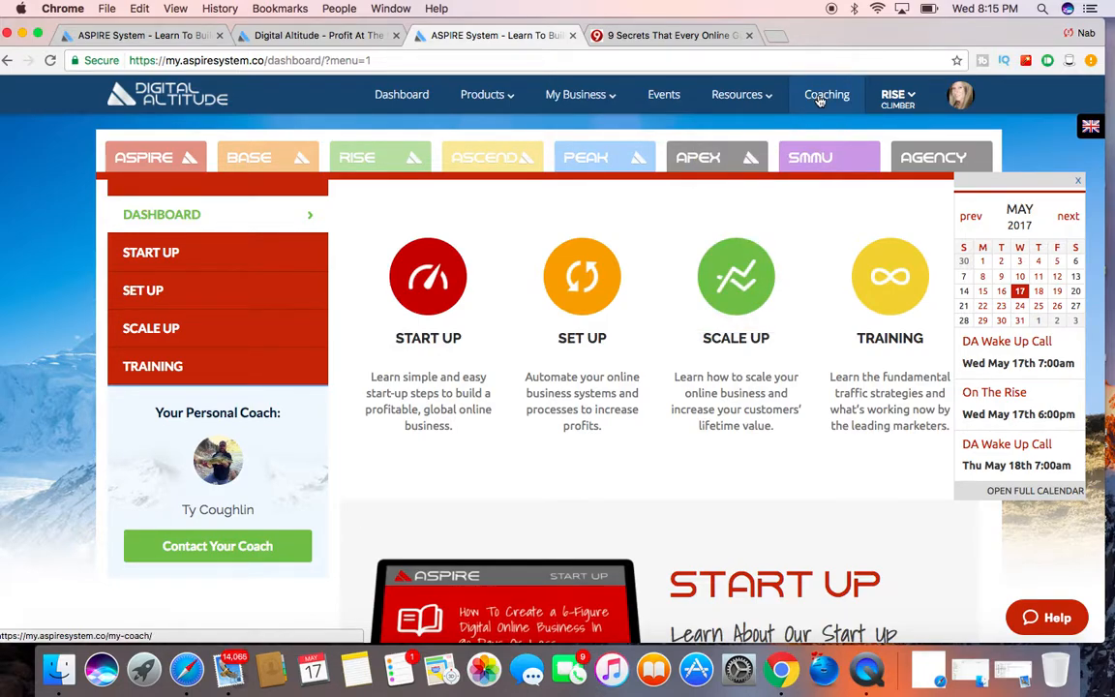
{"action": "mouse_move", "coordinate": [820, 101]}
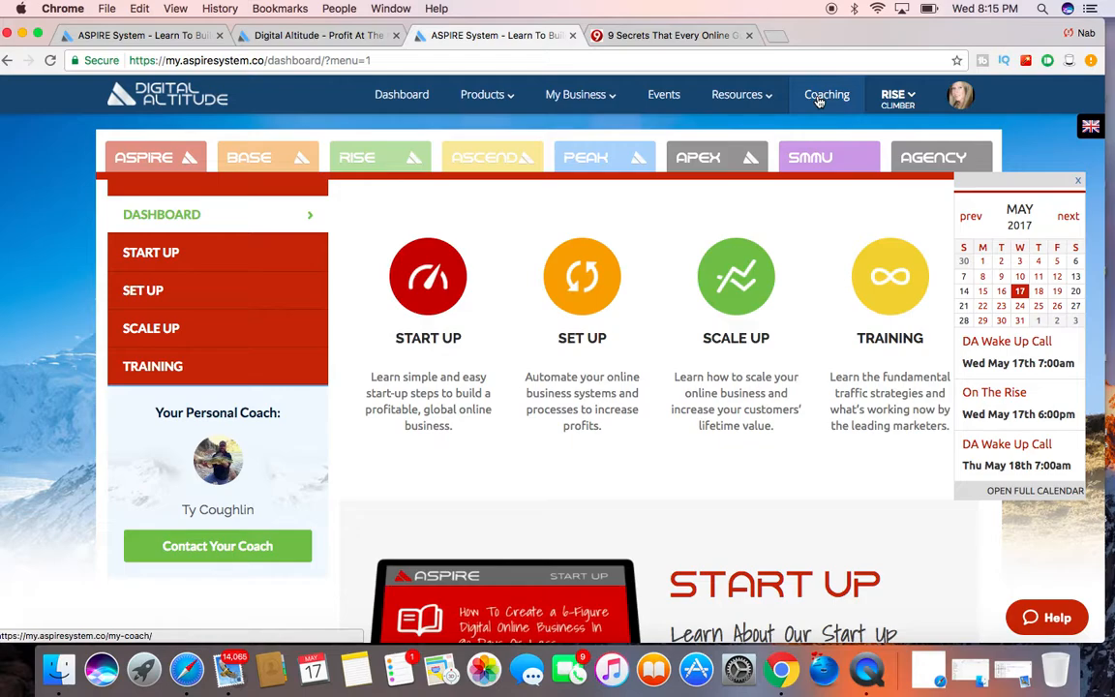
{"action": "left_click", "coordinate": [895, 95]}
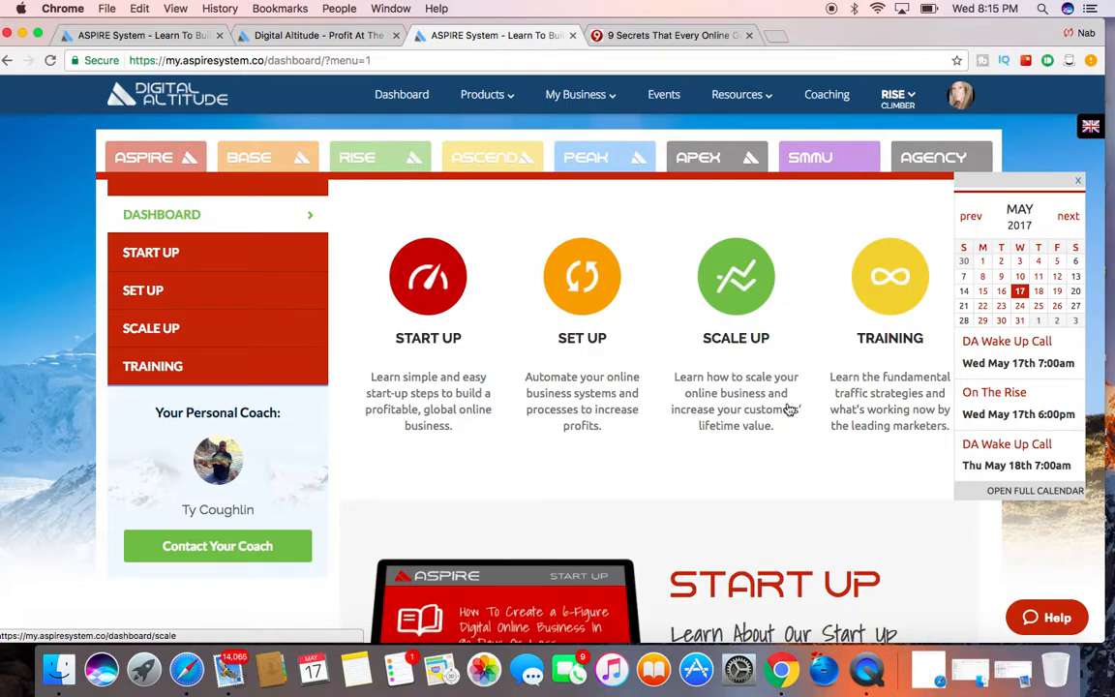
Scroll the dashboard's Start Up course, then open the My Business dropdown.
{"action": "scroll", "scroll_direction": "down", "scroll_amount": 3}
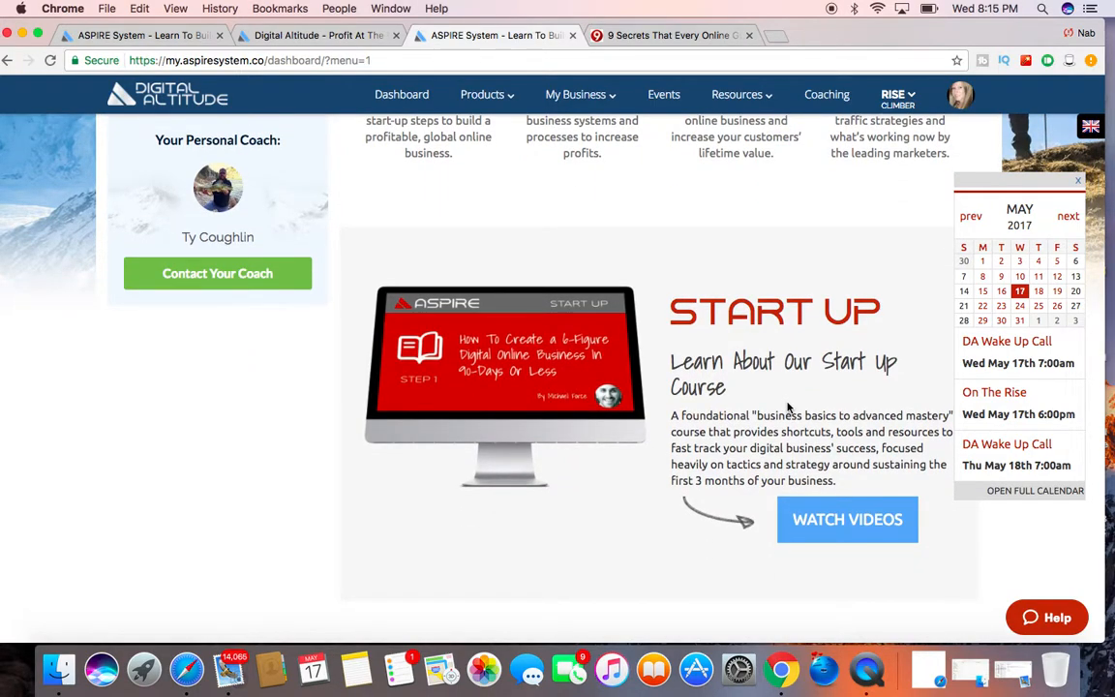
{"action": "scroll", "scroll_direction": "down", "scroll_amount": 3}
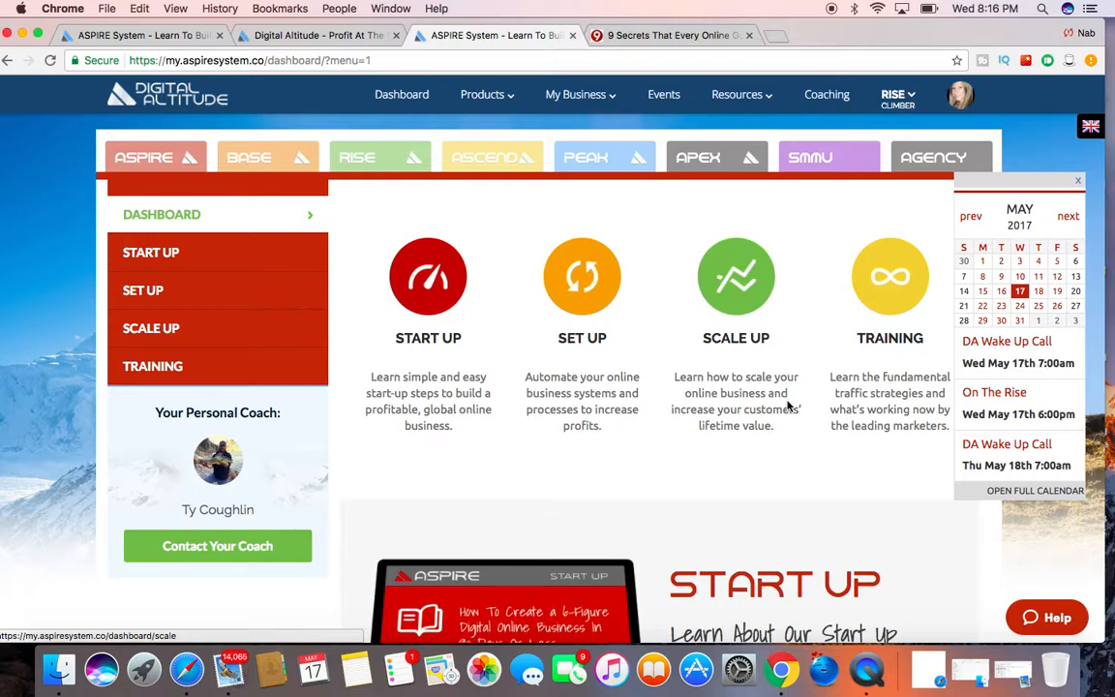
{"action": "mouse_move", "coordinate": [679, 266]}
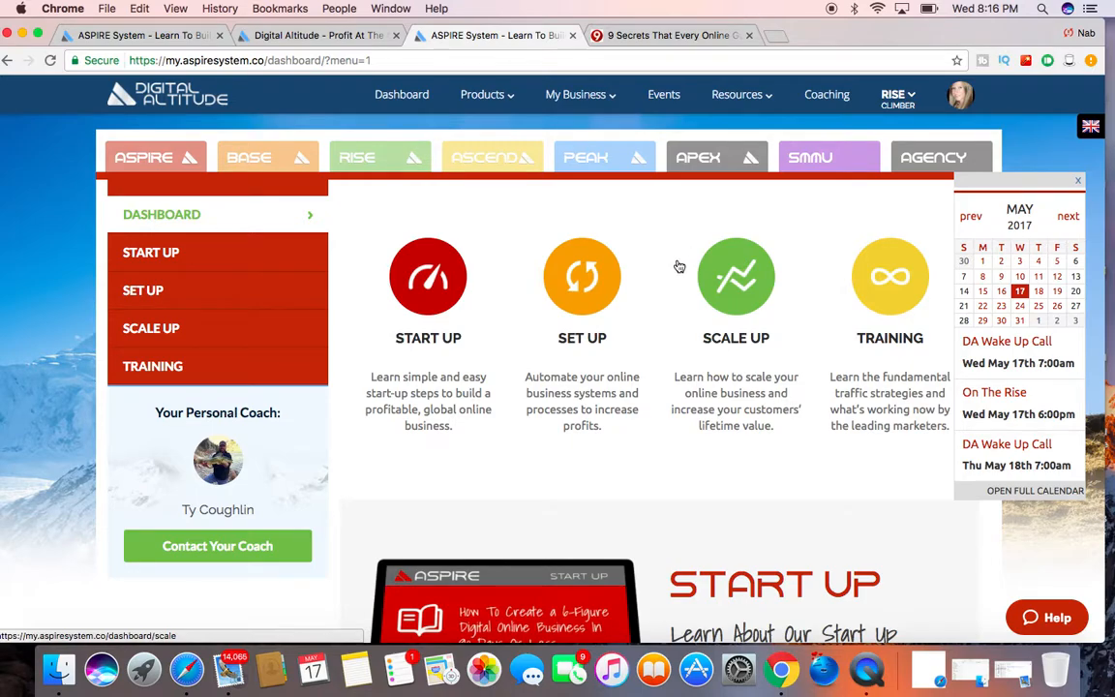
{"action": "left_click", "coordinate": [578, 94]}
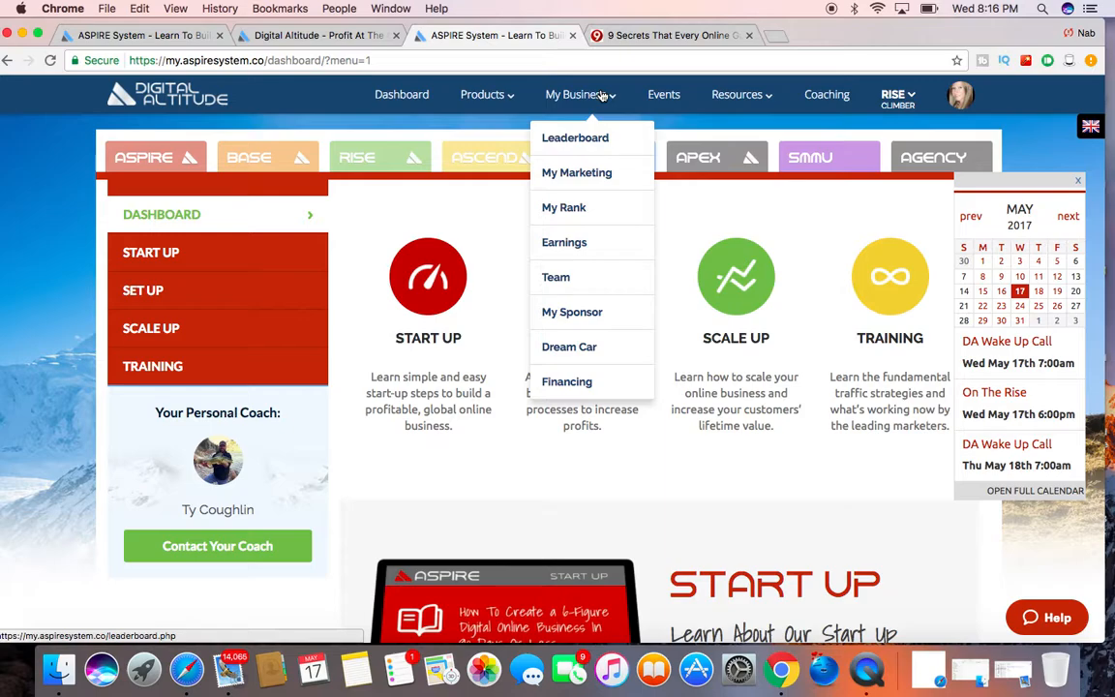